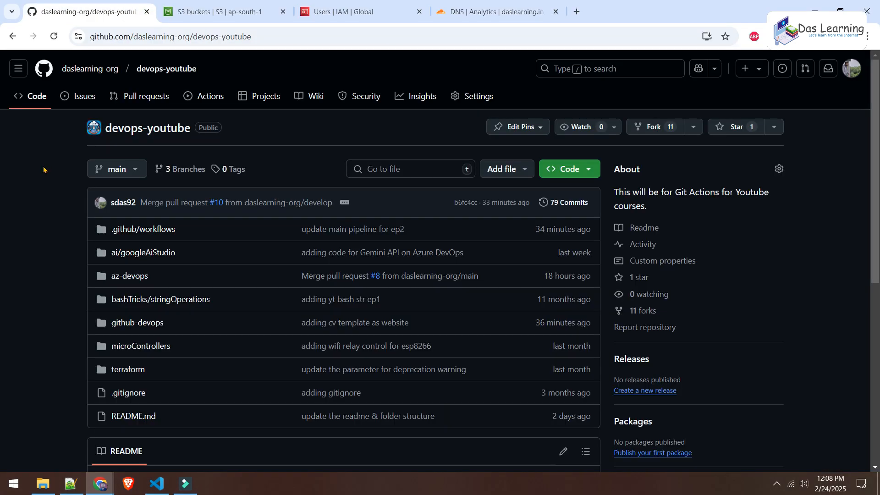
mouse_move(172, 80)
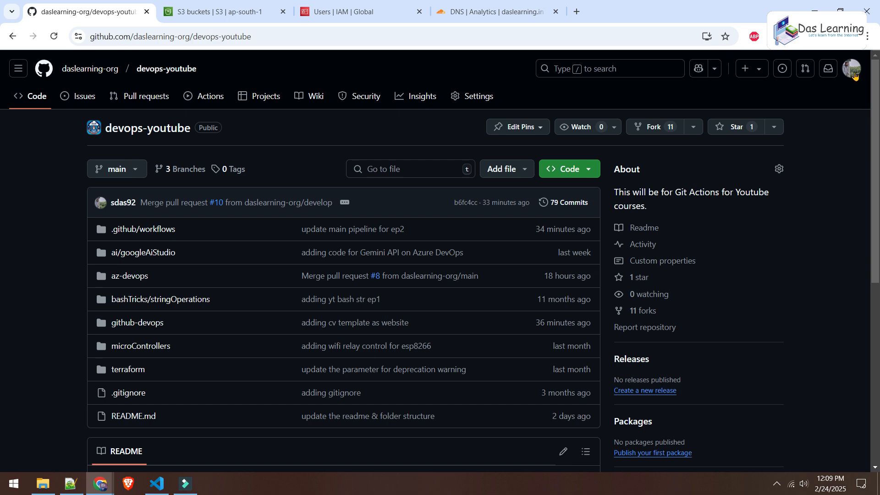
Navigate from the account menu through Settings and Developer settings to Fine-grained tokens.
click(852, 68)
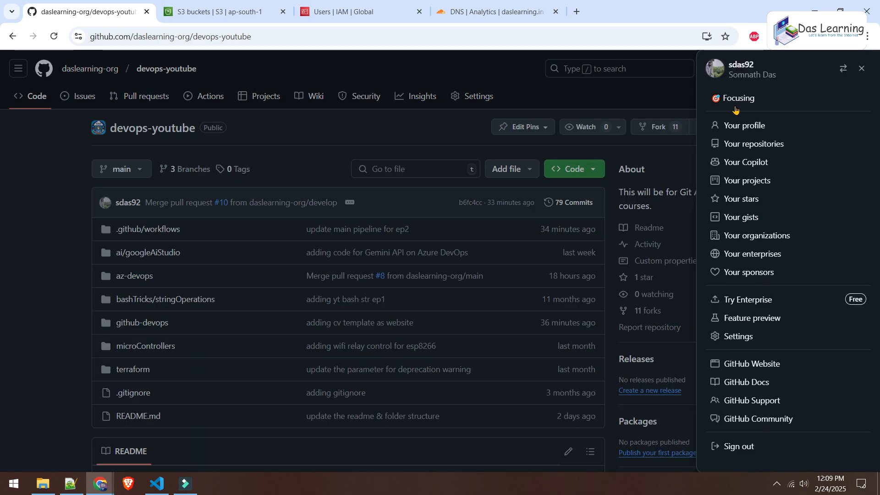
mouse_move(716, 312)
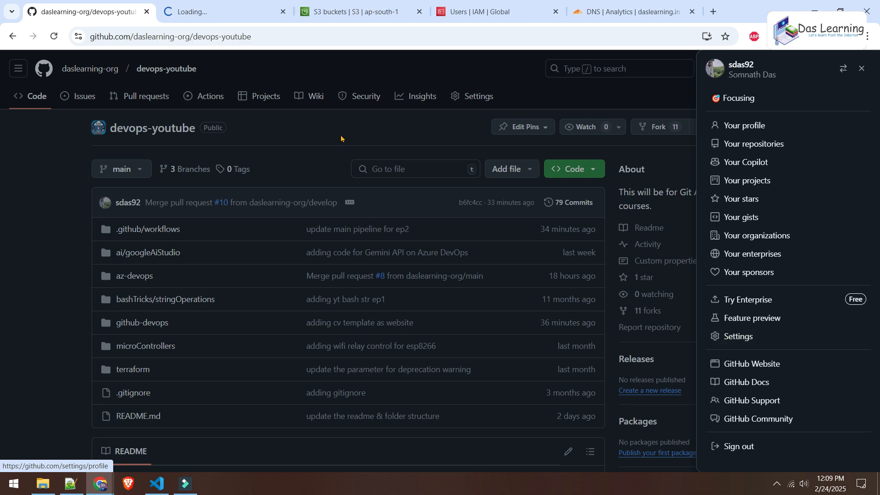
click(744, 125)
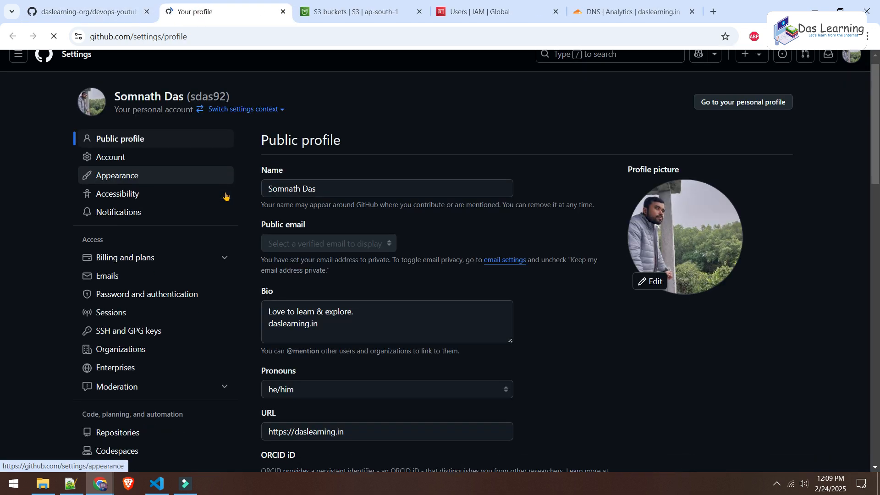
scroll(down, 3)
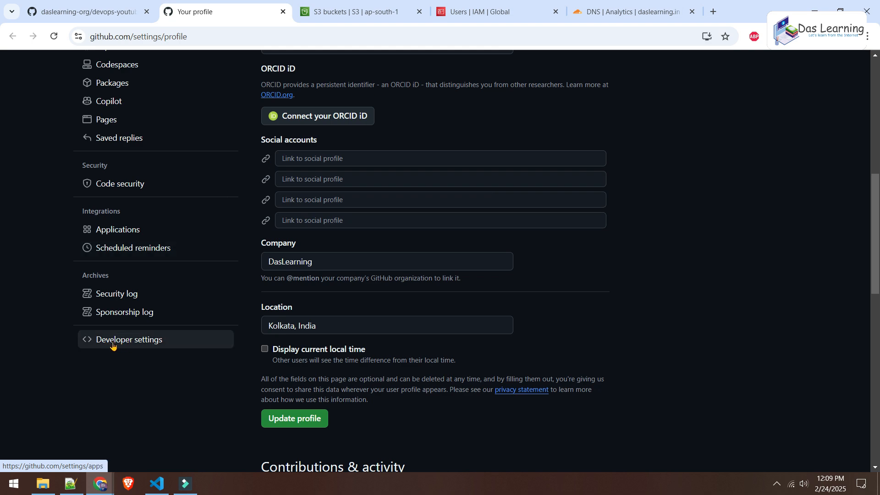
click(140, 341)
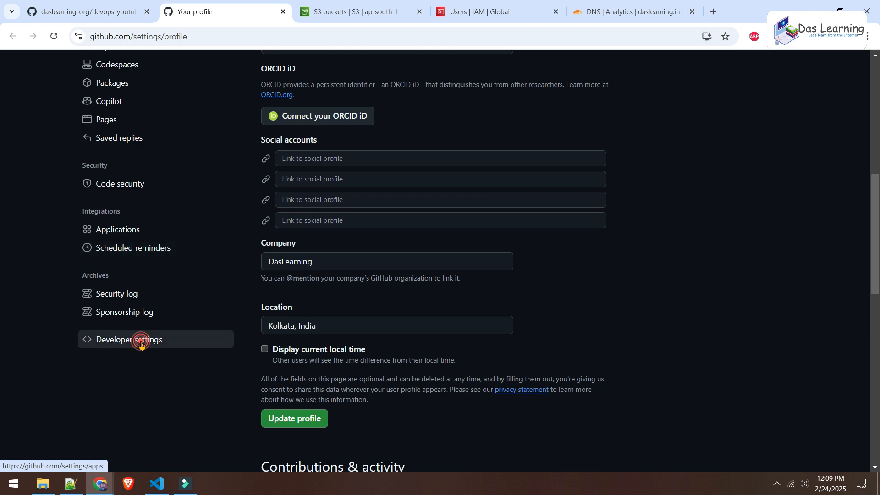
click(130, 340)
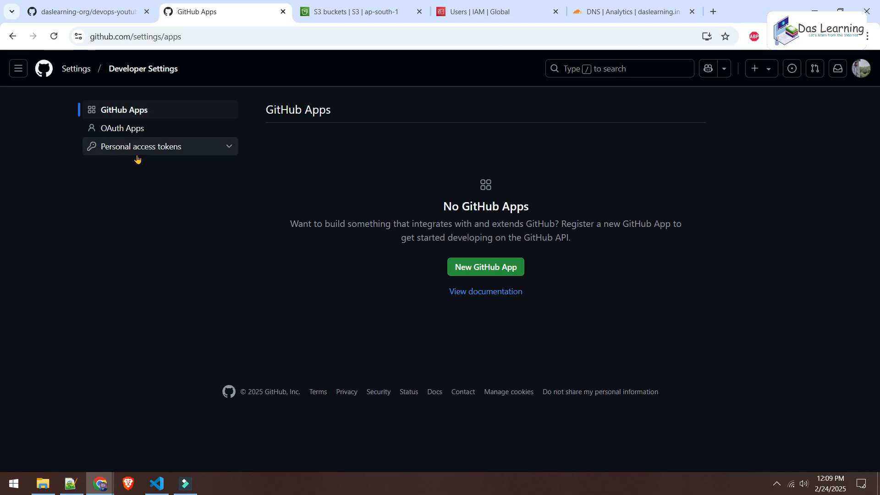
click(160, 146)
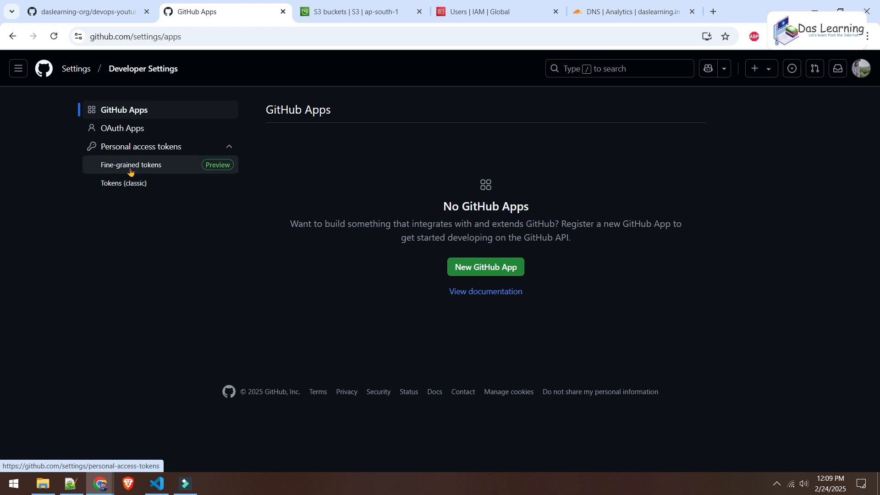
mouse_move(167, 170)
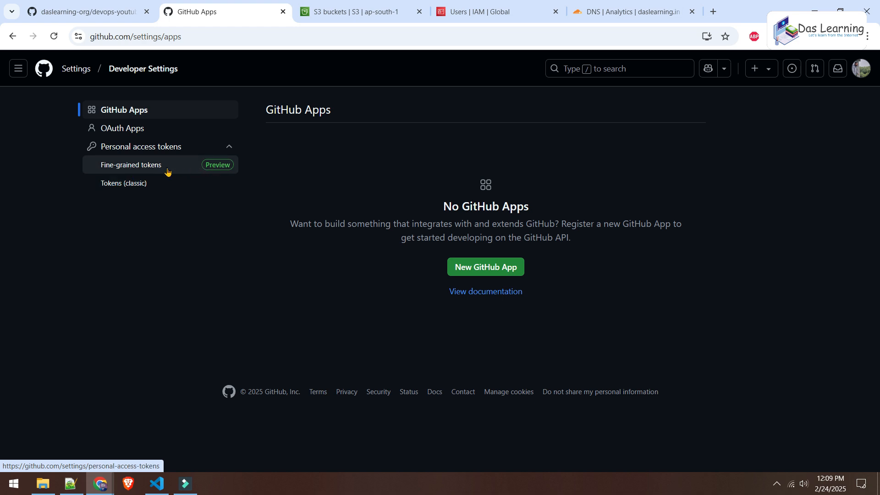
click(130, 165)
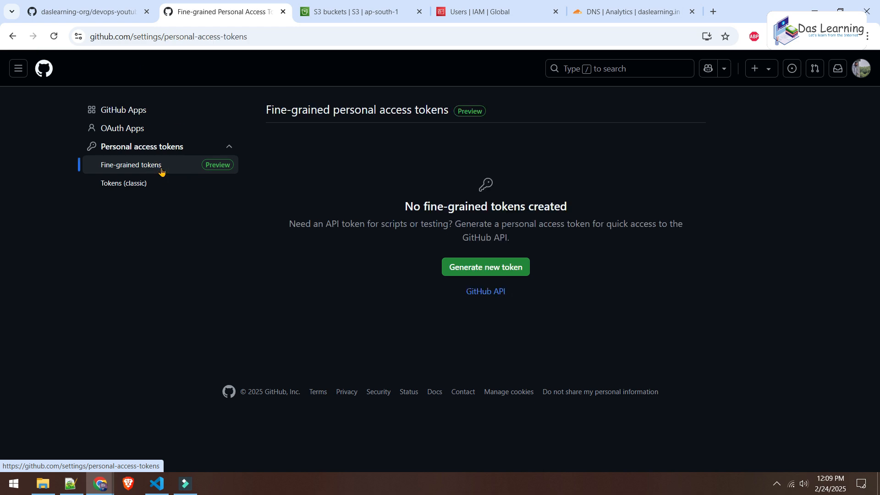
click(485, 267)
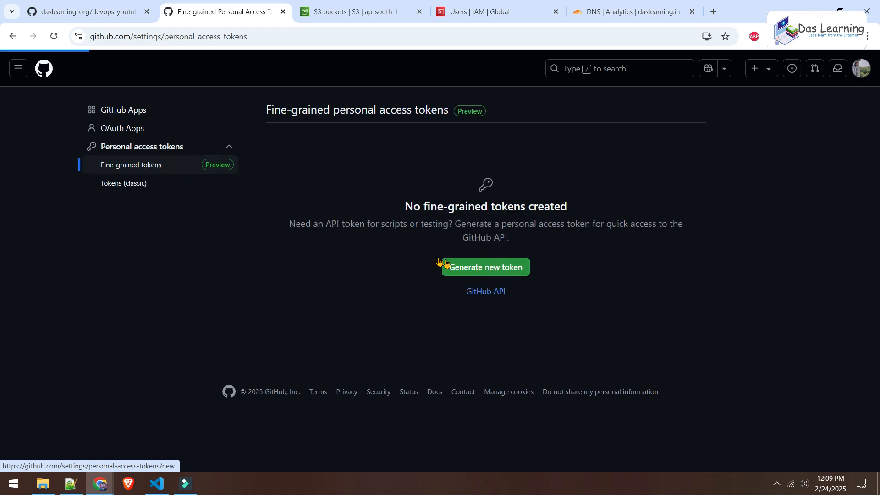
Set up token git-ep2 owned by daslearning-org, restricted to the devops-youtube repository.
click(485, 267)
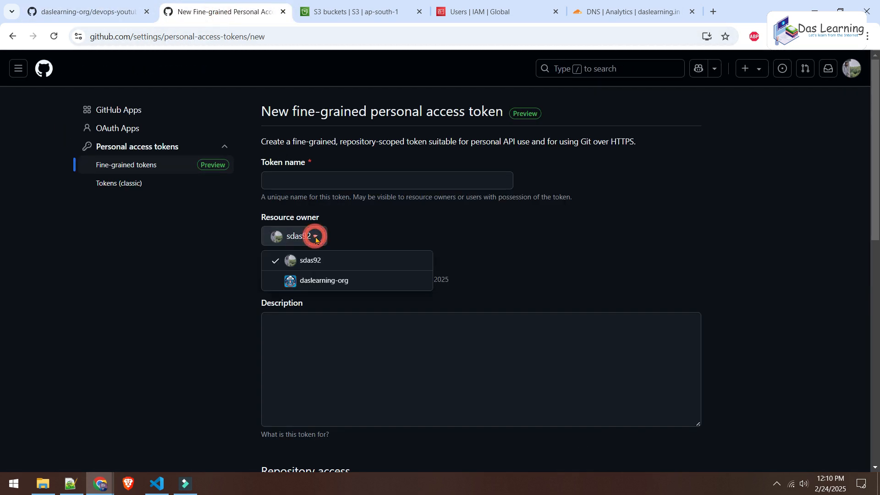
click(324, 280)
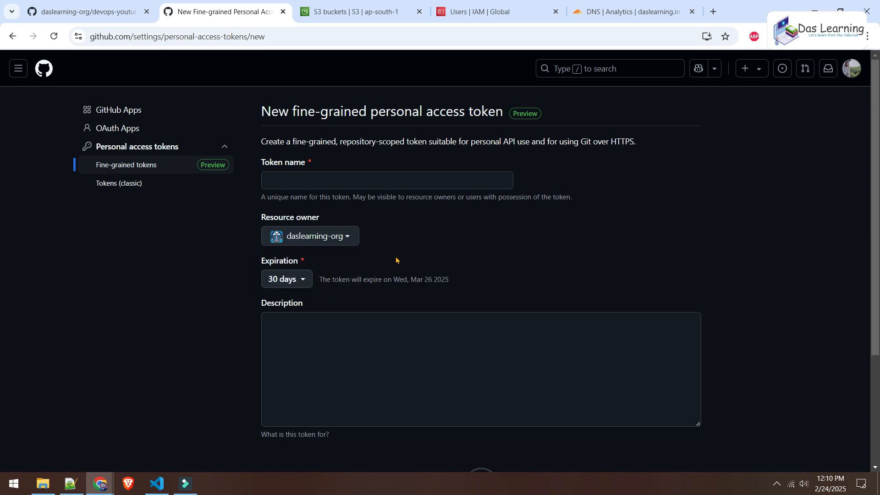
scroll(down, 3)
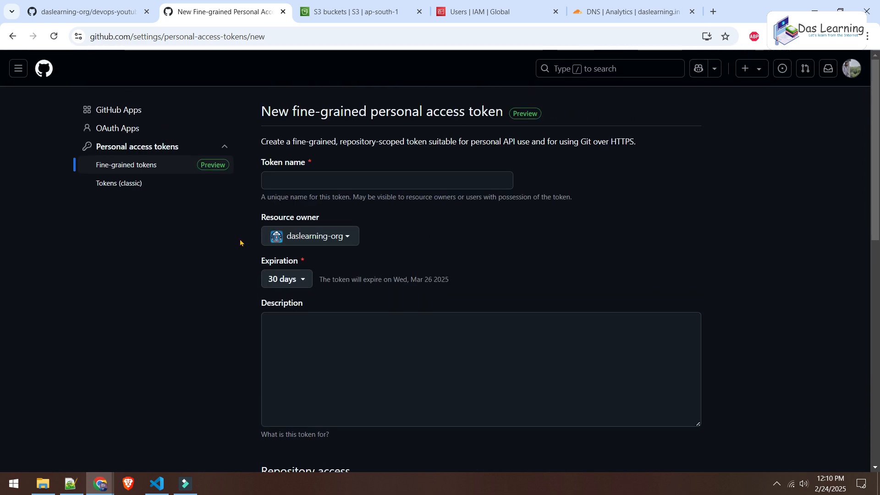
click(386, 180)
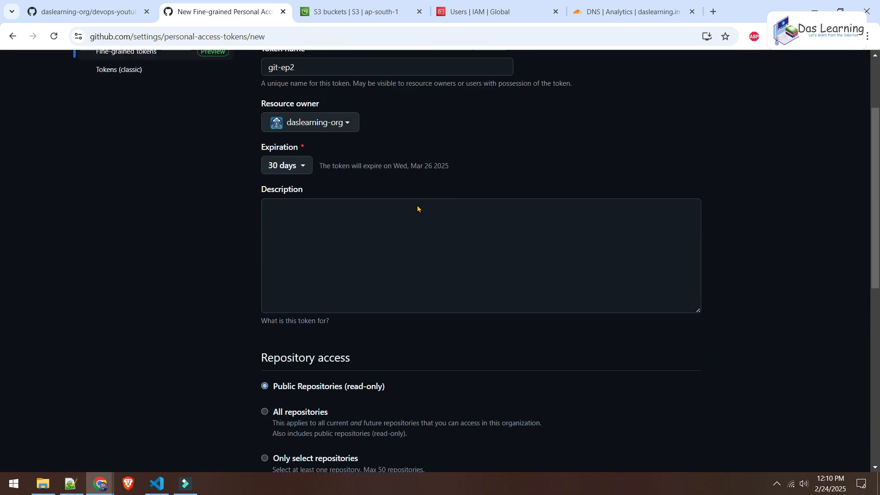
scroll(down, 3)
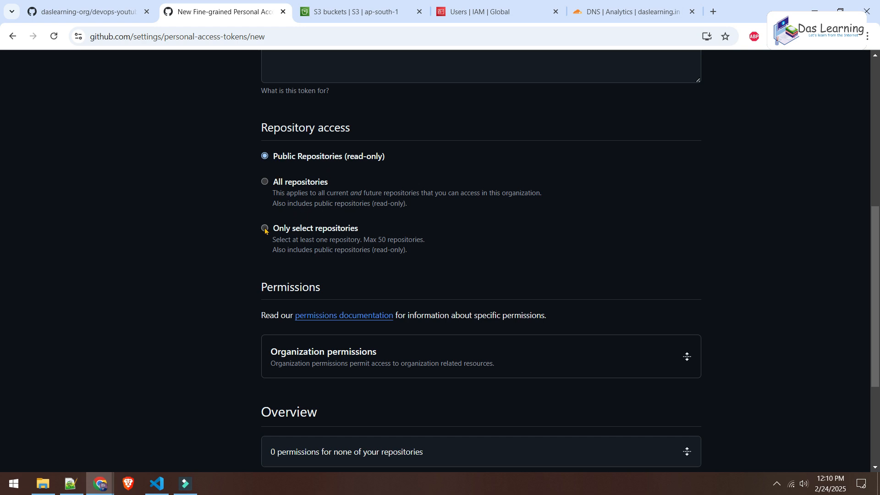
click(265, 229)
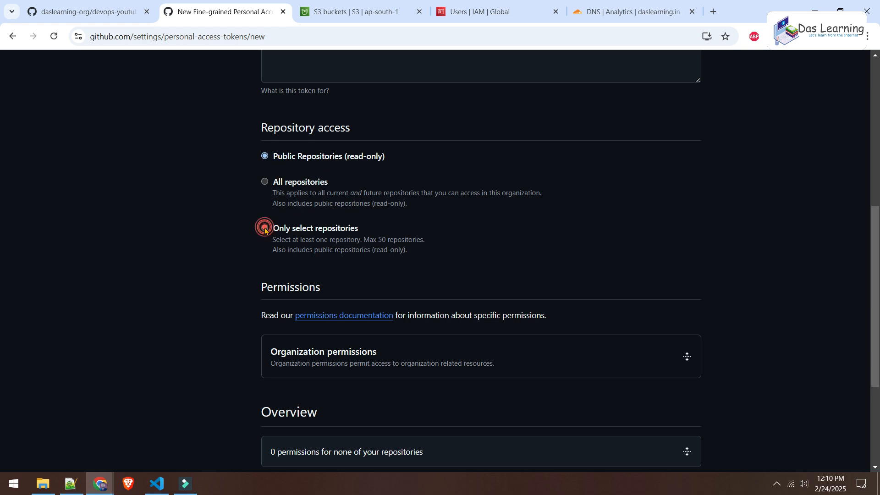
click(264, 228)
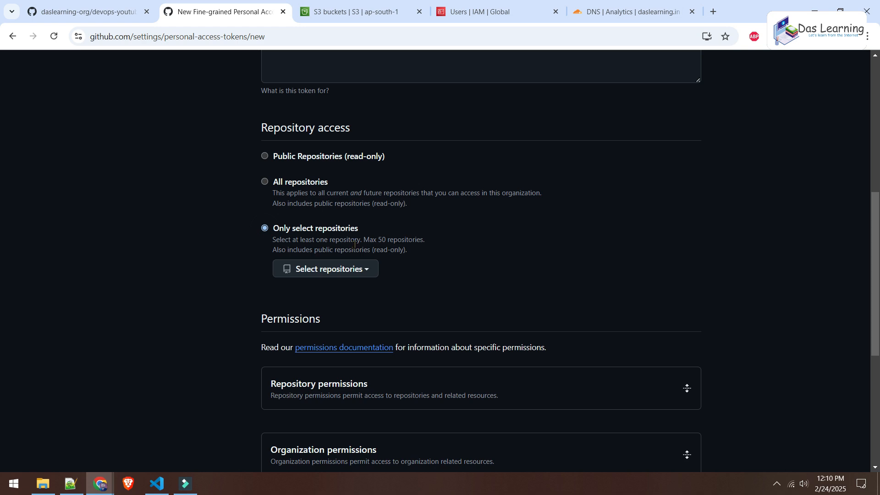
click(325, 268)
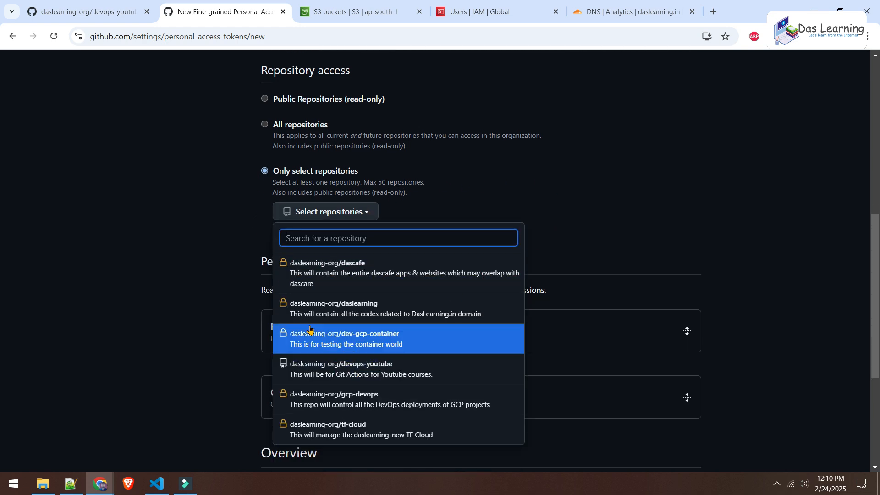
mouse_move(383, 368)
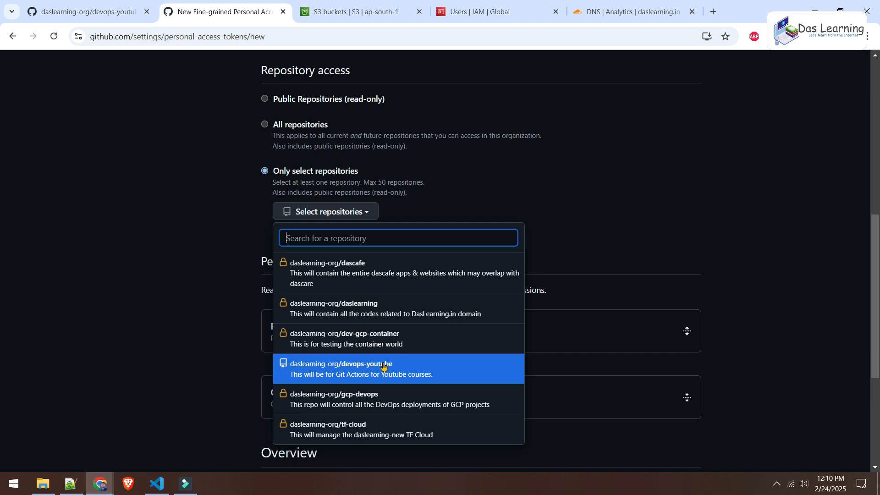
click(384, 367)
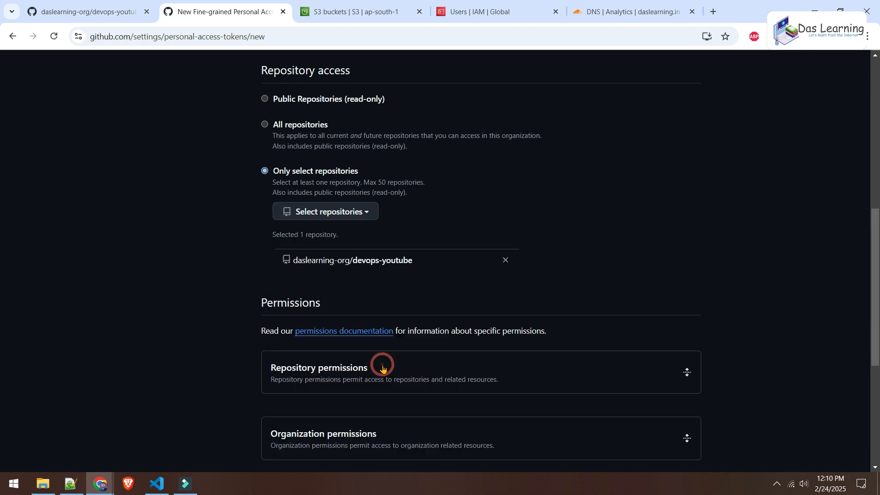
Give the token Read and write access to Actions under repository permissions.
scroll(down, 3)
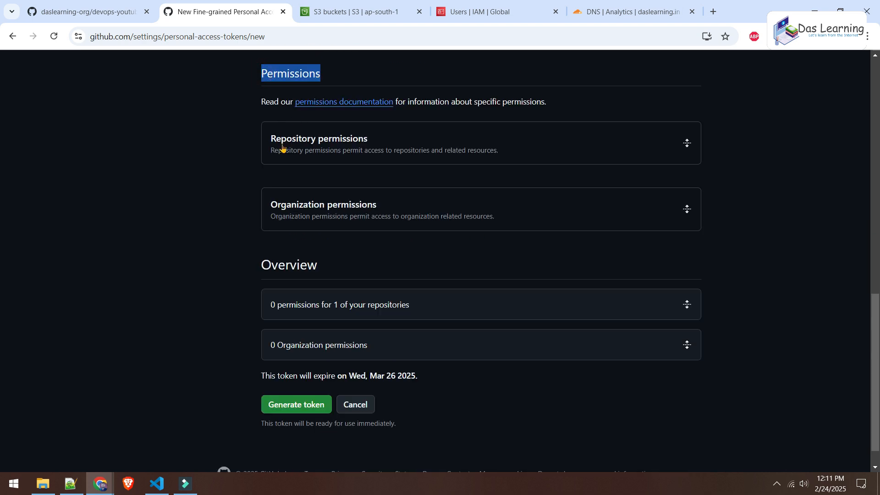
mouse_move(609, 149)
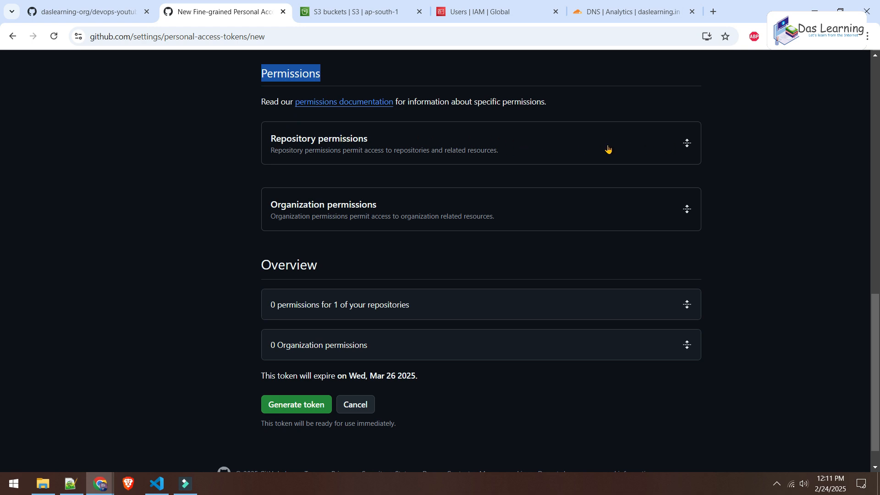
mouse_move(688, 144)
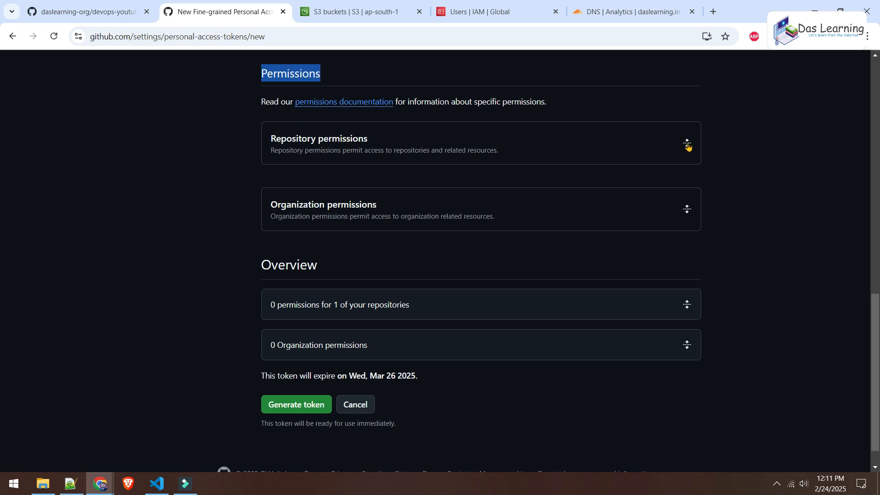
click(687, 143)
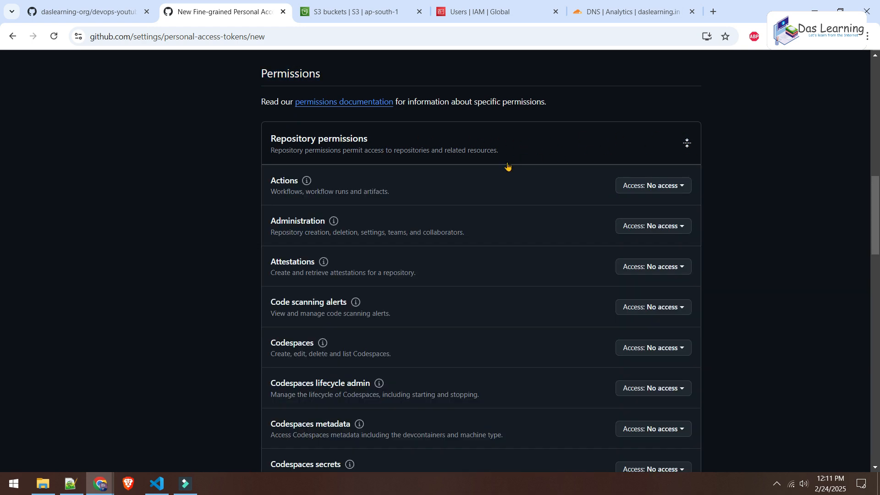
mouse_move(637, 194)
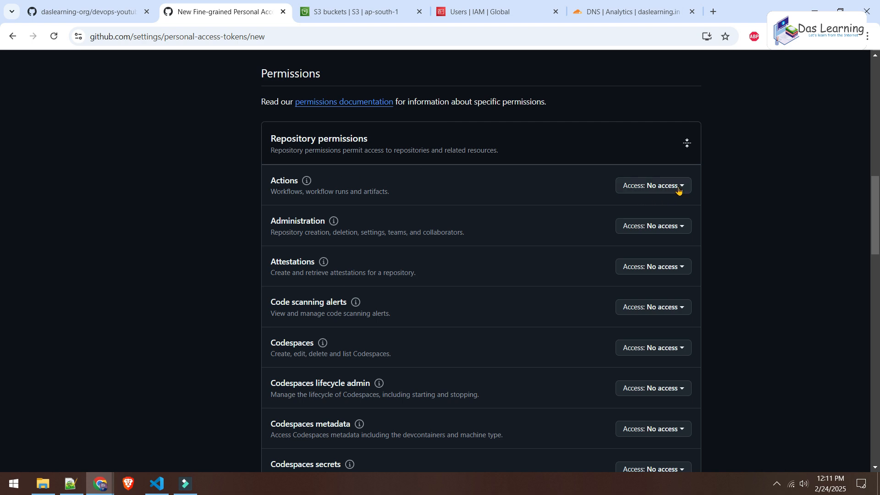
click(653, 186)
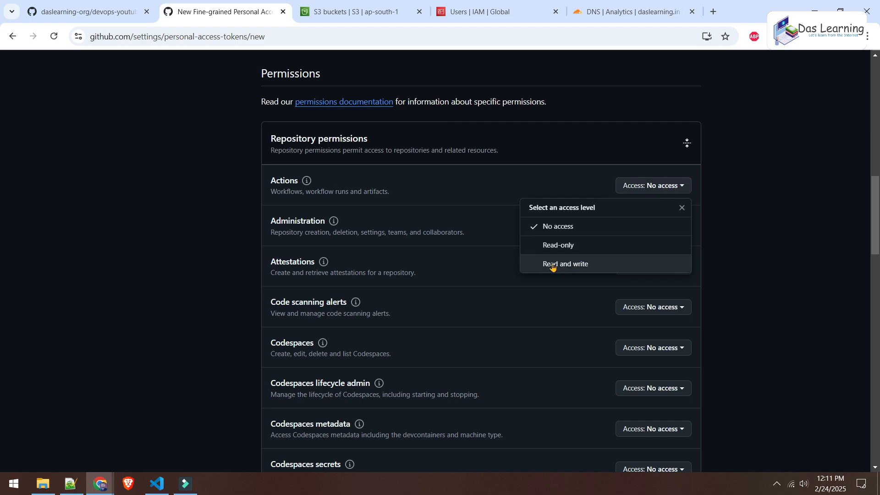
mouse_move(551, 255)
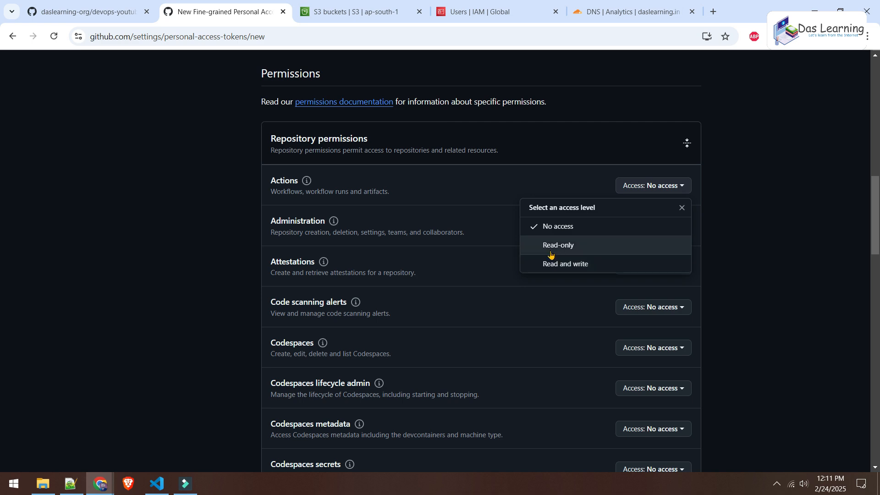
mouse_move(545, 270)
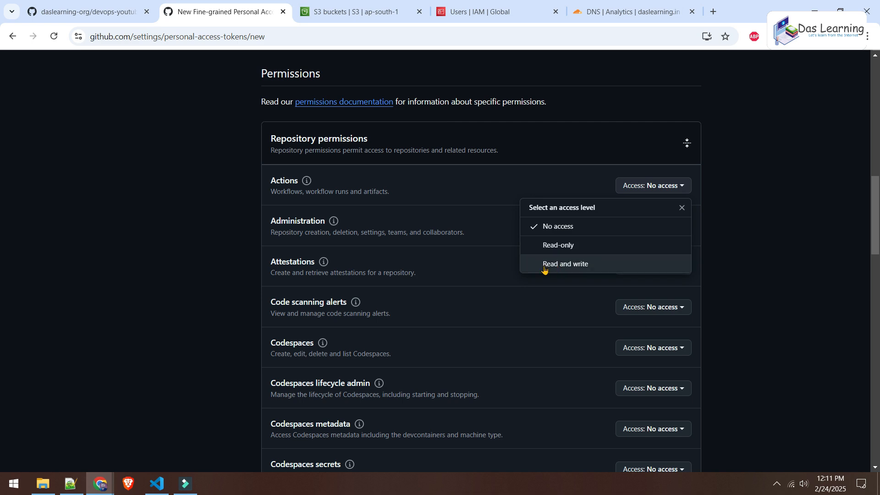
click(566, 263)
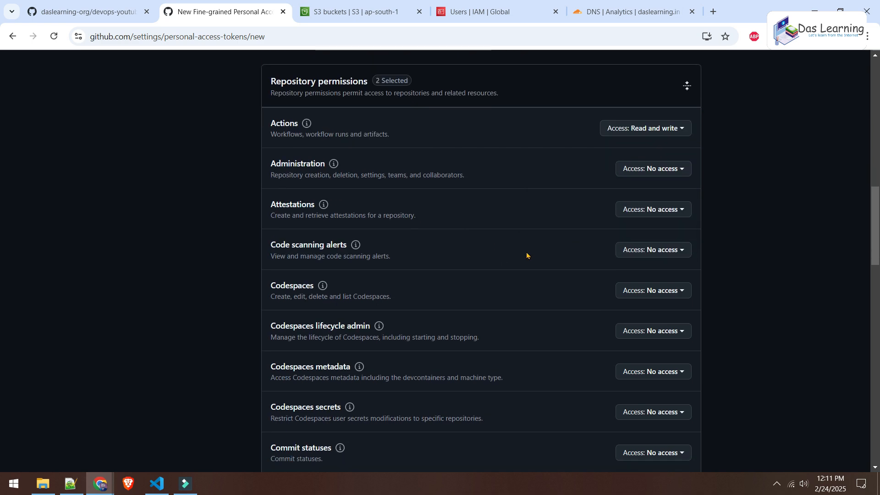
Generate the git-ep2 token and copy its value.
scroll(down, 3)
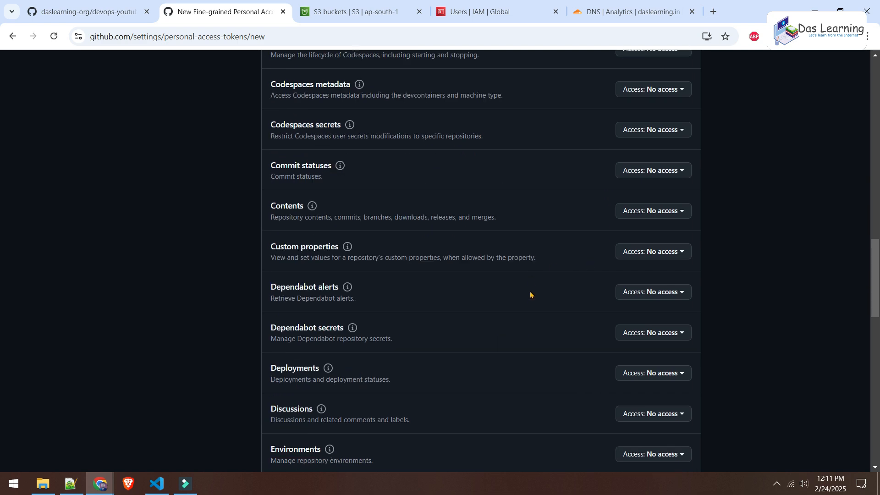
scroll(down, 3)
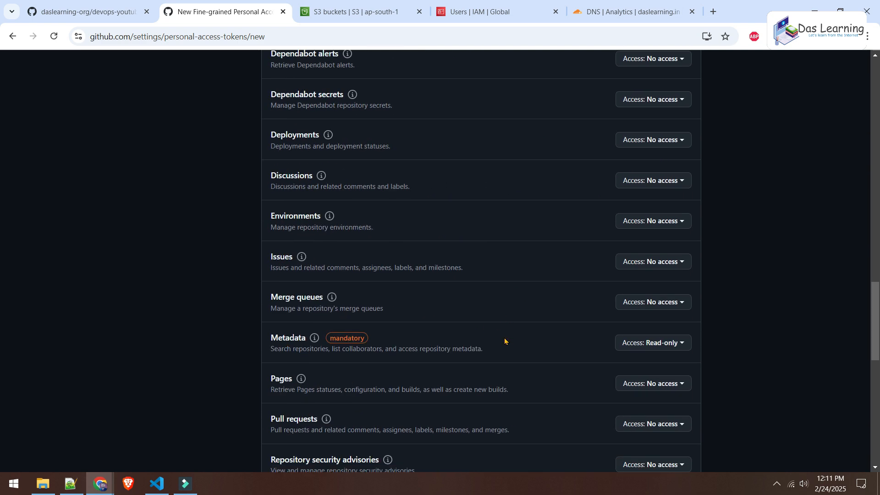
scroll(down, 3)
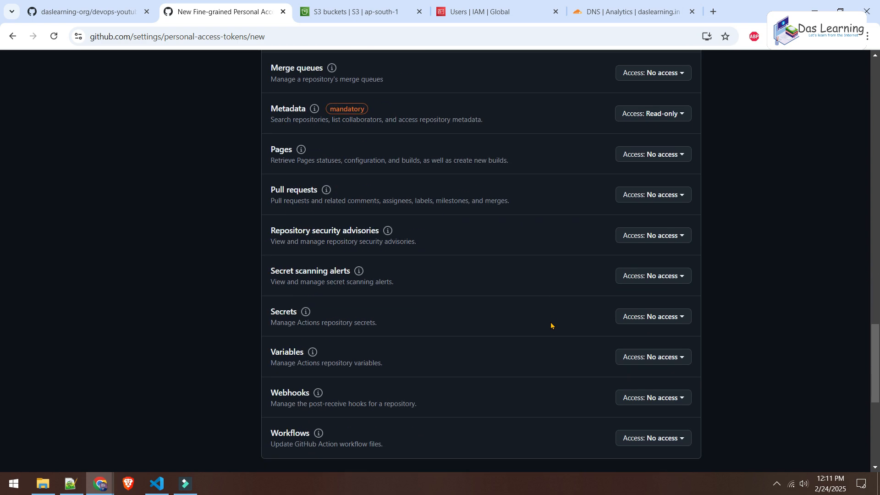
scroll(down, 3)
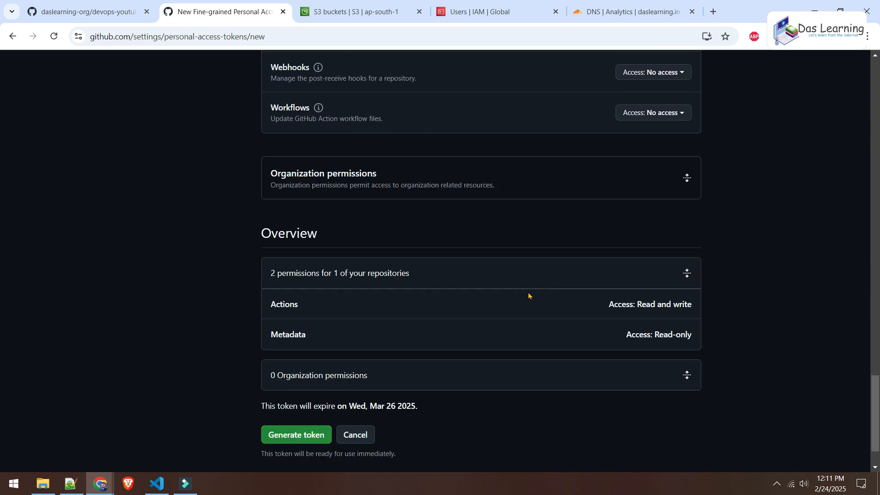
mouse_move(396, 341)
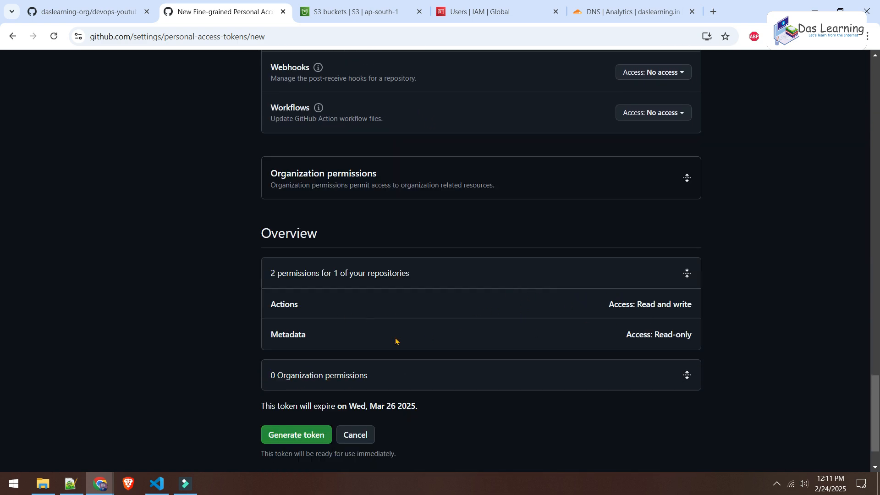
scroll(down, 3)
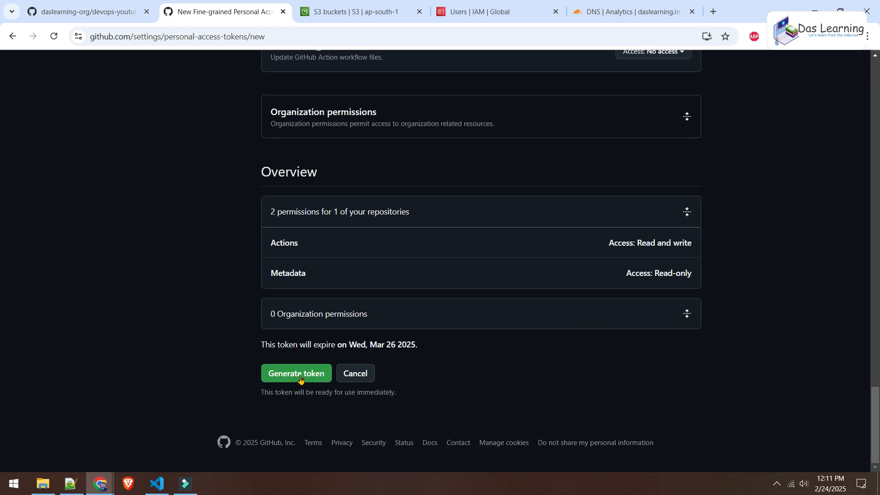
click(296, 373)
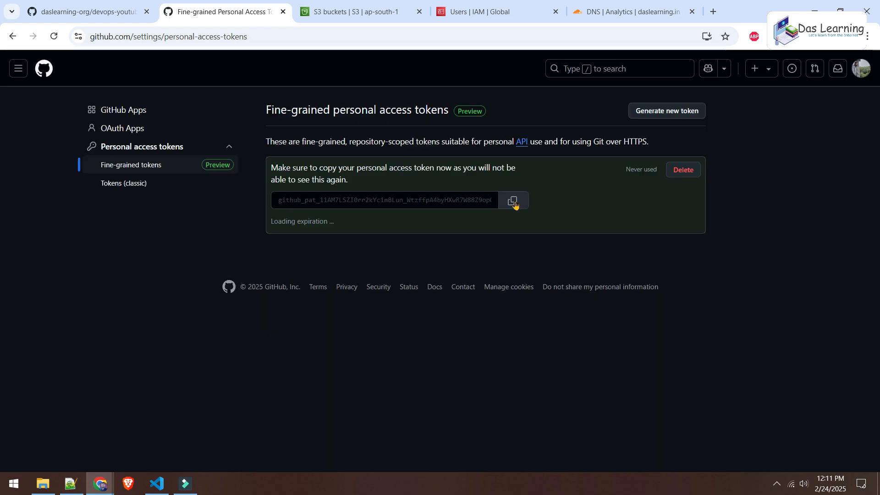
click(513, 200)
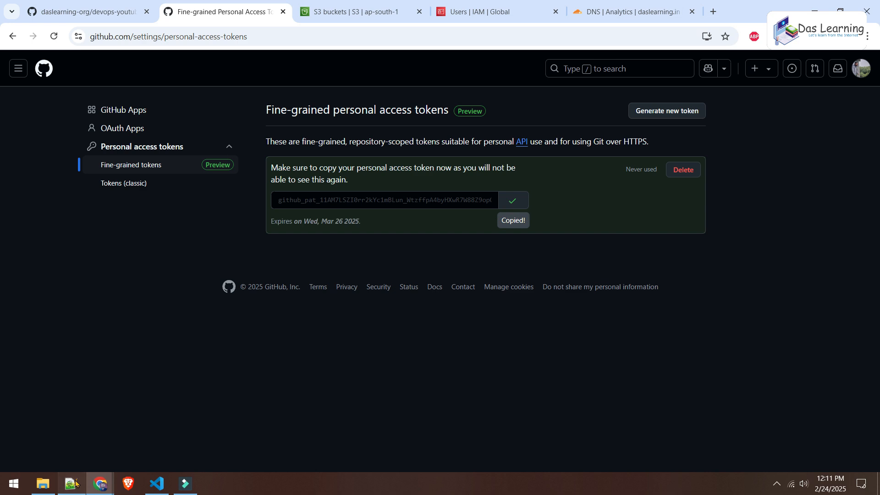
Paste the github_pat token into Credits.txt in Notepad++.
click(71, 483)
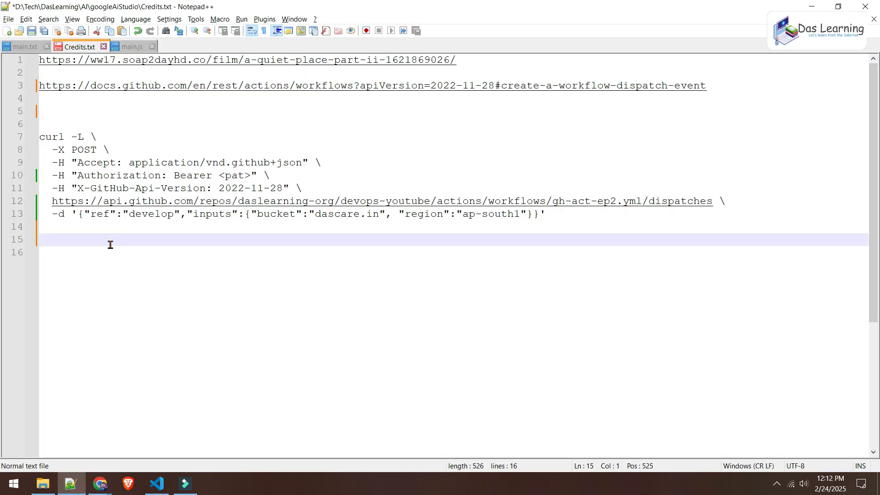
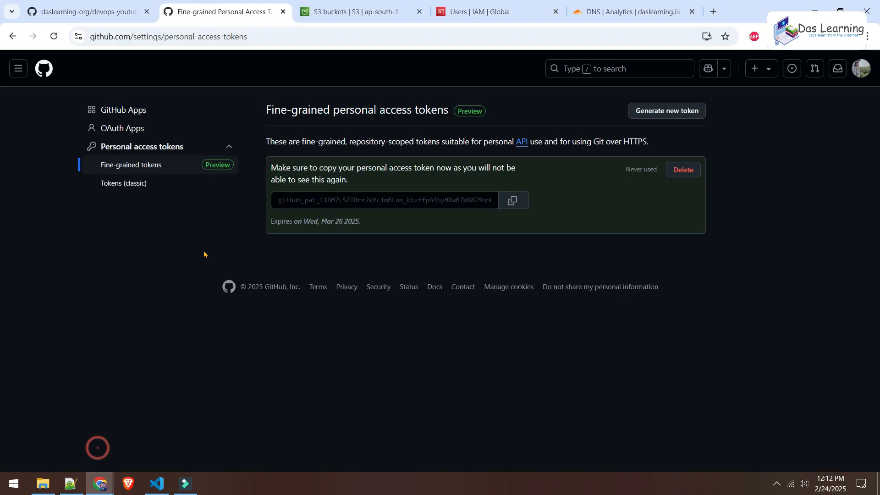
Start a new IAM user named git-ep2.
click(483, 11)
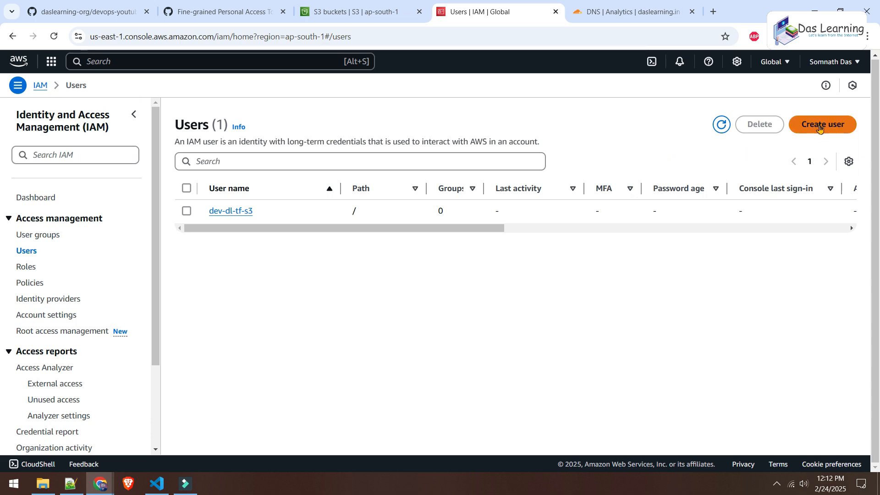
click(822, 124)
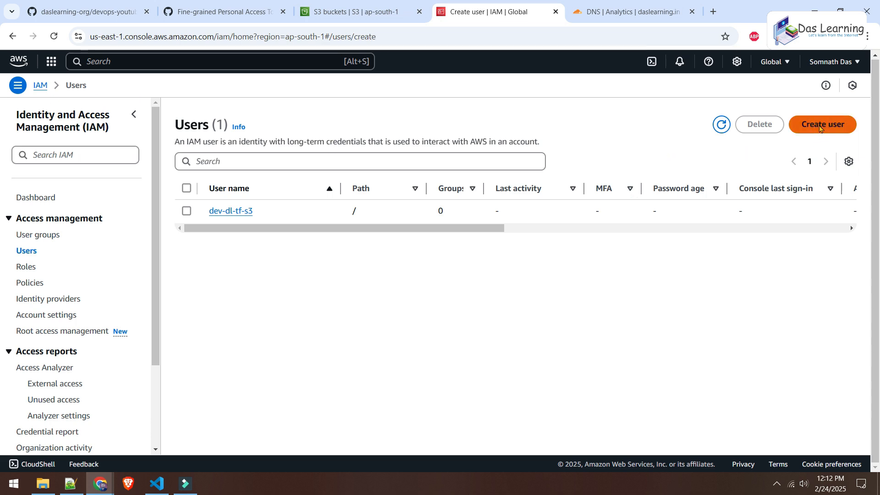
click(822, 124)
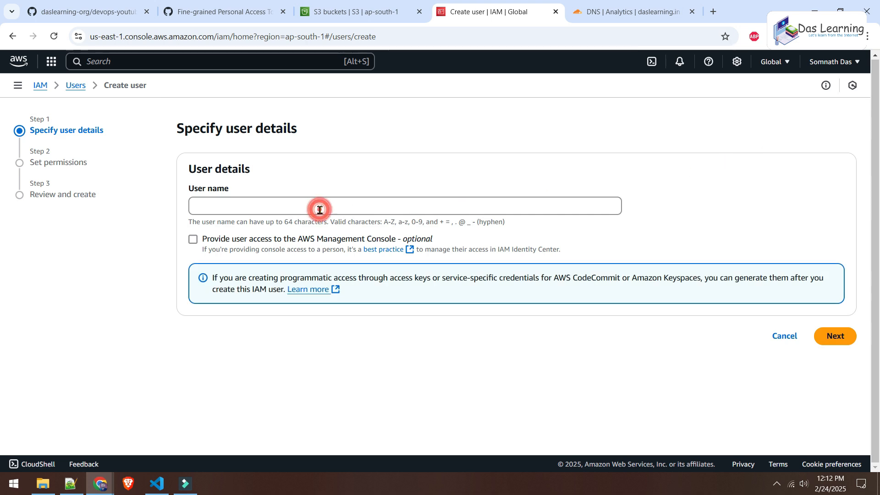
text(git-ep2)
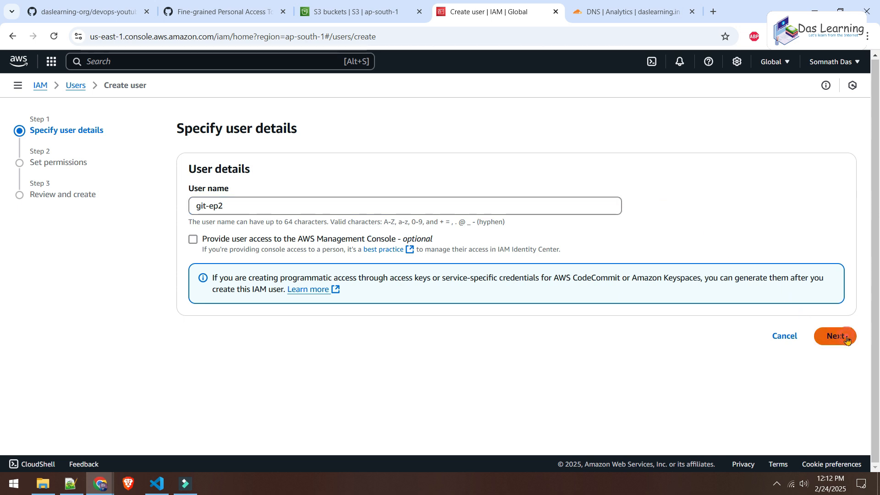
click(835, 336)
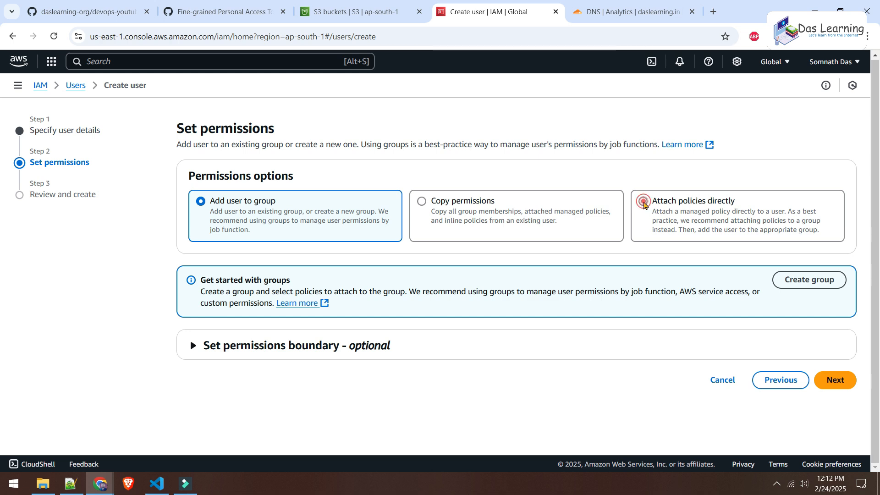
Attach AmazonS3FullAccess directly to git-ep2 and create the user.
click(643, 201)
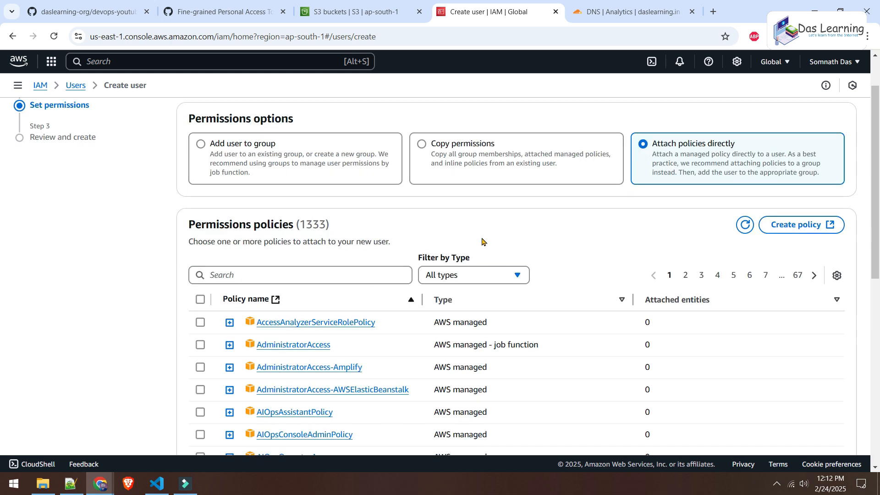
text(s3)
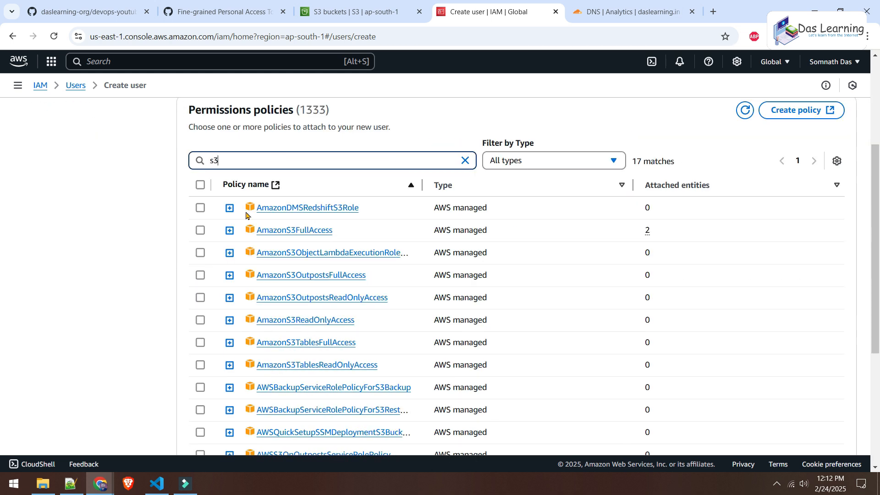
click(200, 230)
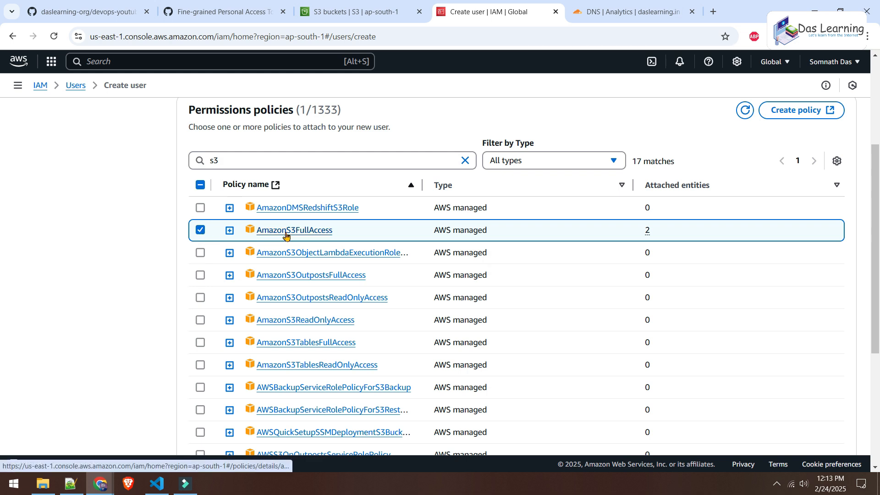
scroll(down, 3)
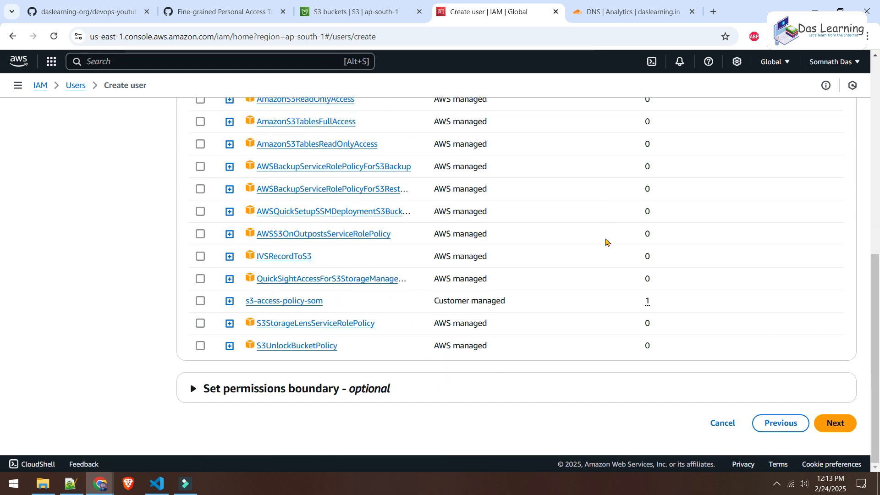
mouse_move(776, 310)
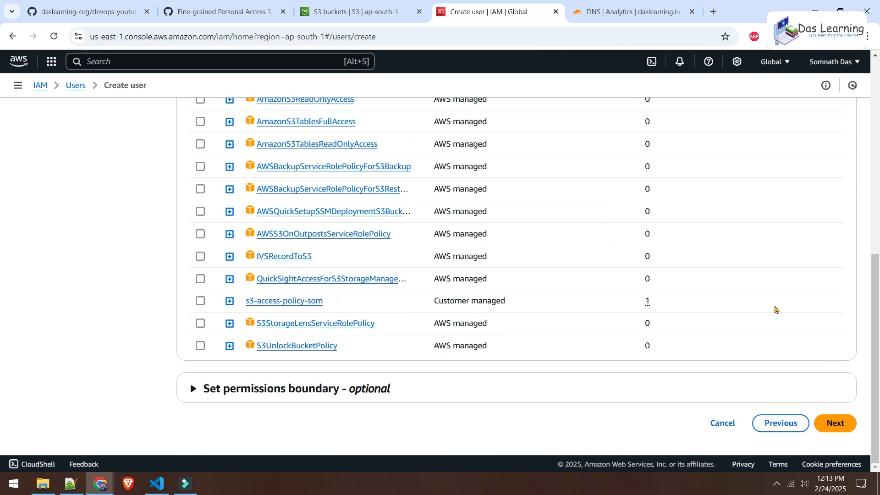
click(836, 423)
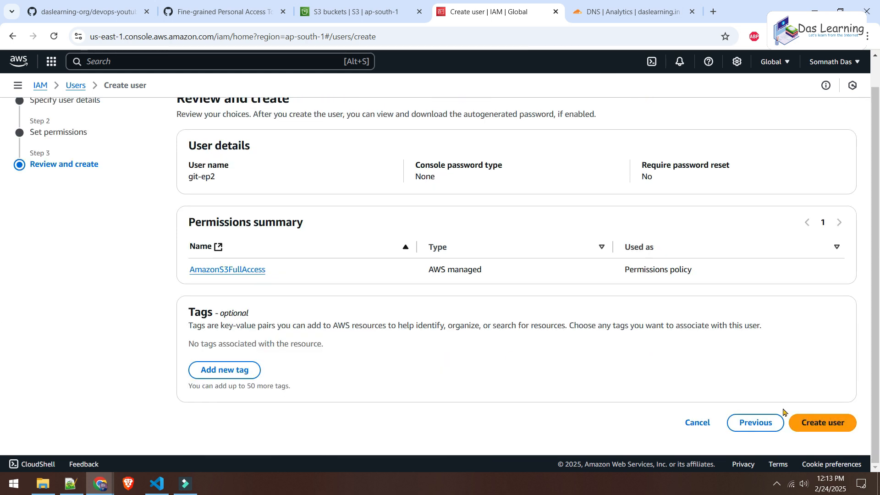
click(823, 422)
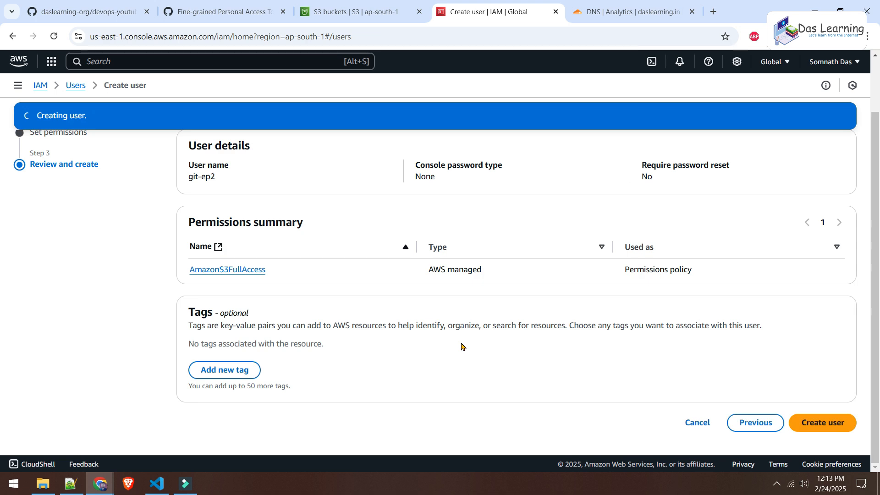
Open git-ep2's Security credentials tab and its Access keys section.
click(823, 422)
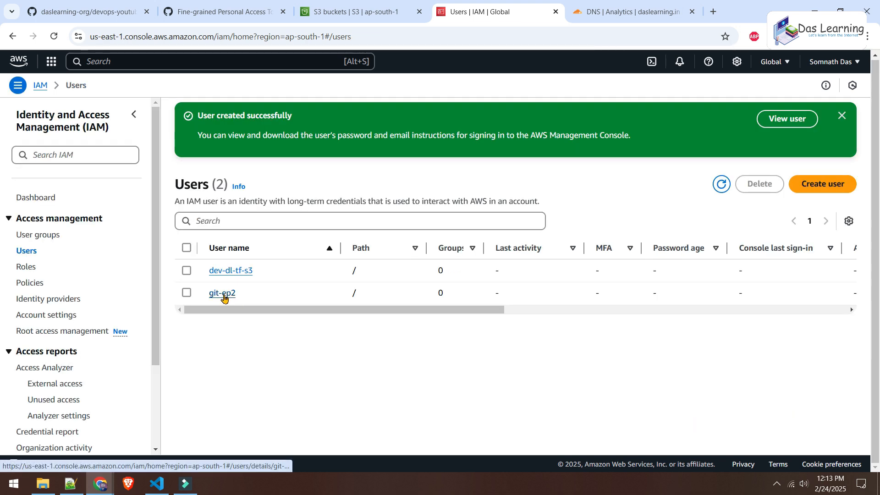
click(221, 293)
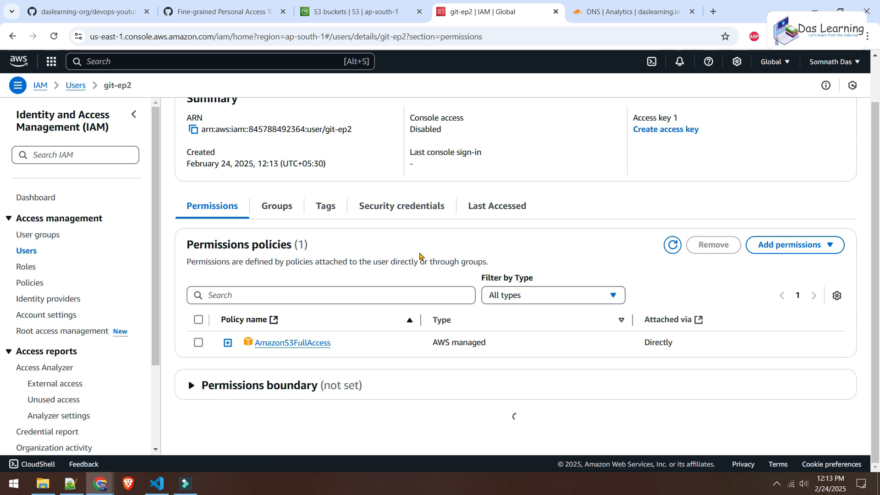
click(401, 203)
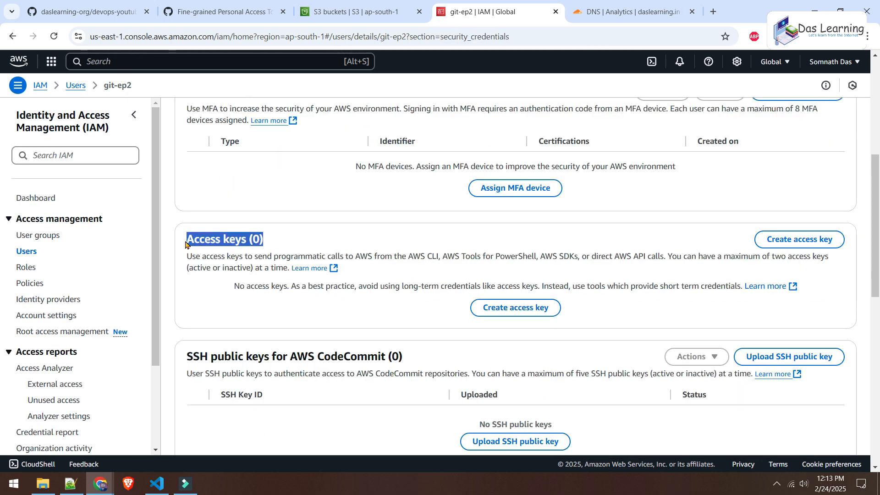
click(798, 239)
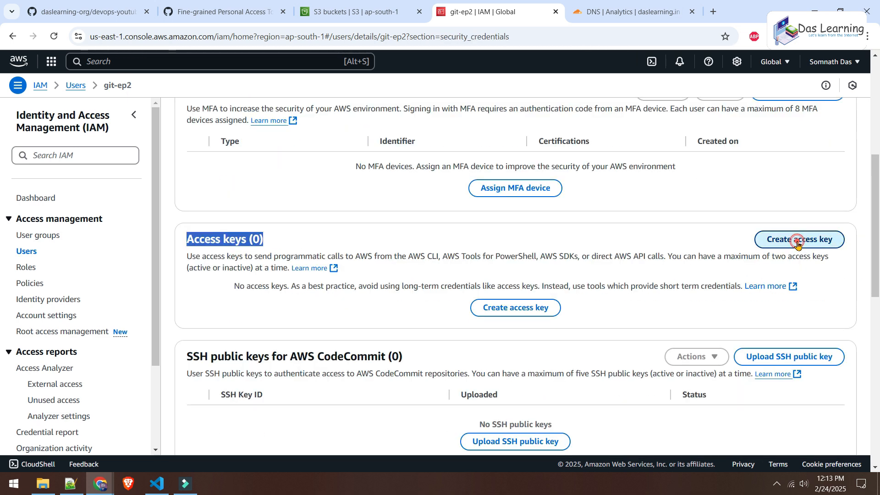
Create an access key for an application outside AWS, described tf-cred.
click(799, 239)
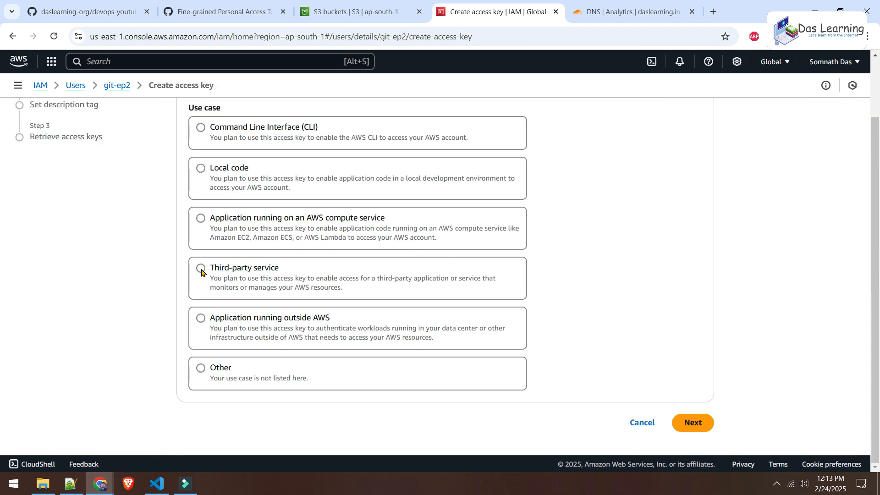
click(200, 269)
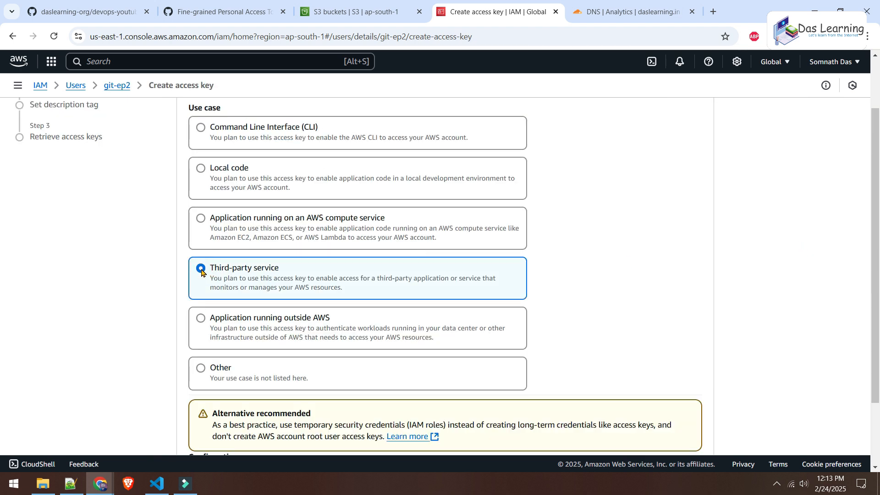
click(200, 274)
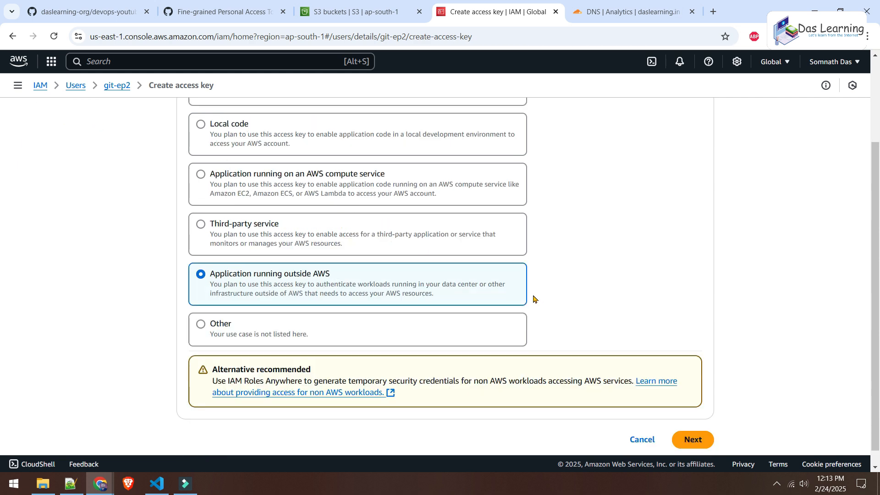
scroll(down, 3)
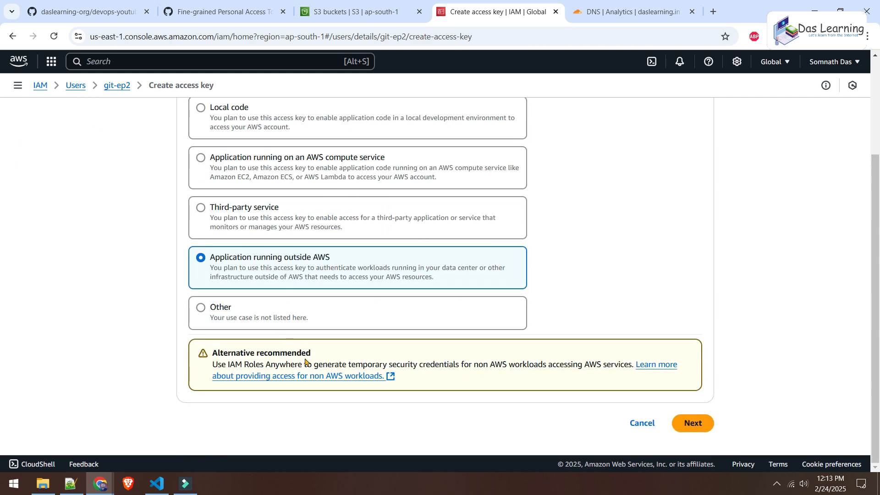
mouse_move(665, 427)
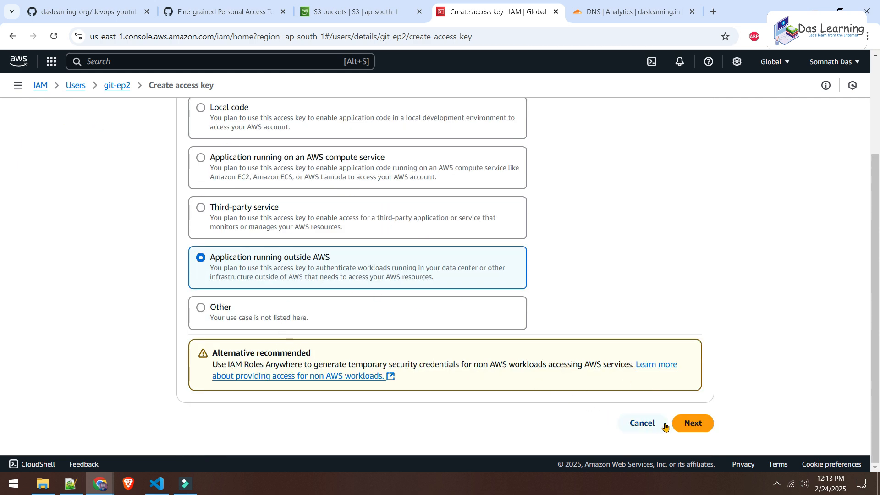
click(693, 423)
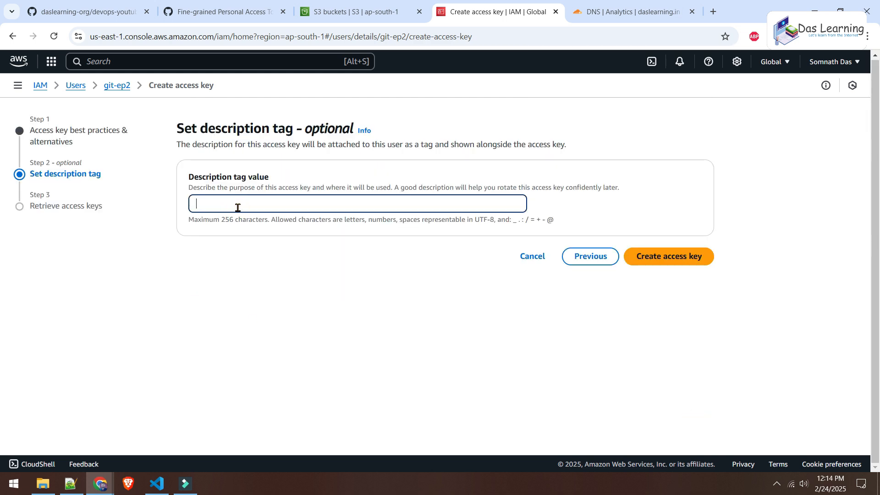
text(tf-cred)
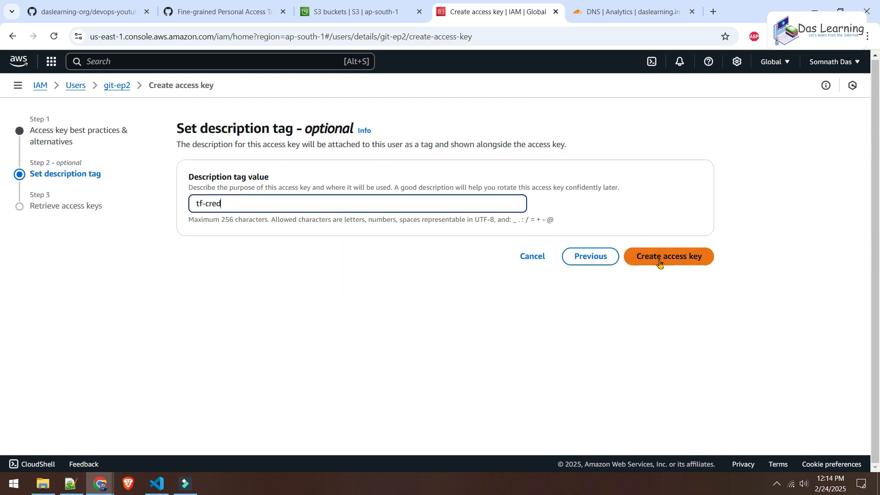
click(668, 256)
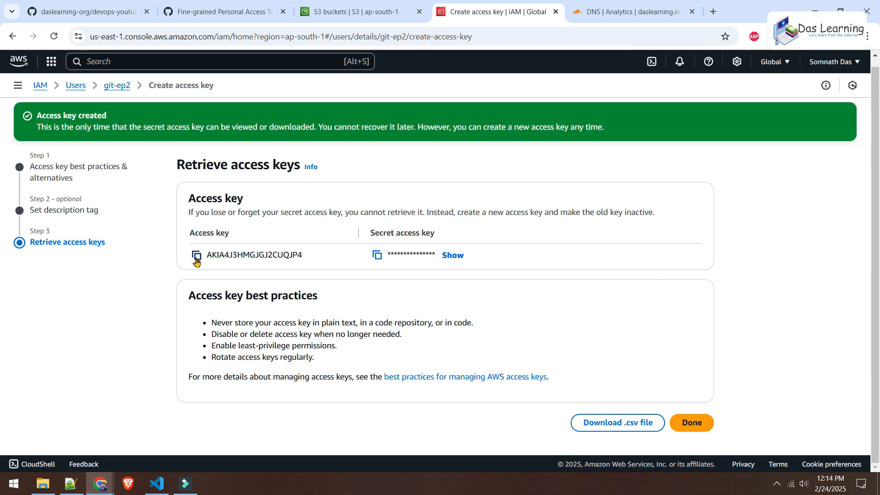
Copy the access key ID and secret into the notes file, then finish the wizard.
click(196, 255)
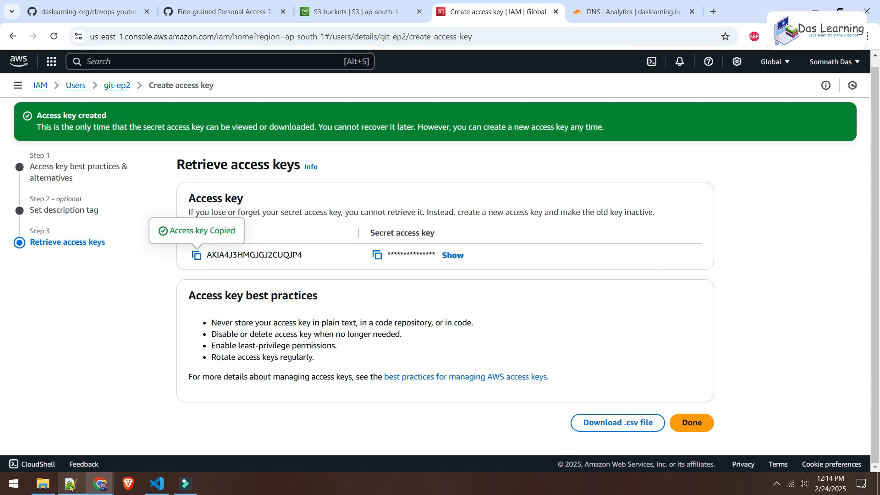
click(71, 484)
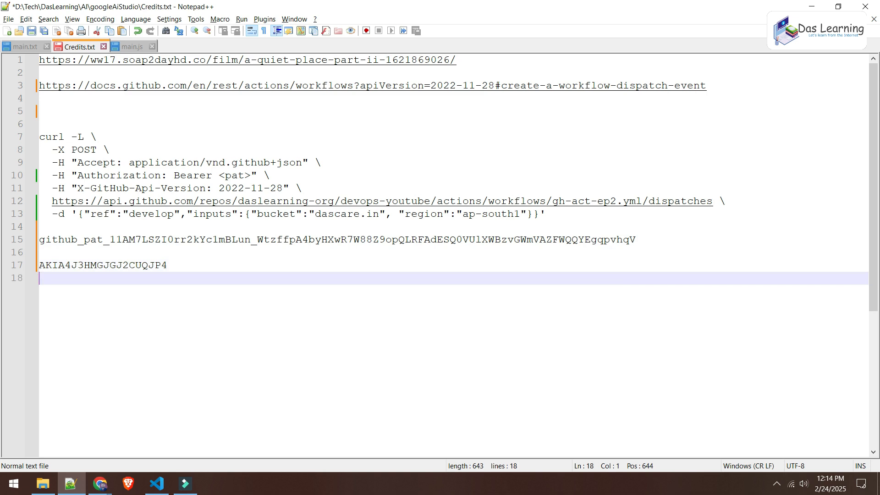
click(375, 255)
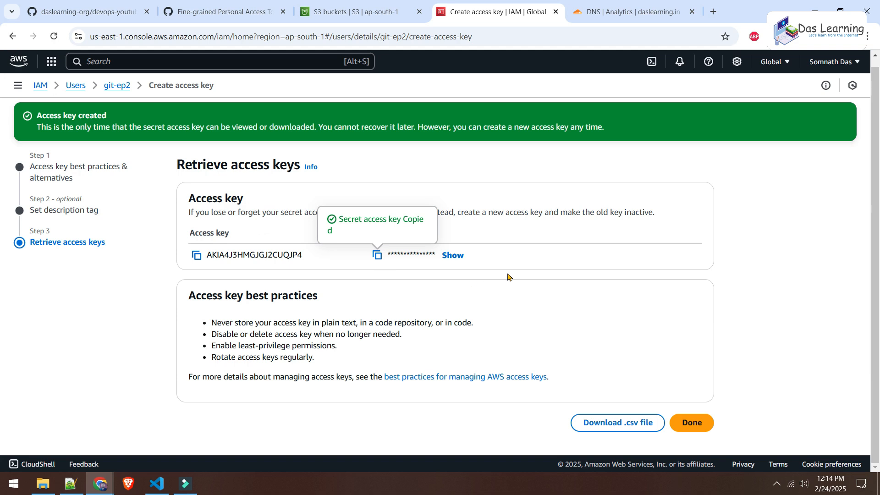
mouse_move(694, 429)
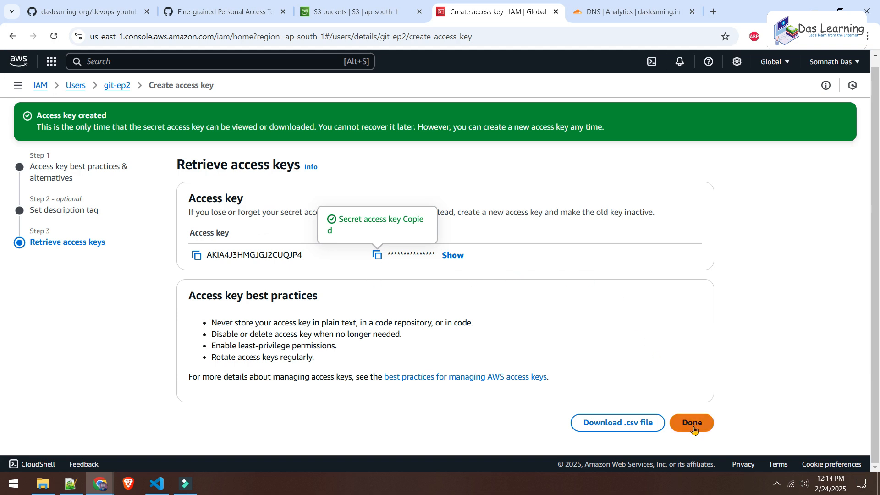
click(691, 423)
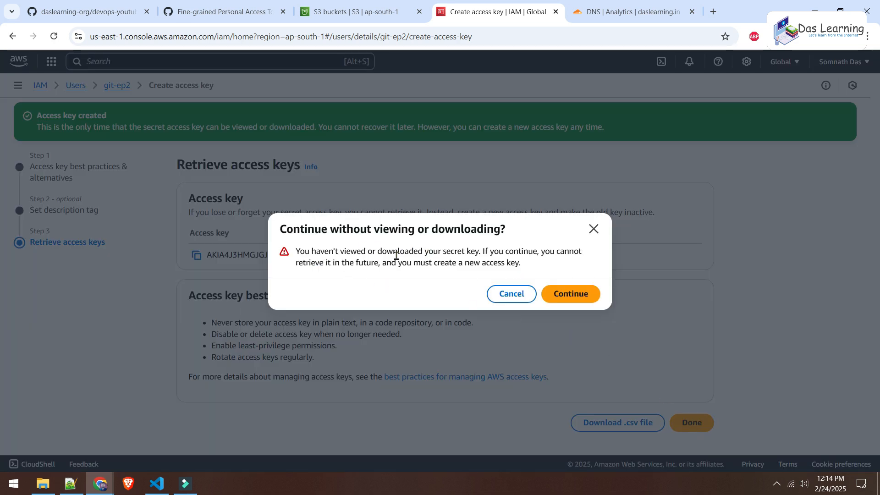
mouse_move(565, 270)
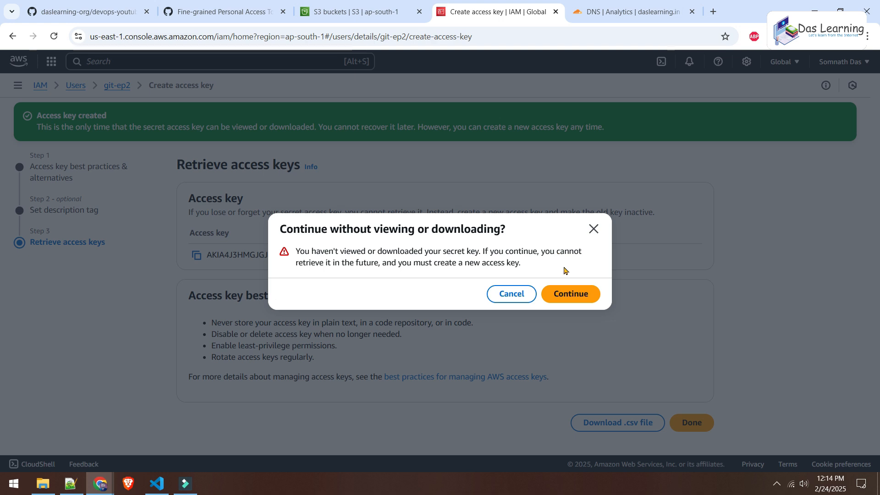
mouse_move(575, 303)
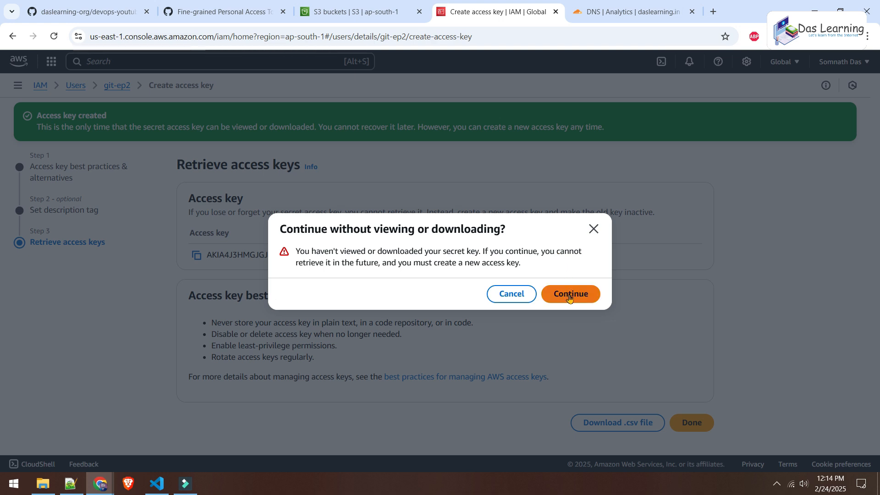
click(570, 294)
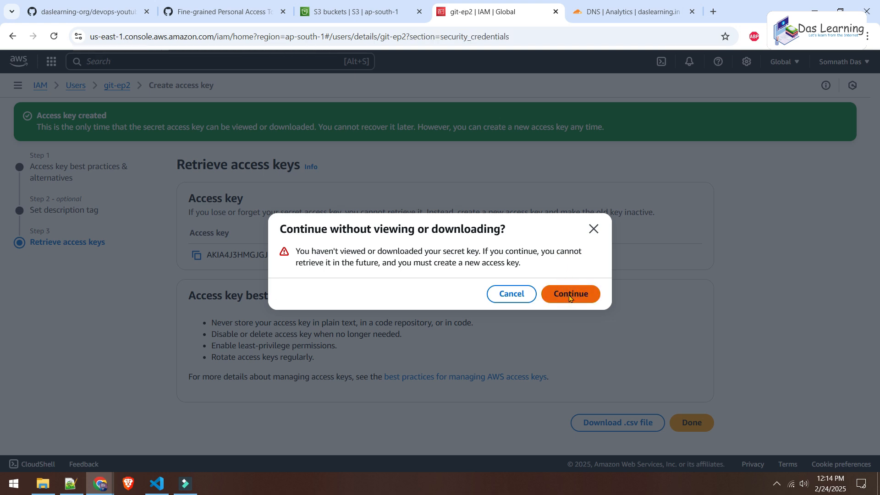
click(570, 293)
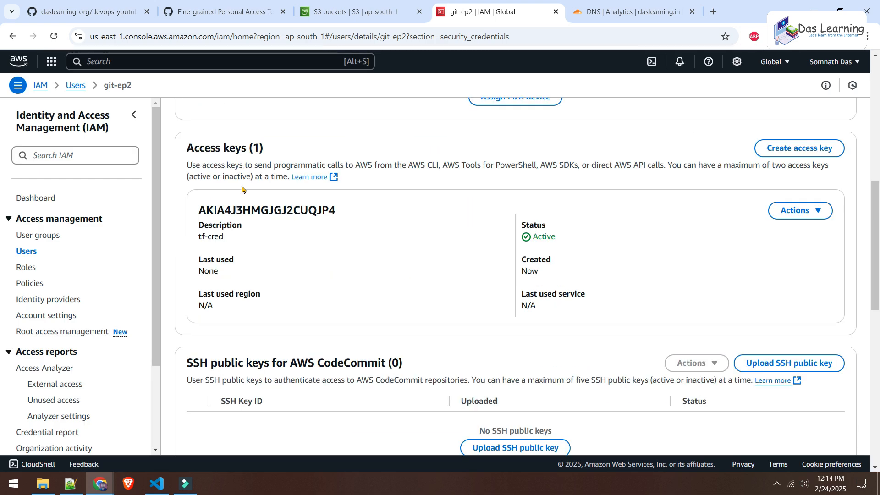
Go to devops-youtube Settings > Secrets and variables > Actions and start a new secret.
click(85, 13)
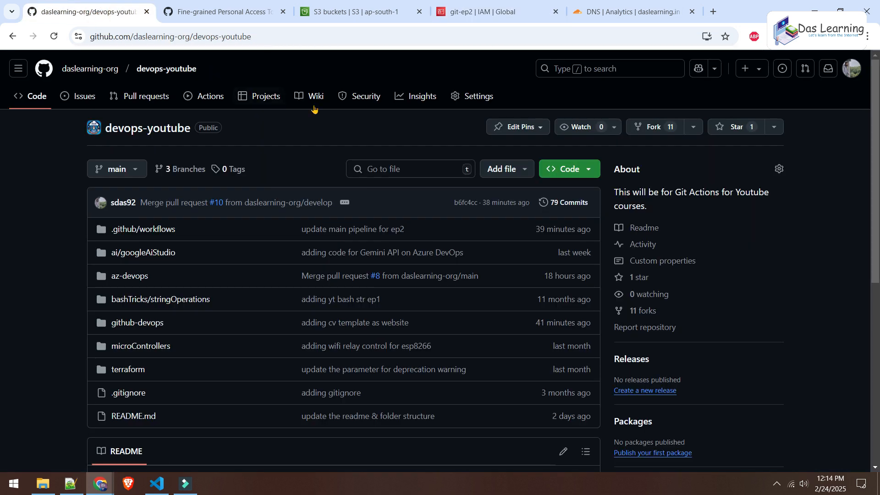
mouse_move(261, 127)
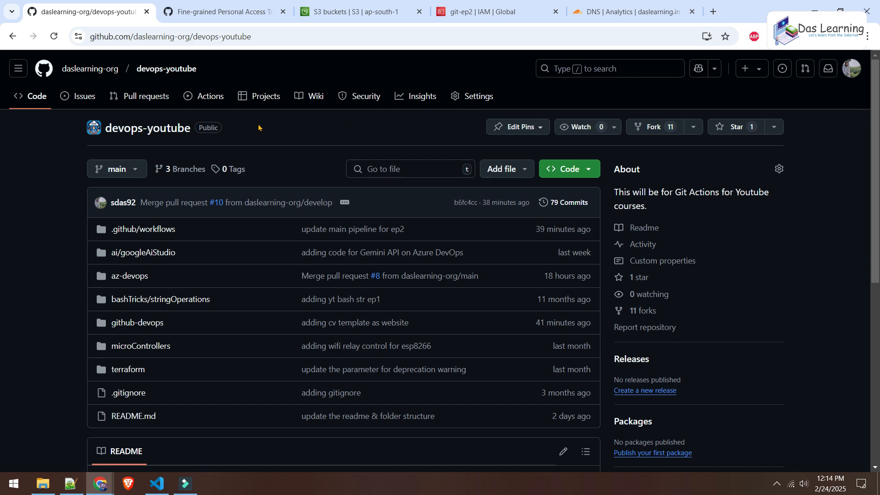
mouse_move(477, 127)
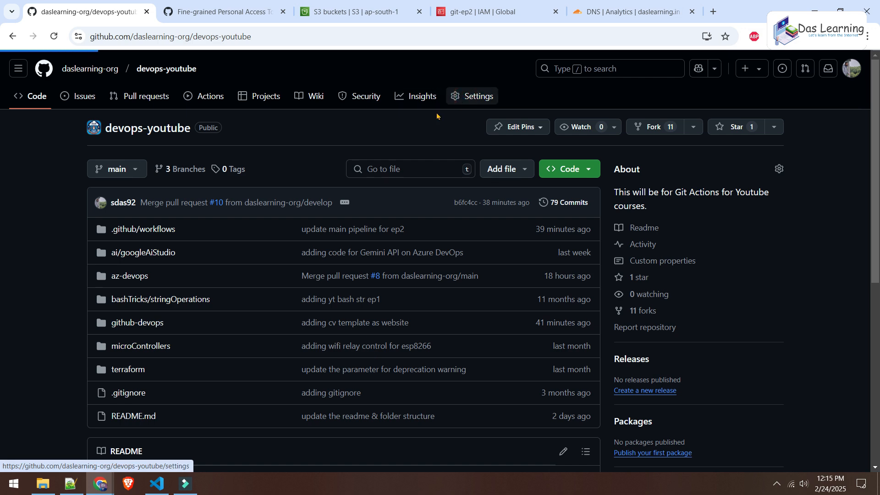
click(479, 96)
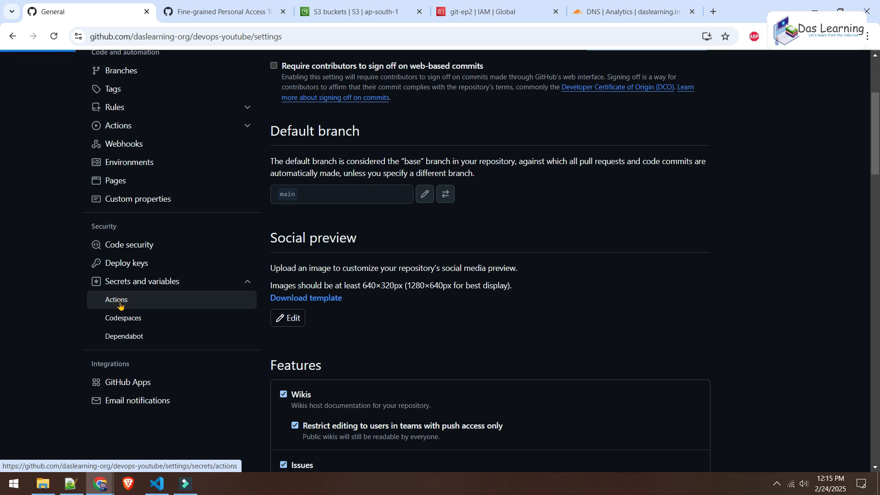
click(116, 299)
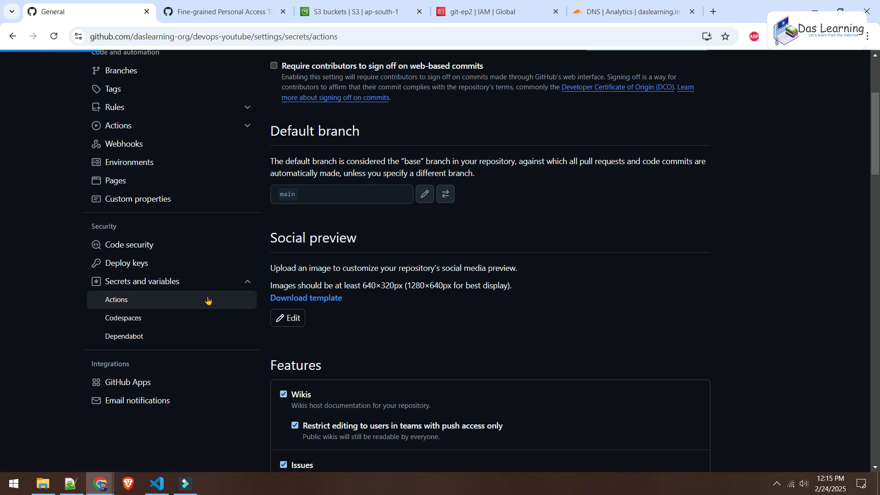
click(116, 300)
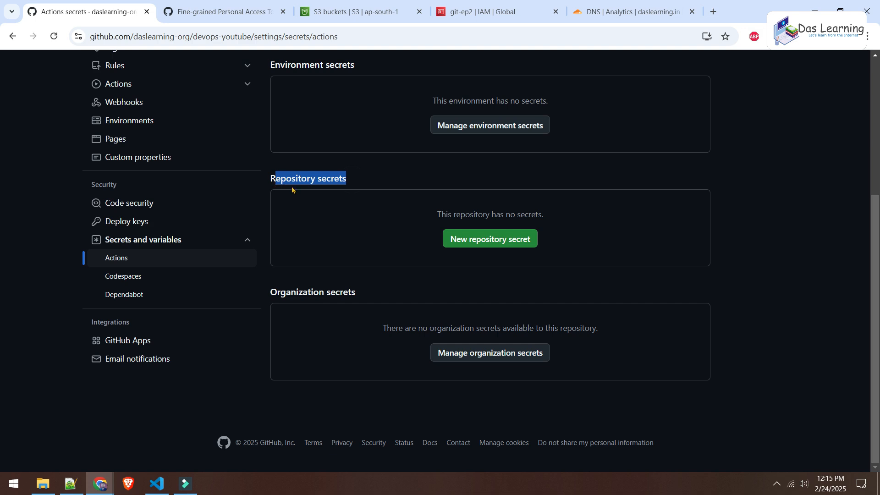
mouse_move(494, 242)
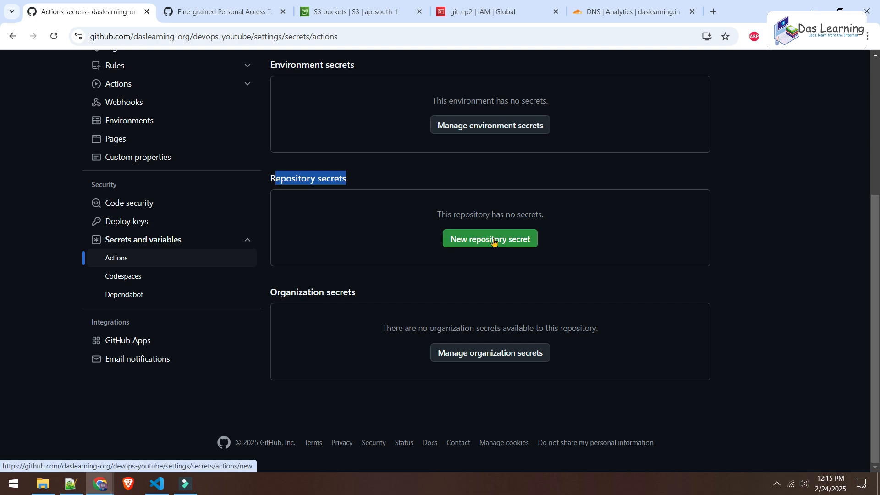
click(485, 252)
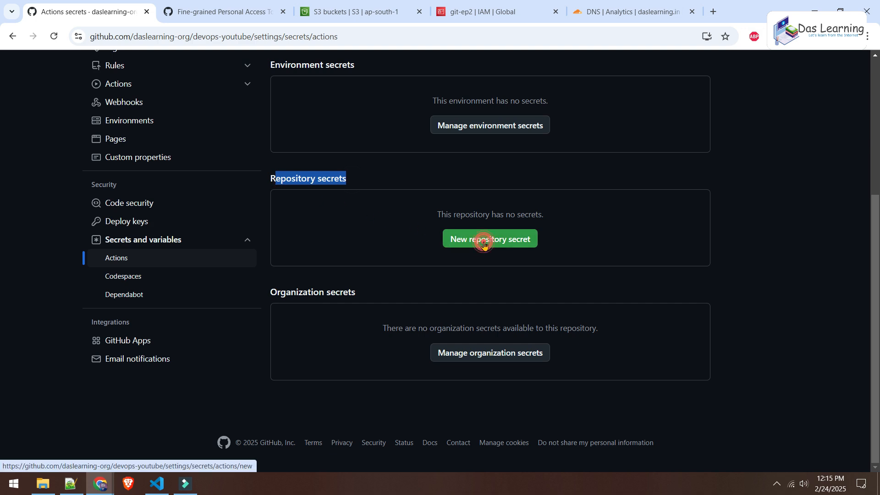
click(490, 238)
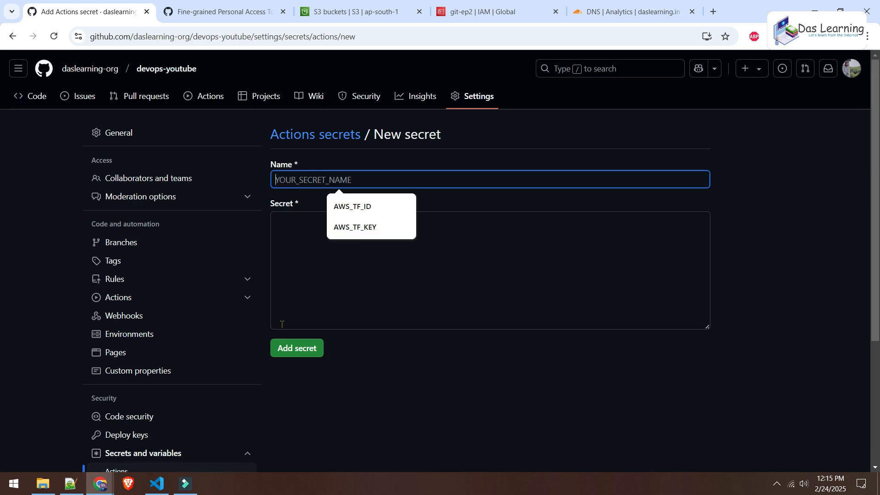
Save the AWS access key ID as repository secret AWS_TF_ID.
click(156, 484)
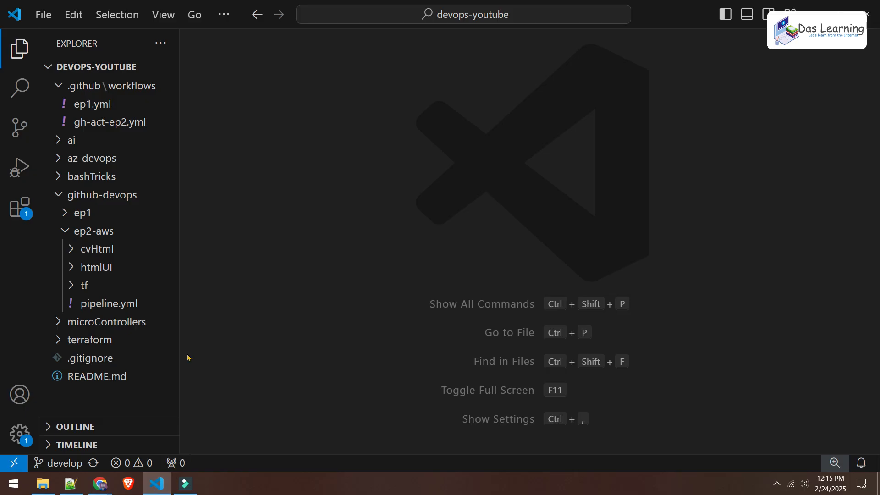
click(109, 303)
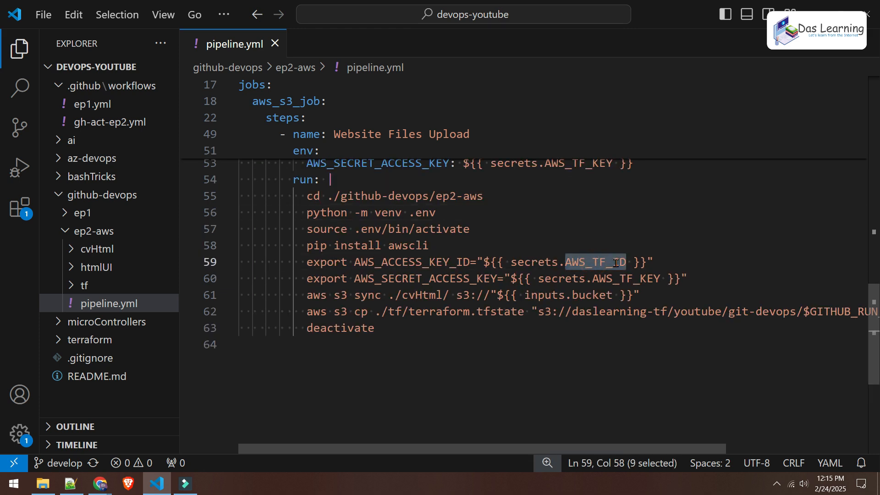
click(92, 483)
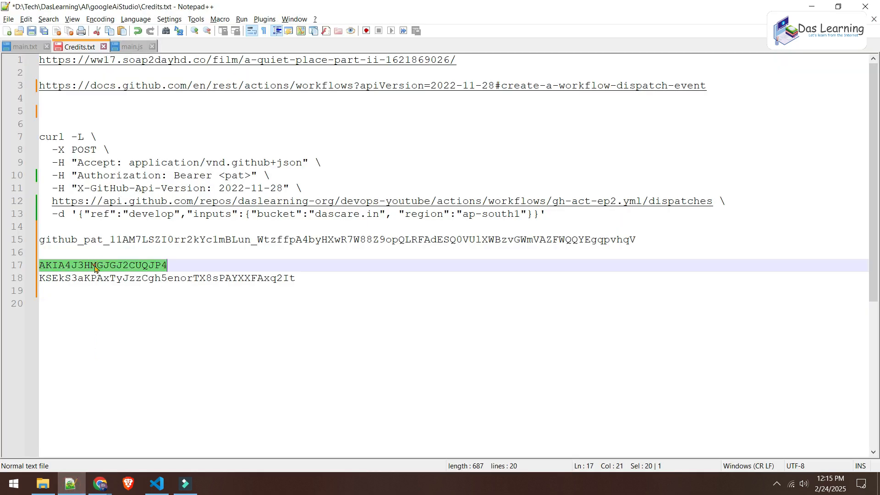
click(99, 483)
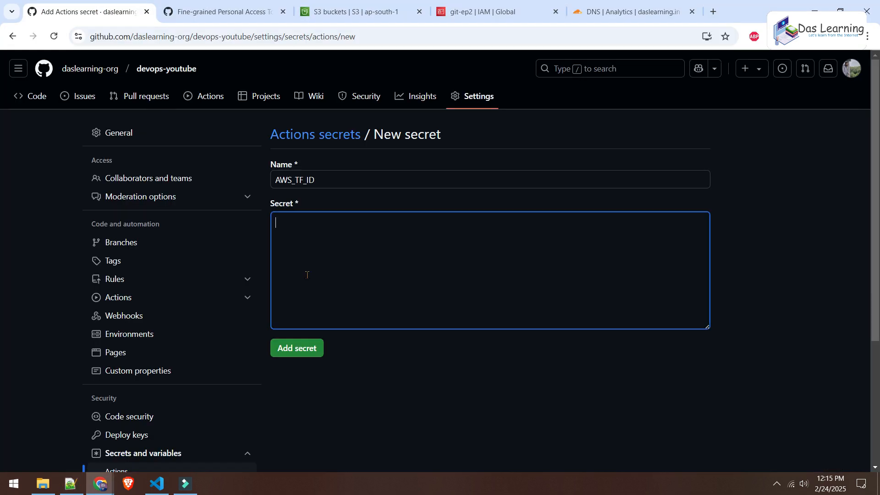
click(296, 348)
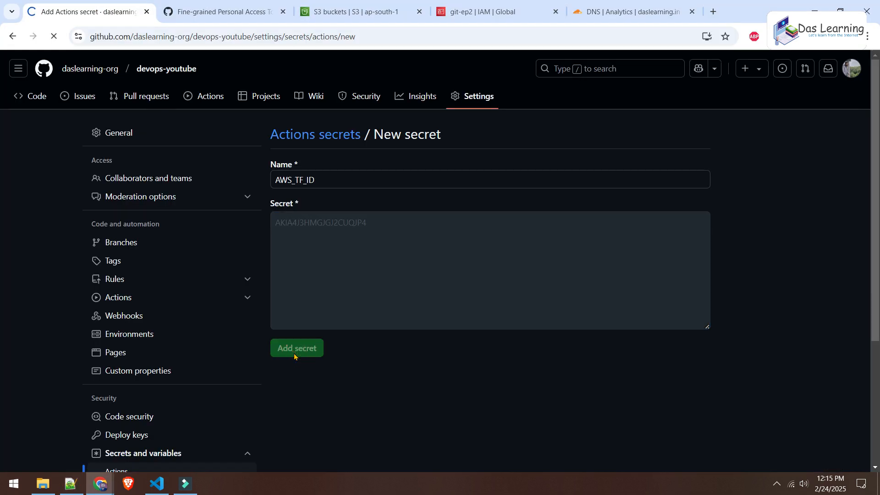
click(296, 348)
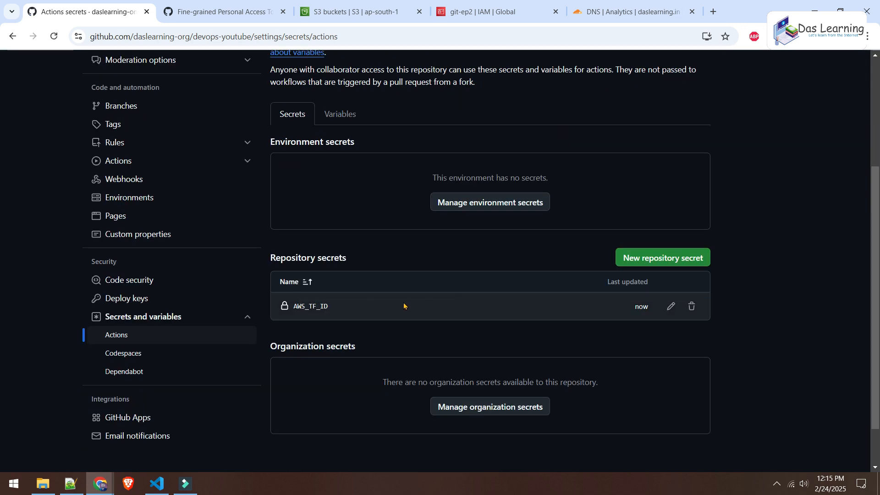
mouse_move(640, 267)
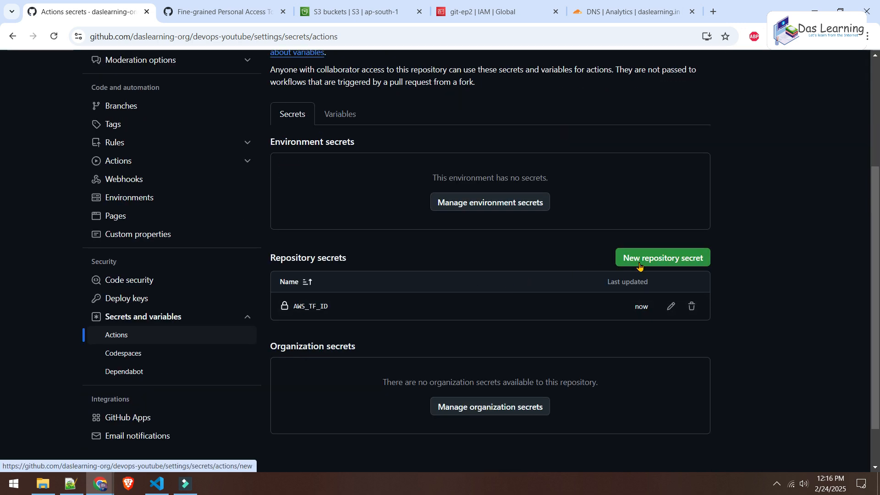
Add the secret access key as repository secret AWS_TF_KEY.
click(652, 257)
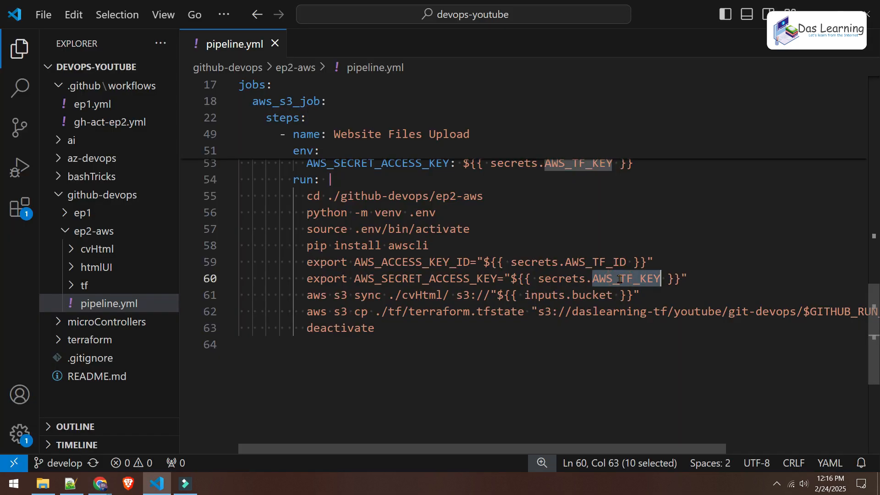
click(96, 483)
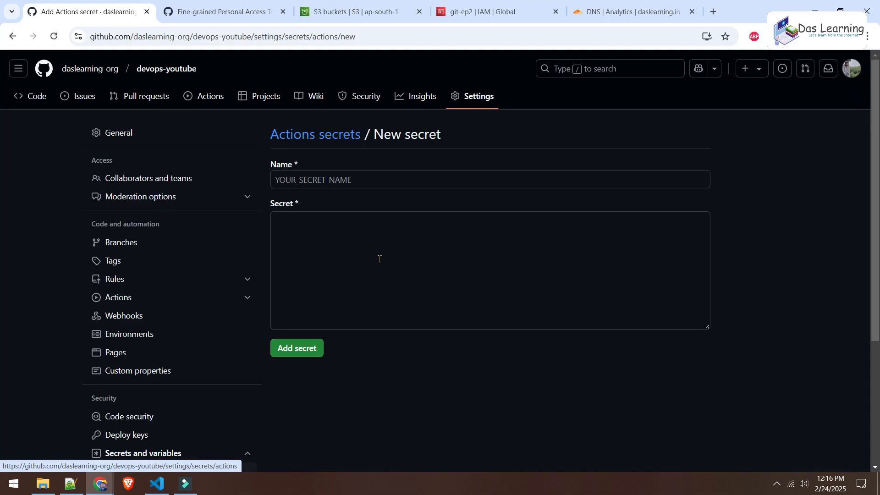
click(70, 483)
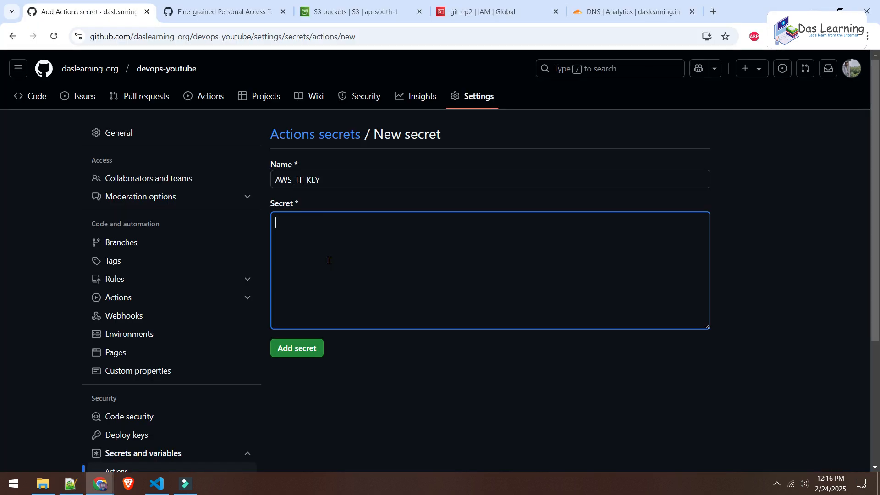
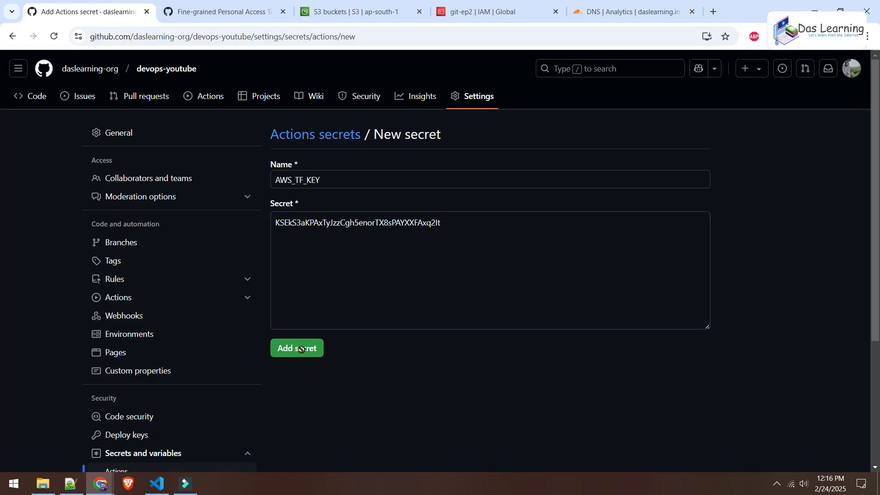
click(297, 348)
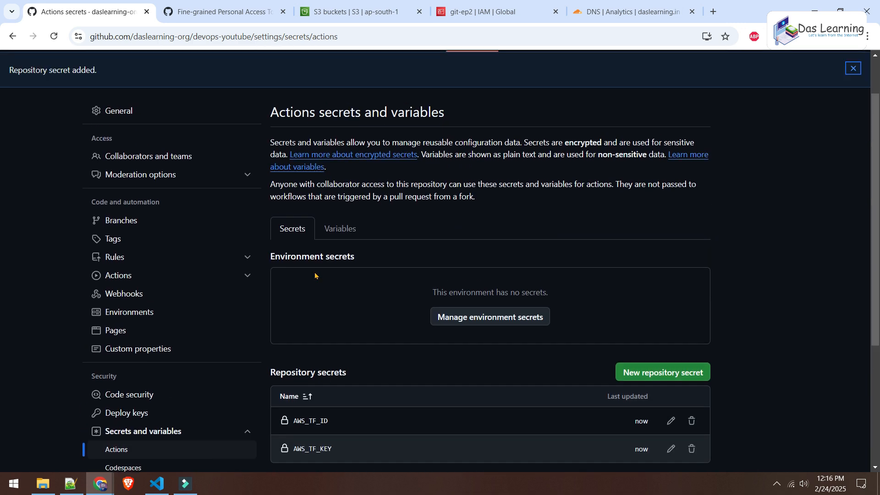
click(157, 483)
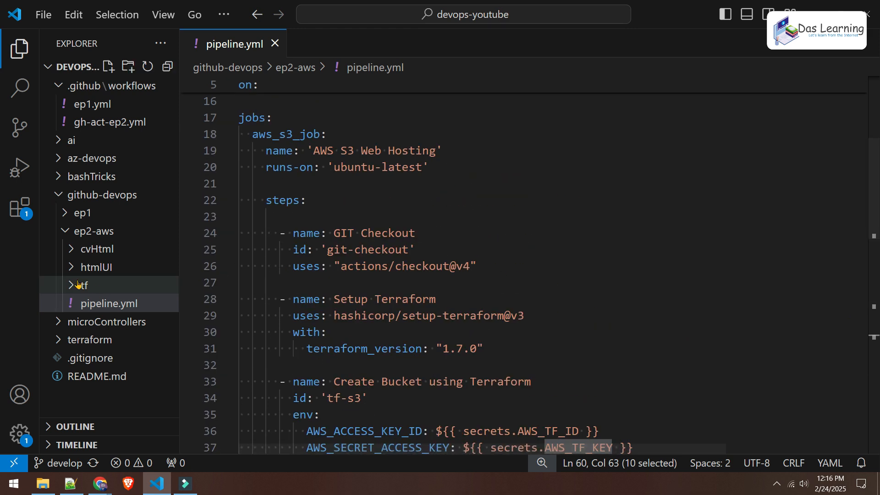
Open htmlUI/assets/main.js and review its repo, workflow and token placeholder settings.
click(97, 266)
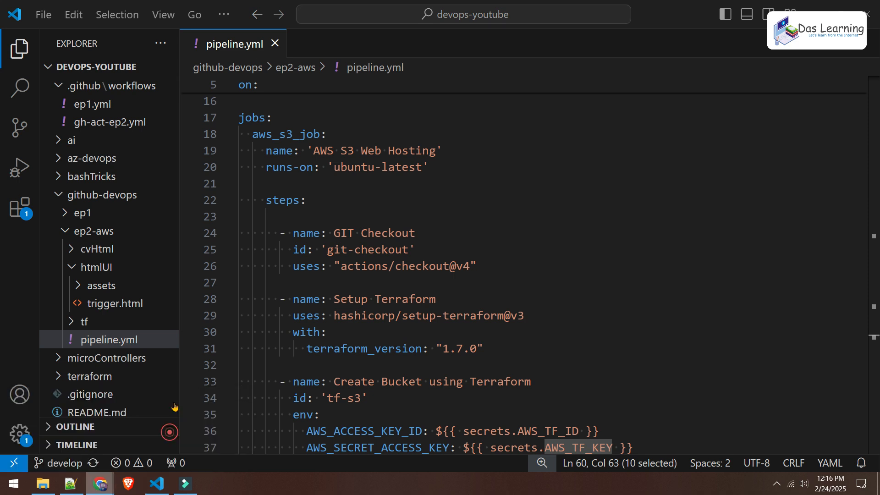
click(100, 483)
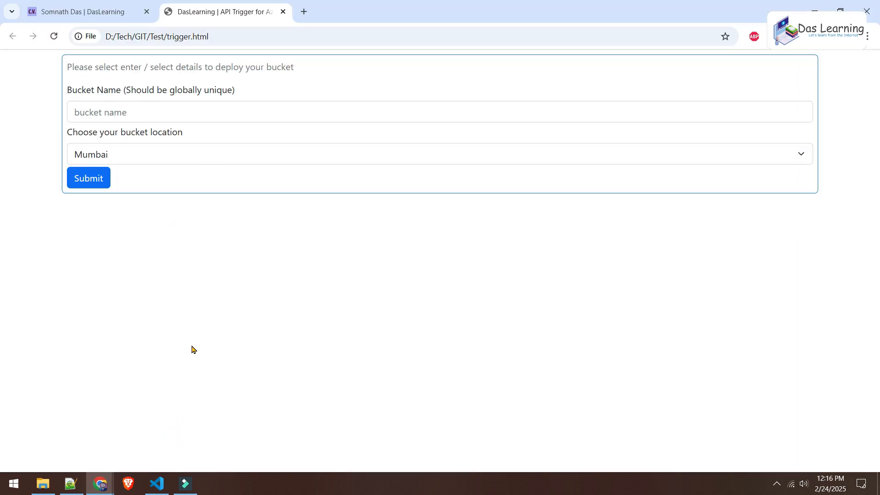
click(157, 483)
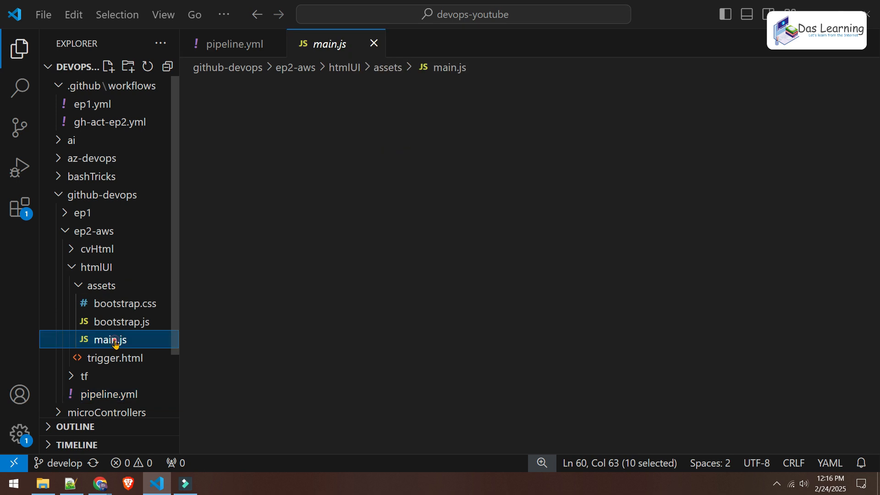
double_click(110, 340)
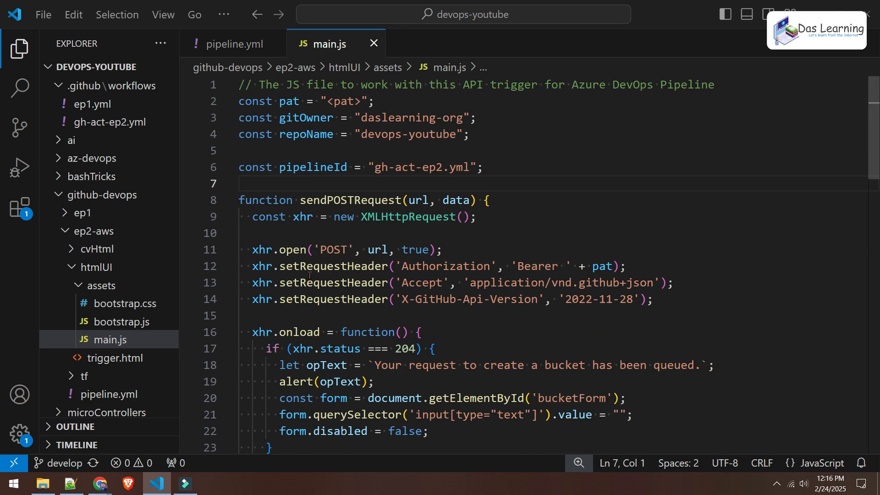
double_click(289, 101)
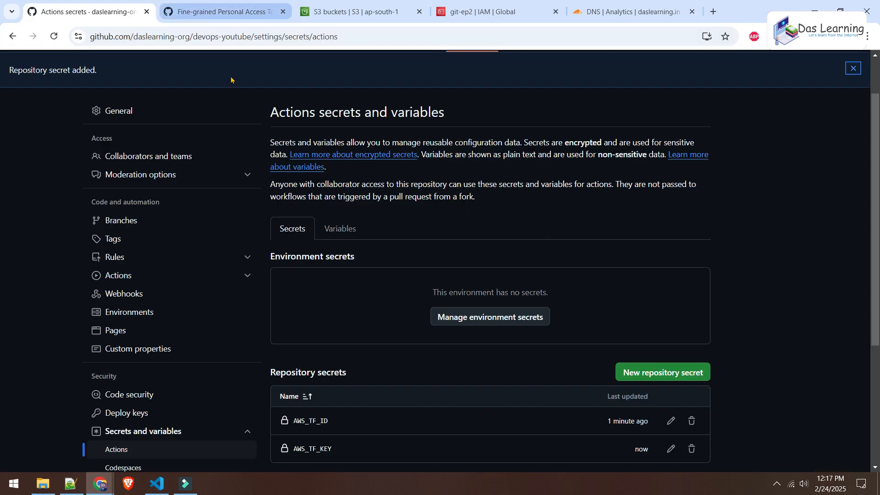
scroll(down, 3)
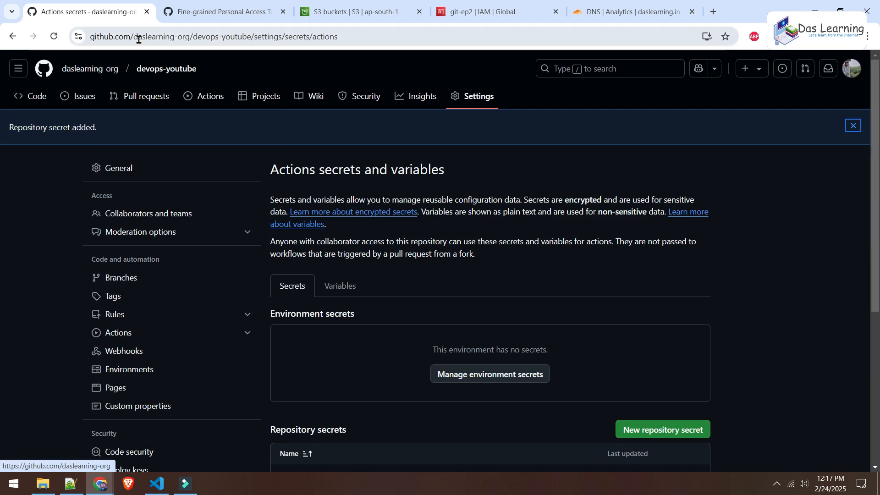
mouse_move(129, 452)
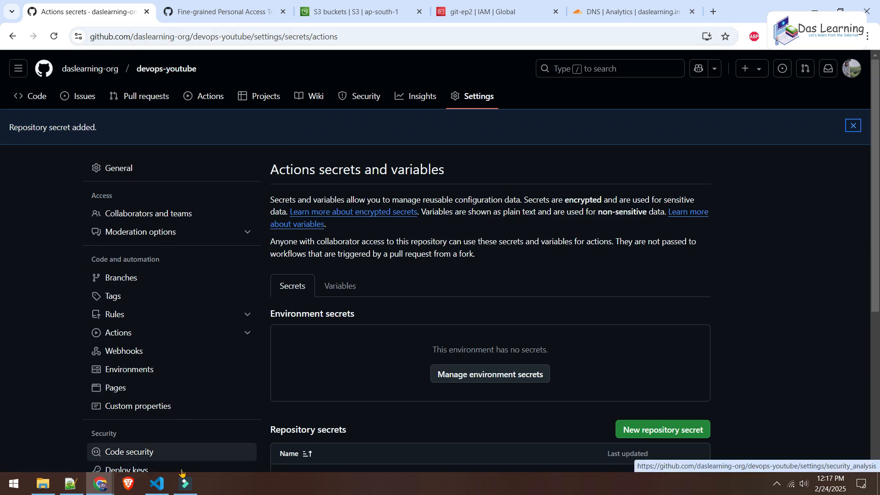
click(157, 483)
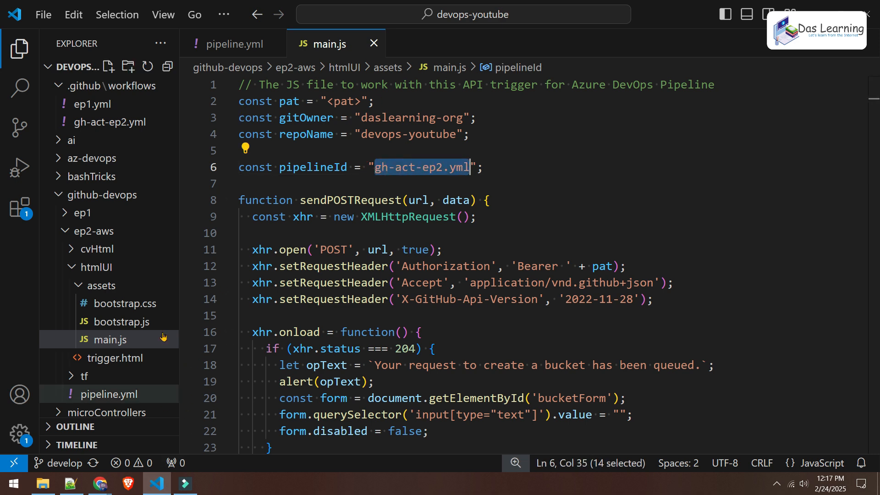
mouse_move(120, 127)
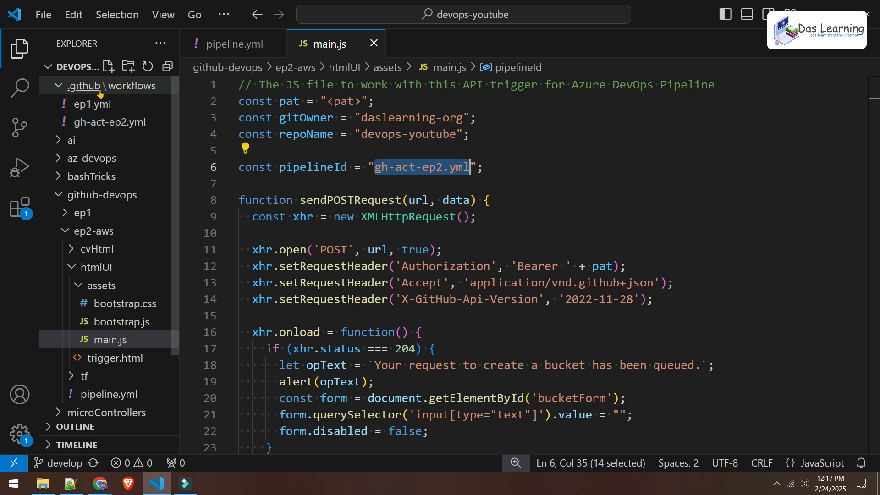
mouse_move(130, 88)
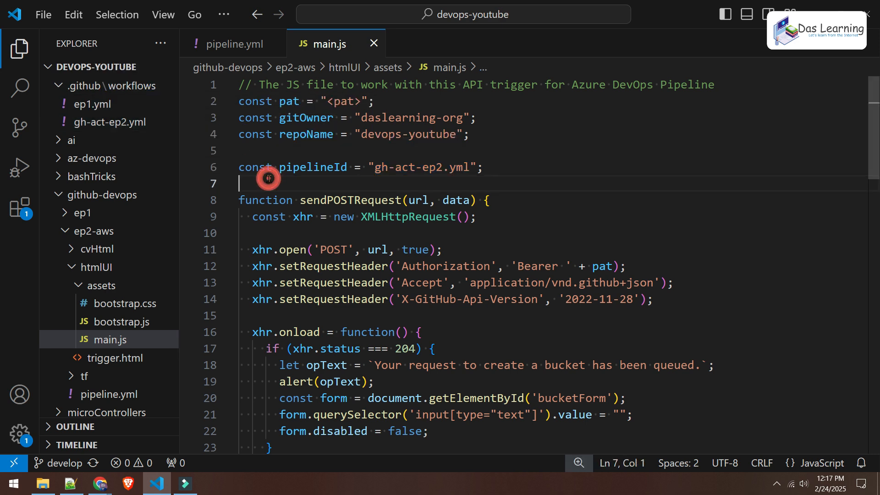
click(269, 179)
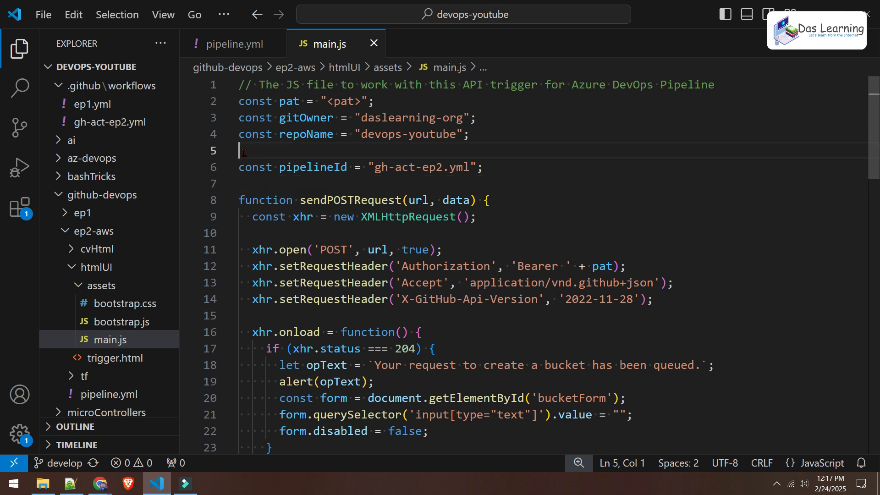
mouse_move(131, 130)
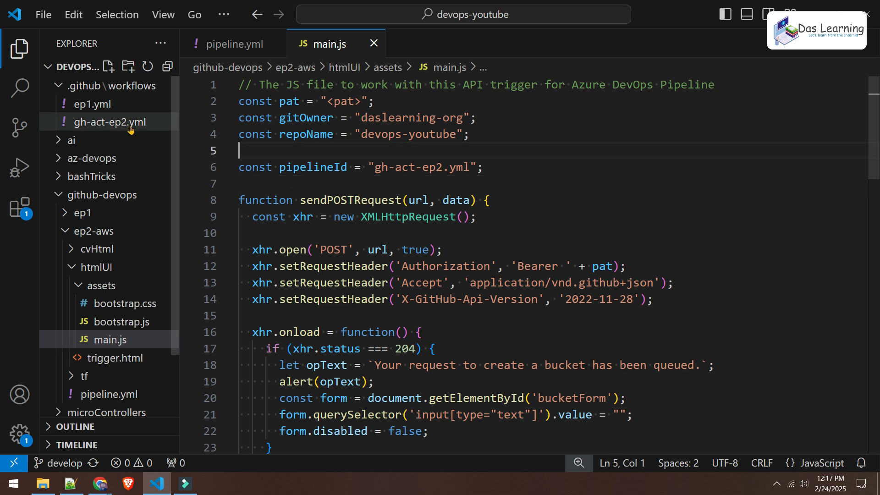
mouse_move(118, 93)
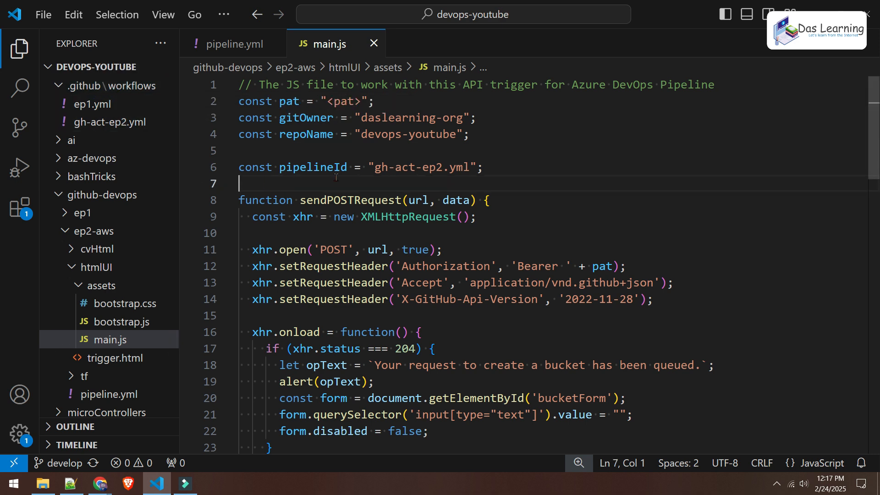
mouse_move(94, 483)
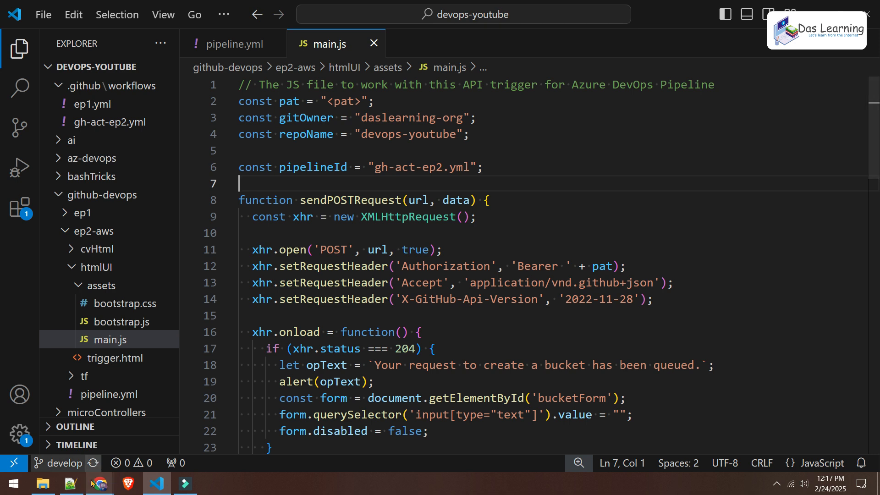
click(71, 483)
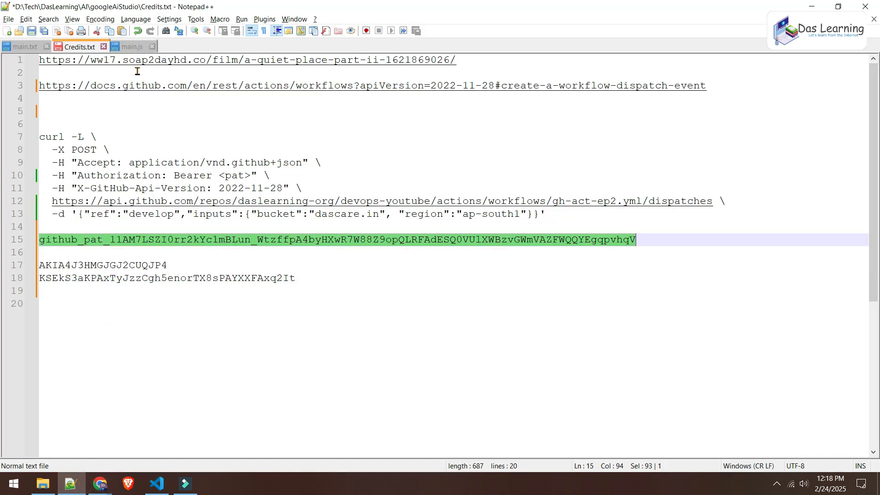
Paste the GitHub personal access token into const pat in the local main.js.
click(136, 47)
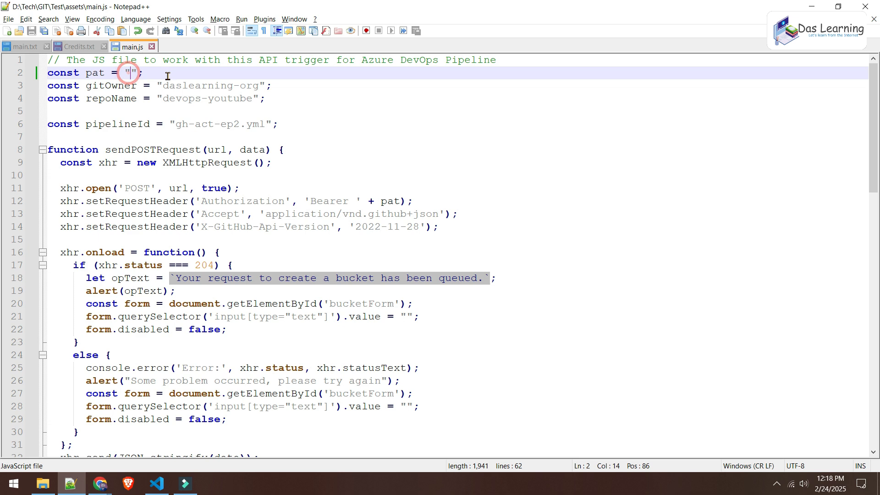
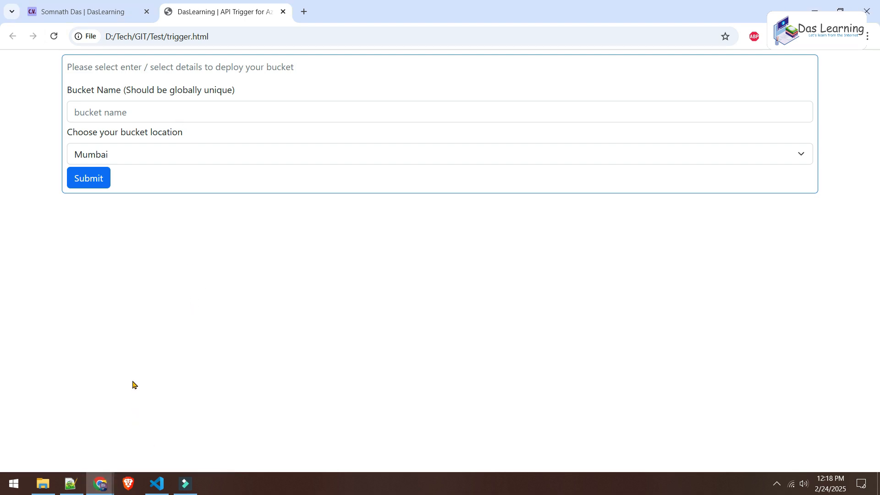
mouse_move(172, 307)
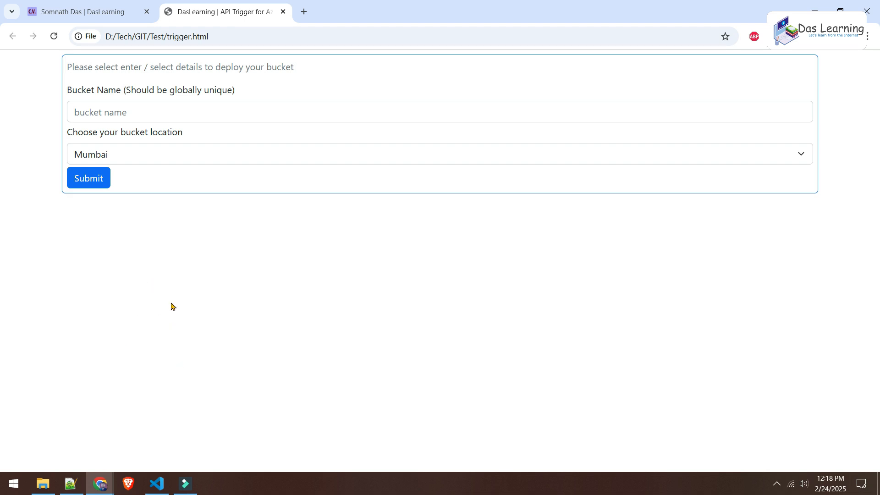
mouse_move(135, 51)
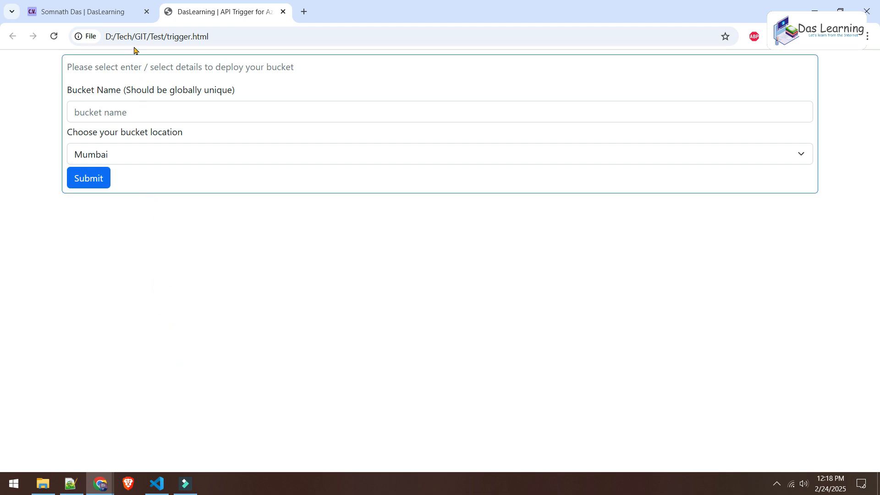
Scroll through the local cvHtml CV page from work experience to footer and back.
click(104, 23)
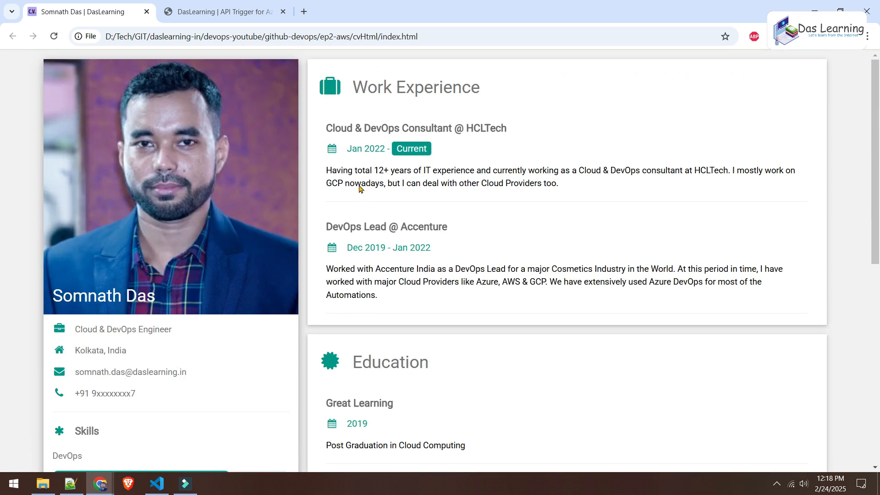
scroll(down, 3)
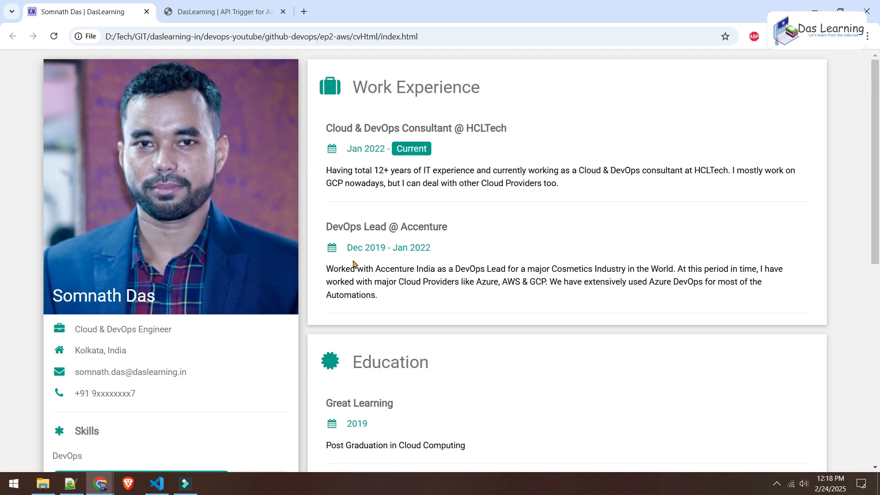
scroll(down, 3)
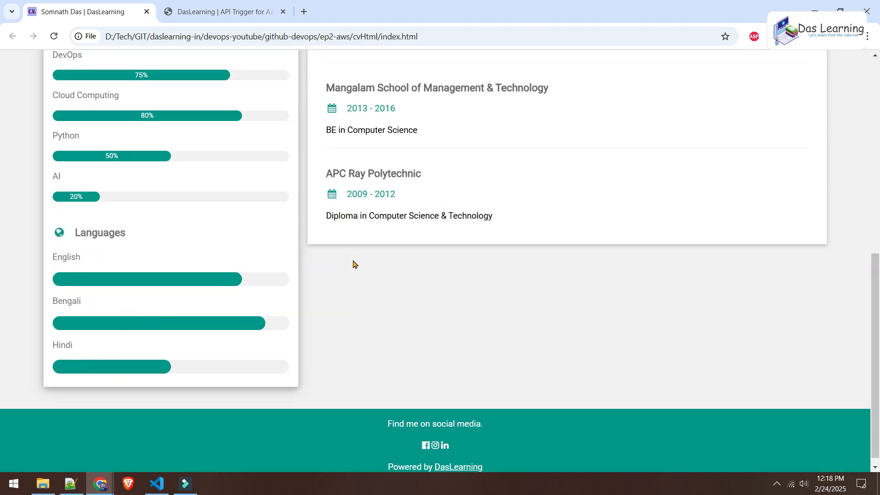
scroll(up, 3)
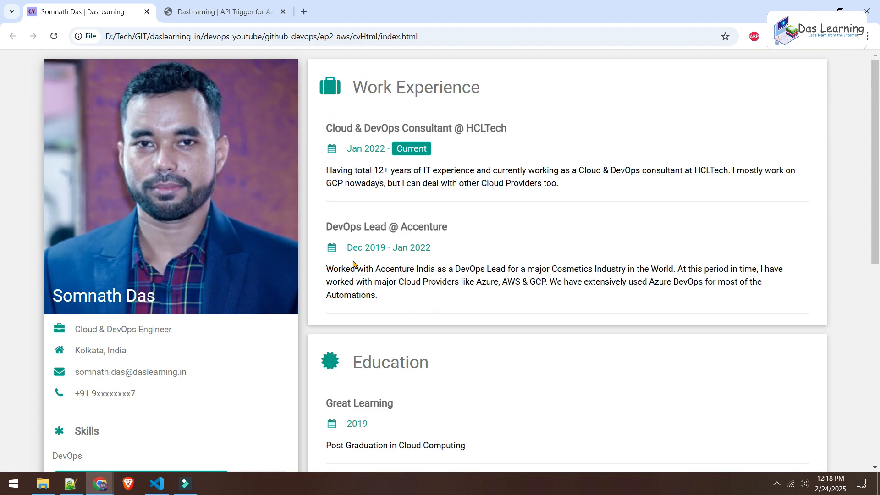
click(227, 12)
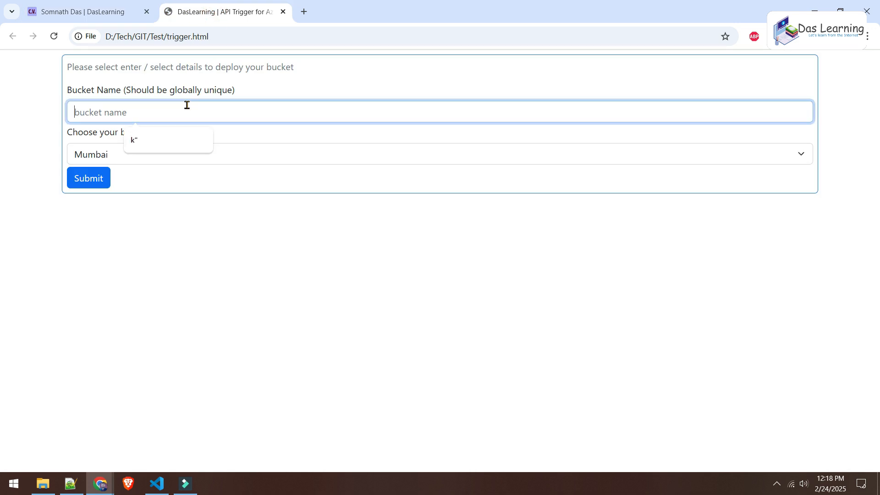
Submit a deployment request for bucket cv.daslearning.in in Singapore and dismiss the queued alert.
text(cv)
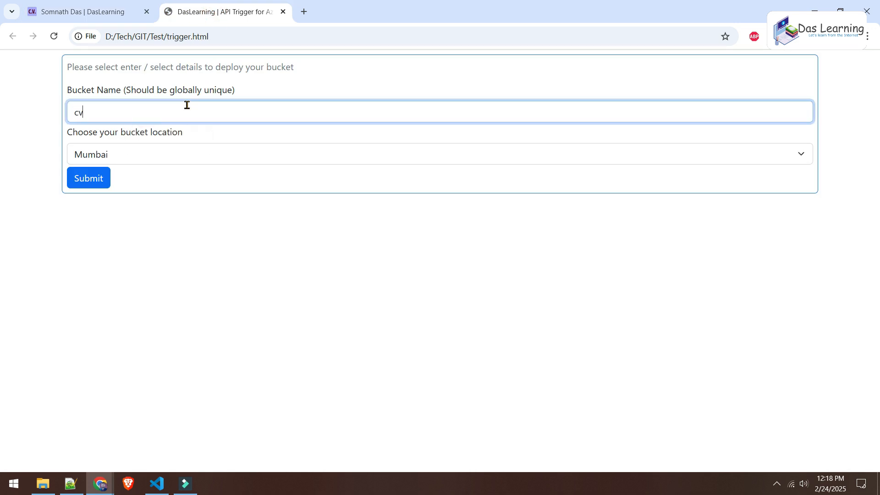
text(.daslearning.in)
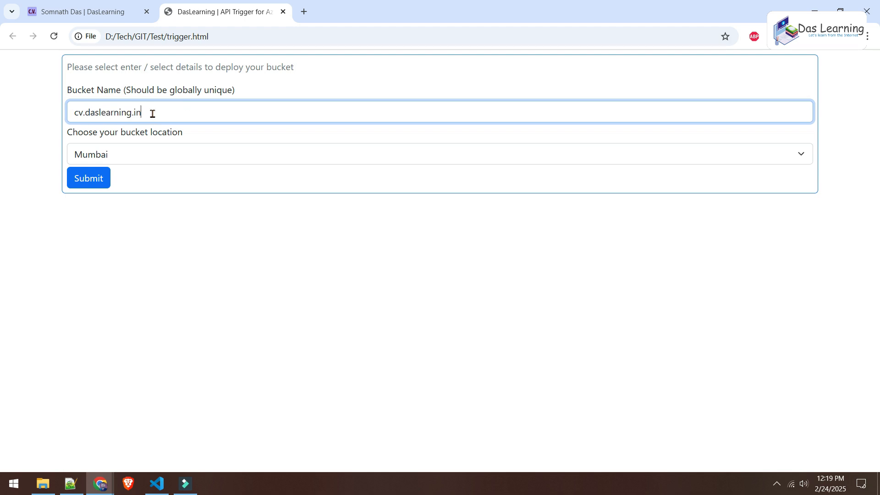
click(136, 154)
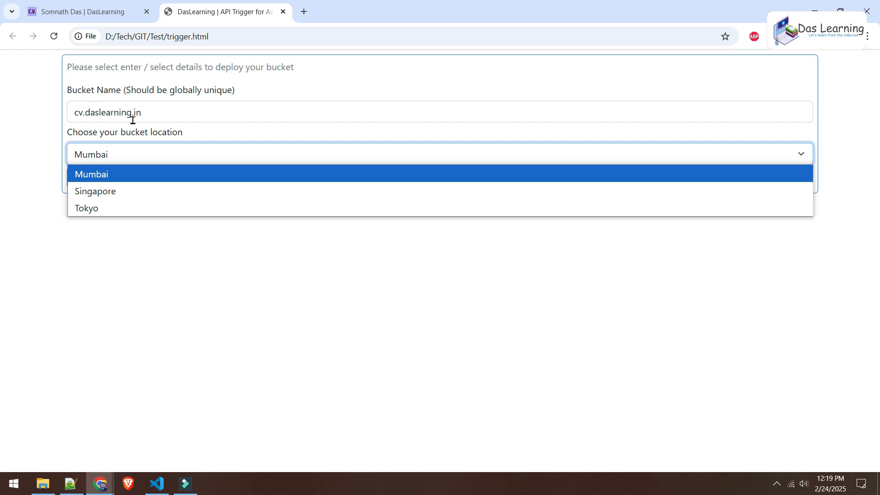
click(95, 191)
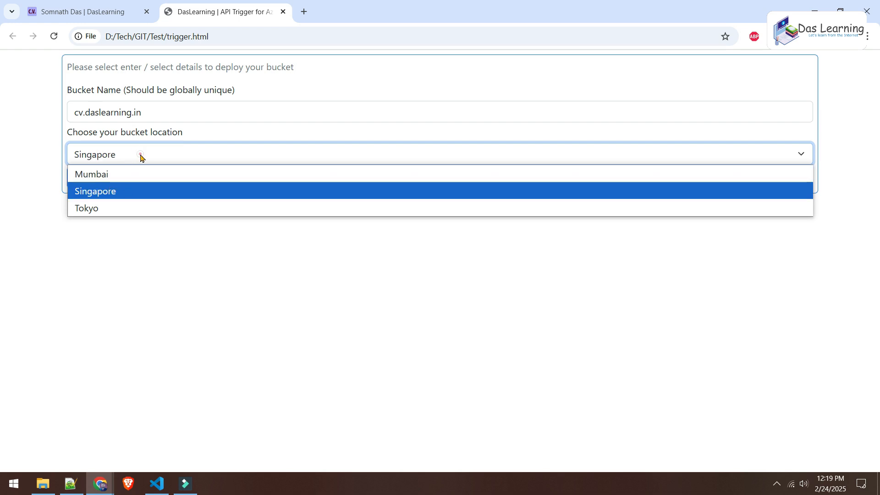
mouse_move(142, 158)
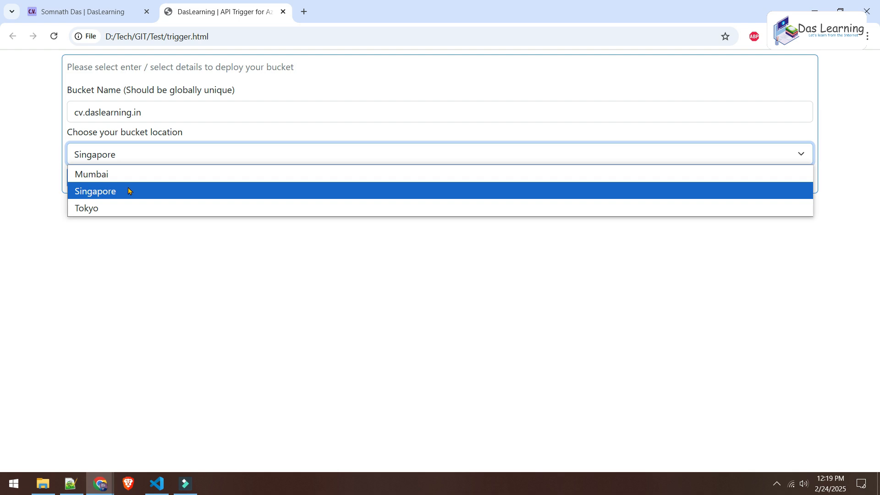
click(95, 191)
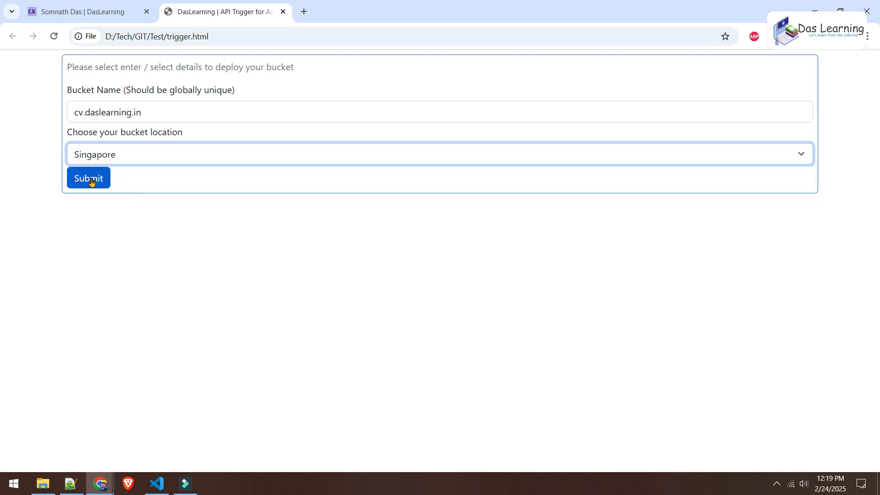
click(89, 178)
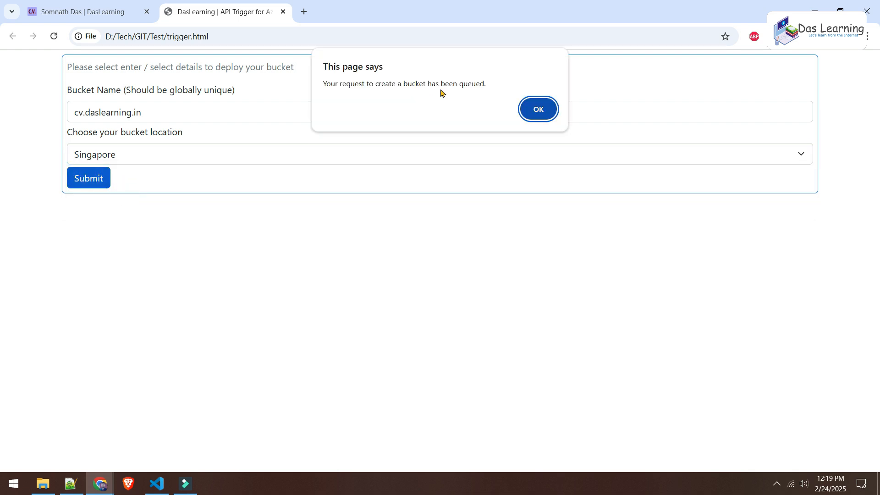
mouse_move(516, 104)
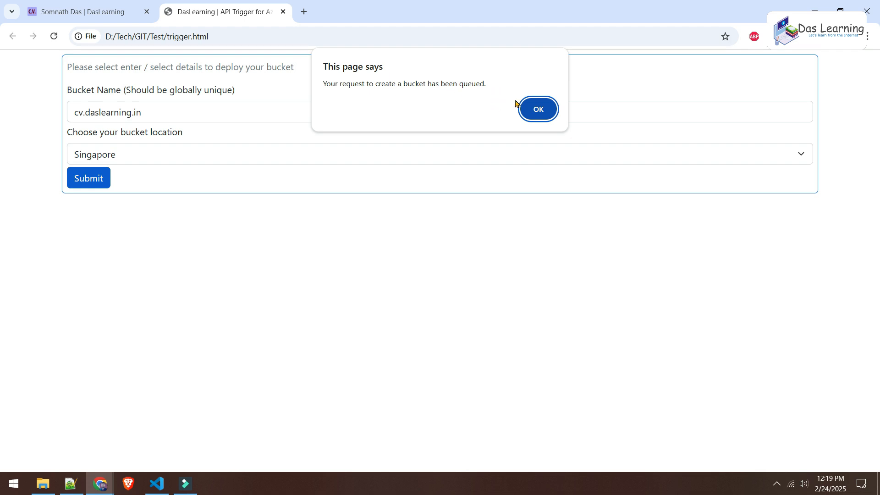
click(538, 109)
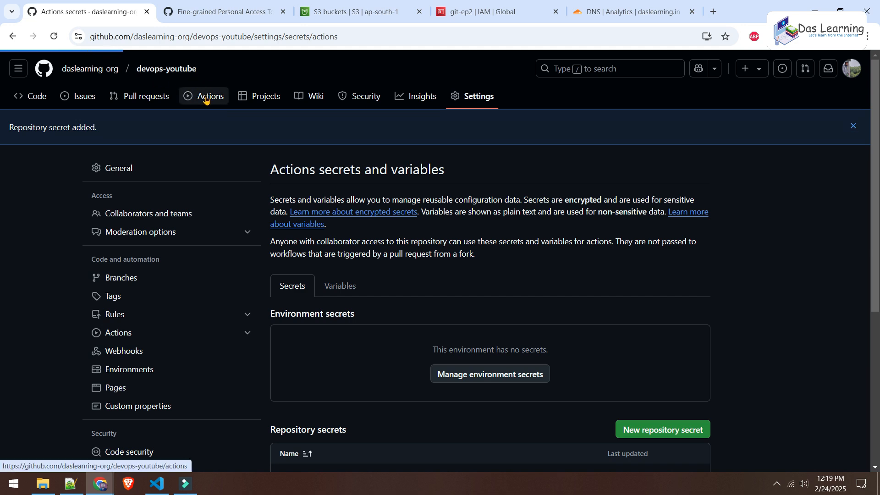
Open the GitHub-AWS API Trigger run's S3 job, select website_endpoint, and refresh the S3 bucket list.
click(210, 96)
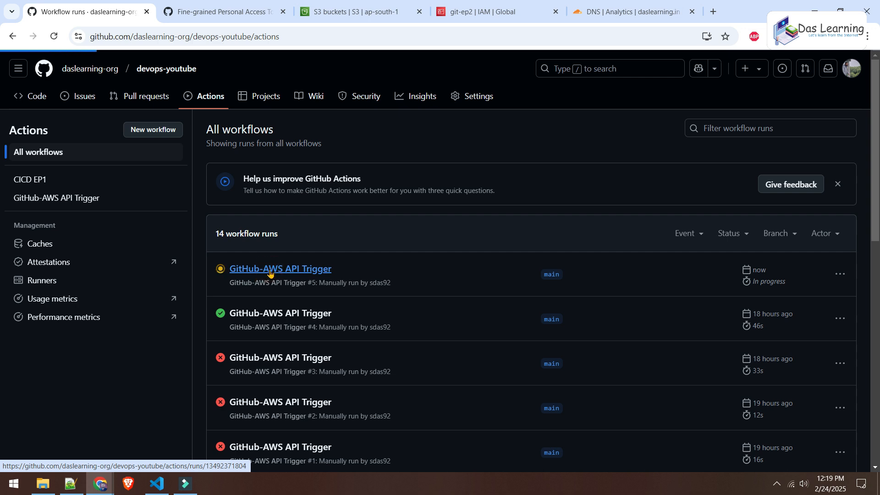
click(273, 268)
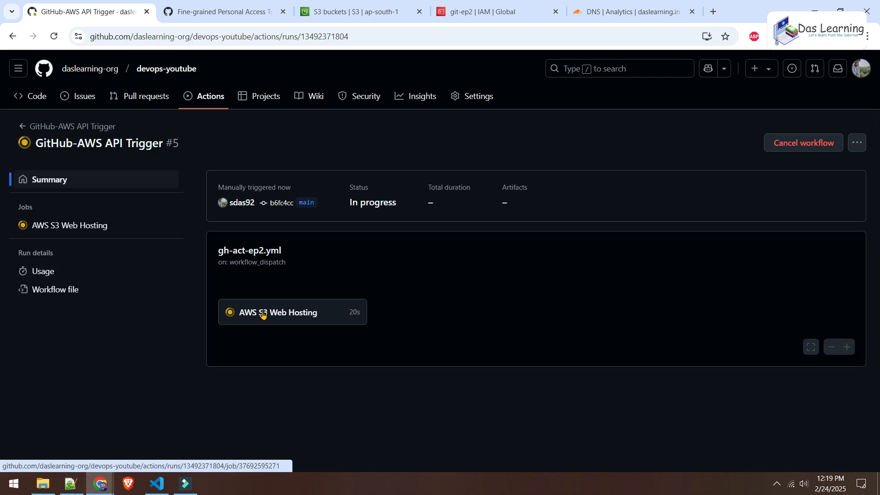
click(278, 312)
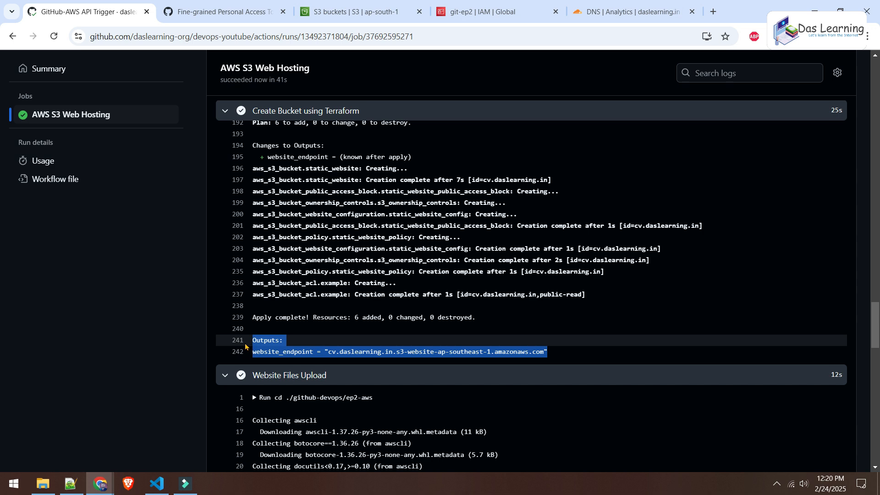
click(329, 351)
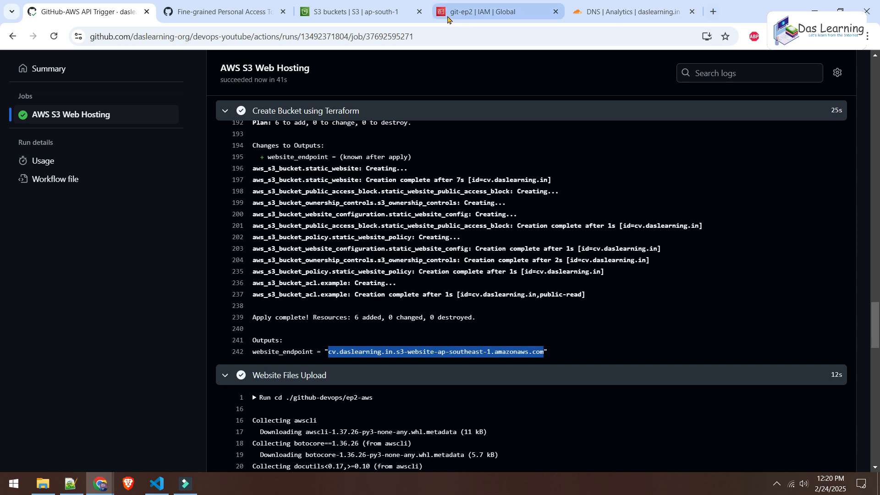
click(356, 12)
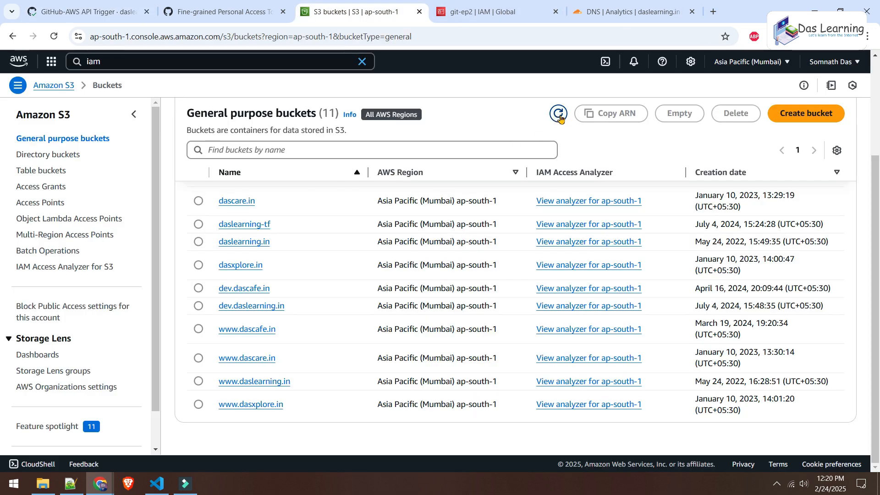
click(558, 113)
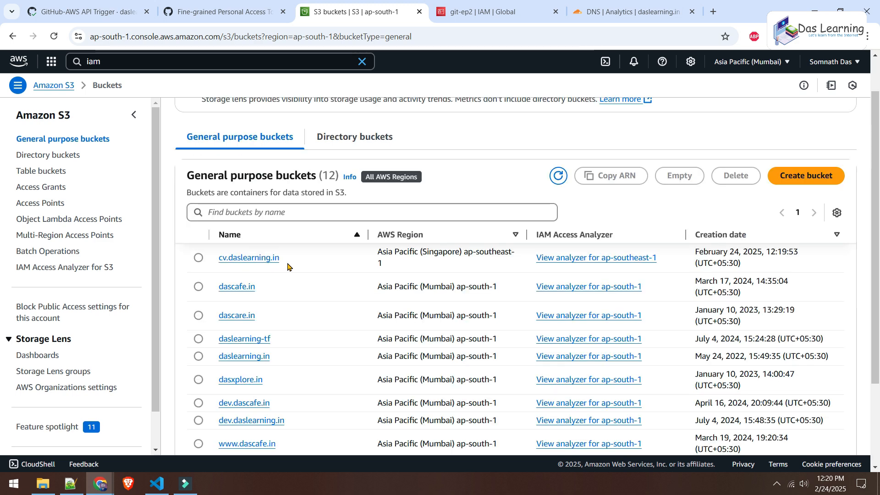
mouse_move(409, 254)
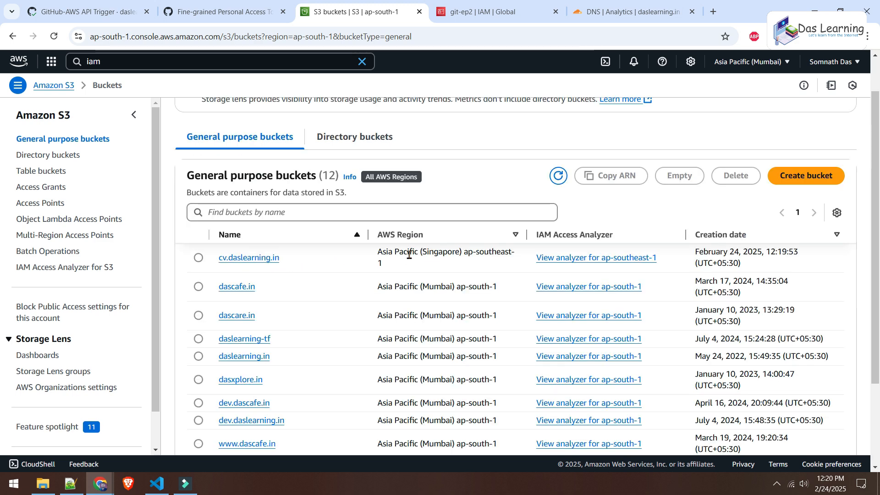
mouse_move(431, 146)
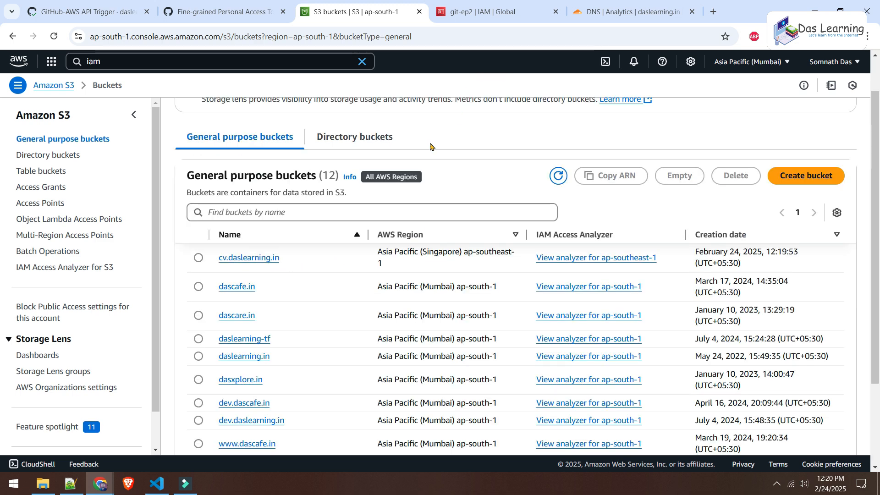
mouse_move(535, 88)
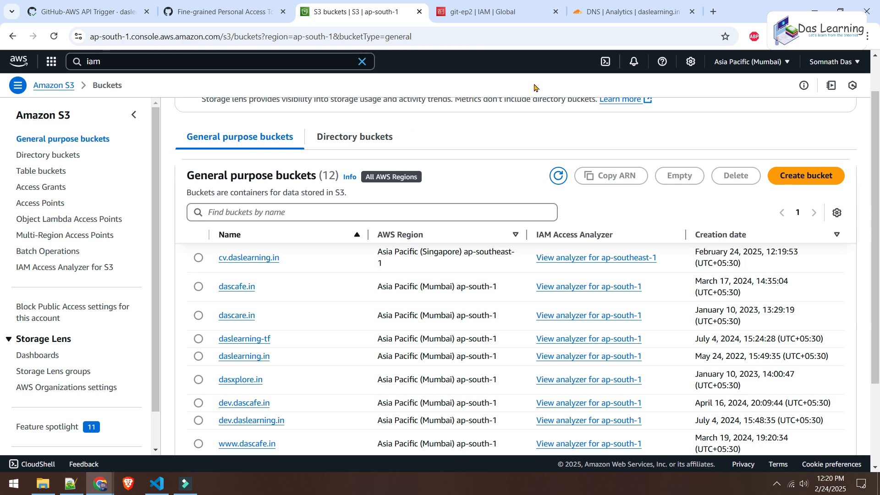
Load cv.daslearning.in.s3-website-ap-southeast-1.amazonaws.com in a new tab and scroll the CV.
click(482, 12)
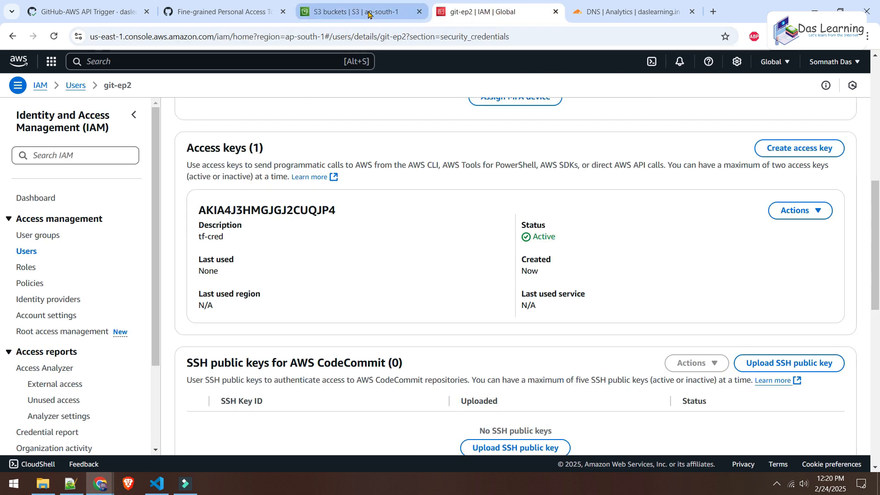
text(cv.daslearning.in.s3-website-ap-southeast-1.amazonaws.com)
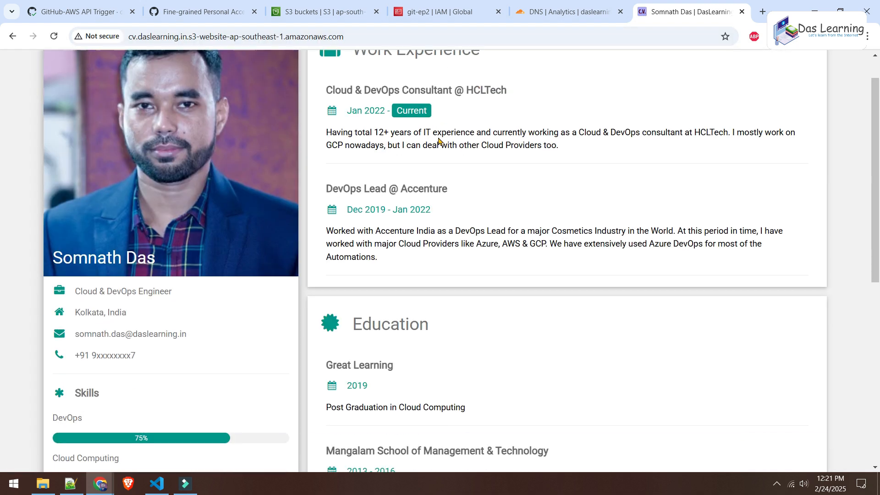
scroll(down, 3)
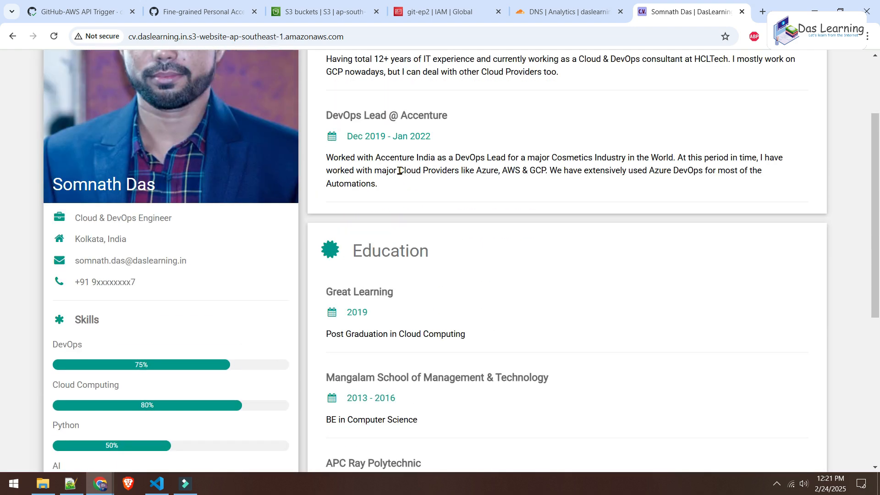
scroll(down, 3)
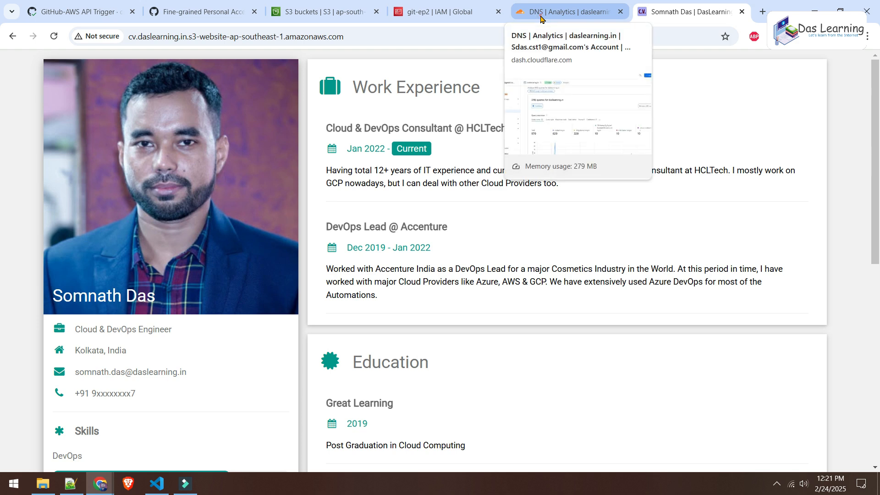
Start a CNAME record named cv targeting the Singapore S3 website endpoint.
click(559, 11)
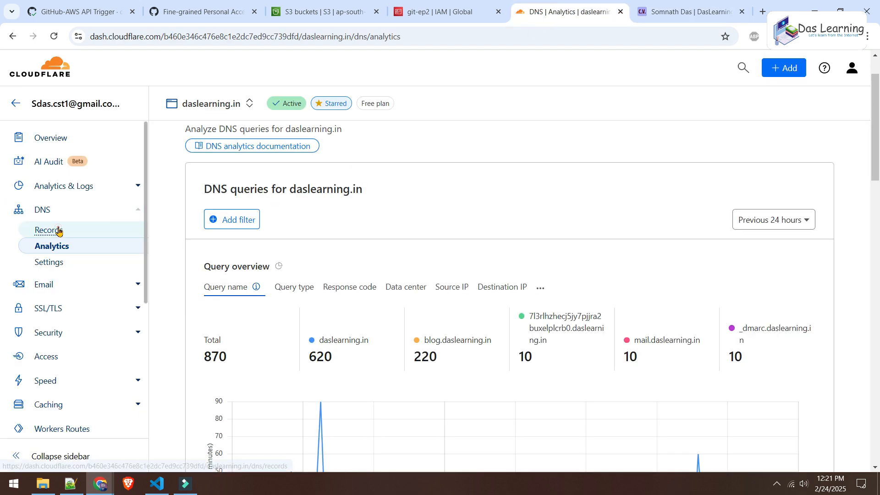
click(42, 230)
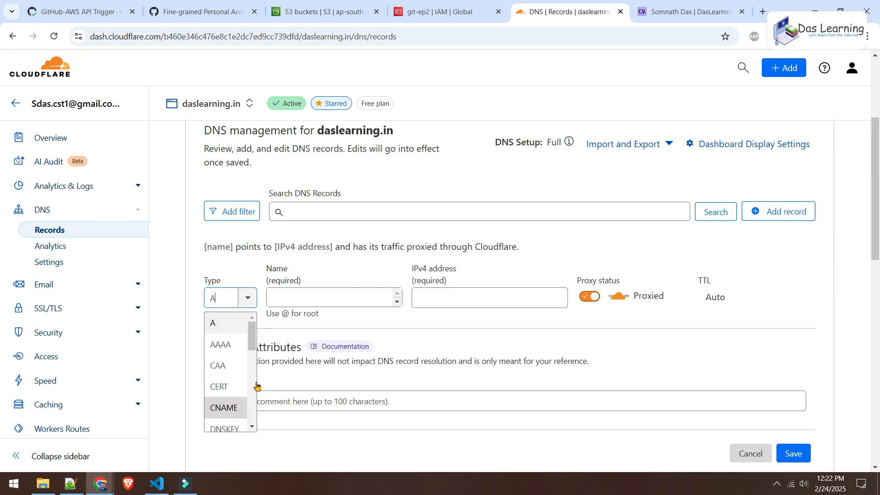
click(225, 408)
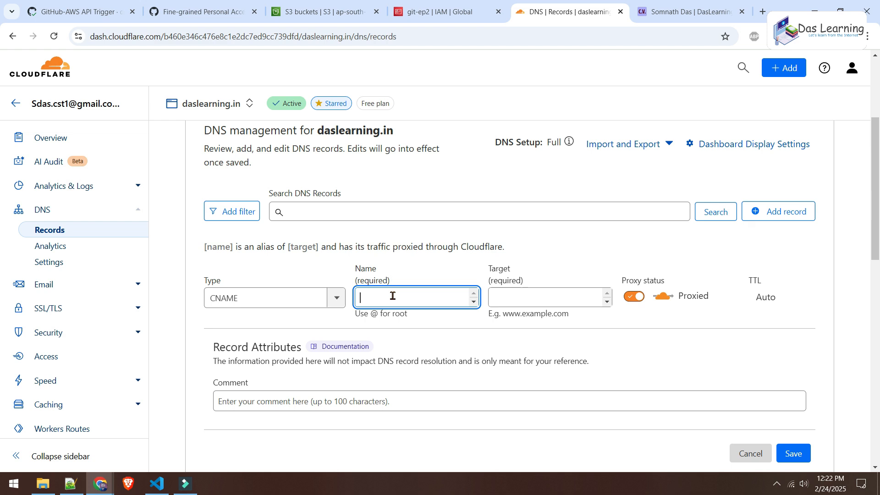
text(cv)
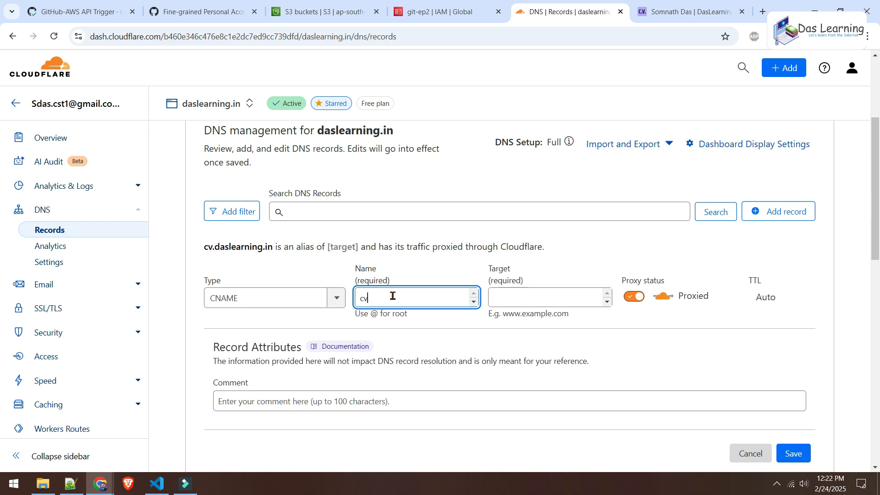
click(544, 297)
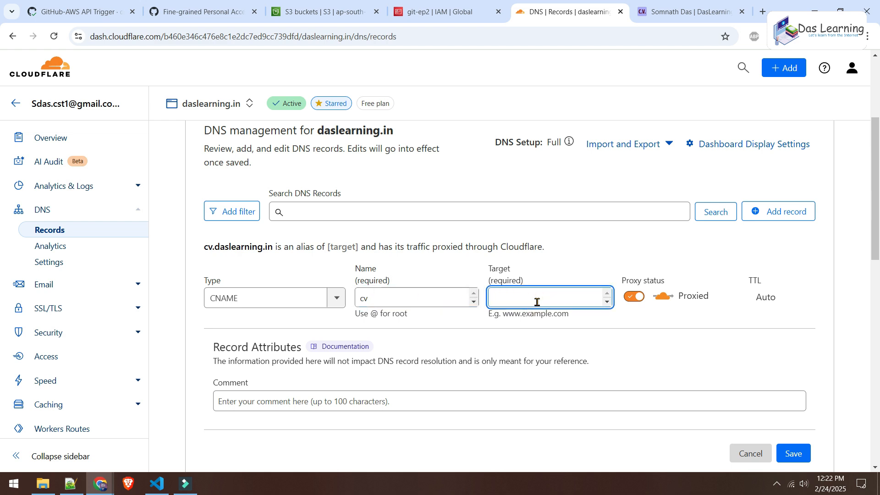
text(cv.daslearning.in.s3-website-ap-southeast-1.amazonaws.com)
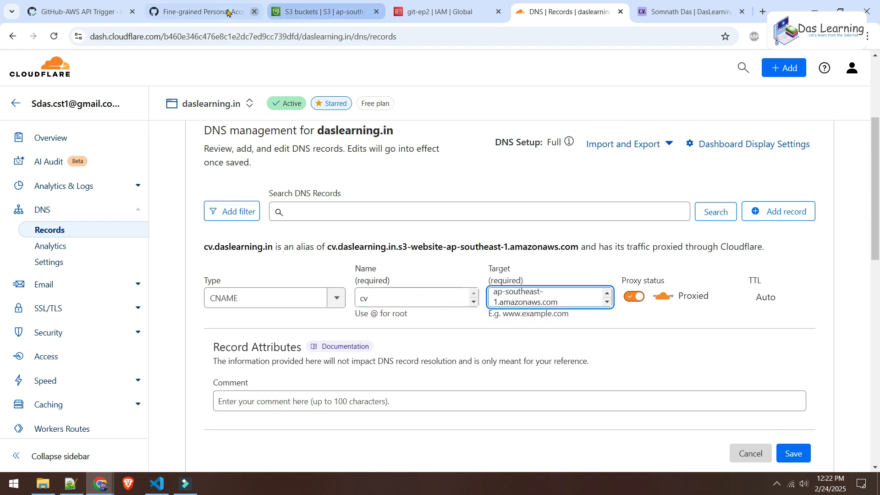
Close the personal access tokens page, add comment 'CV with AWS S3', and save the record.
click(207, 11)
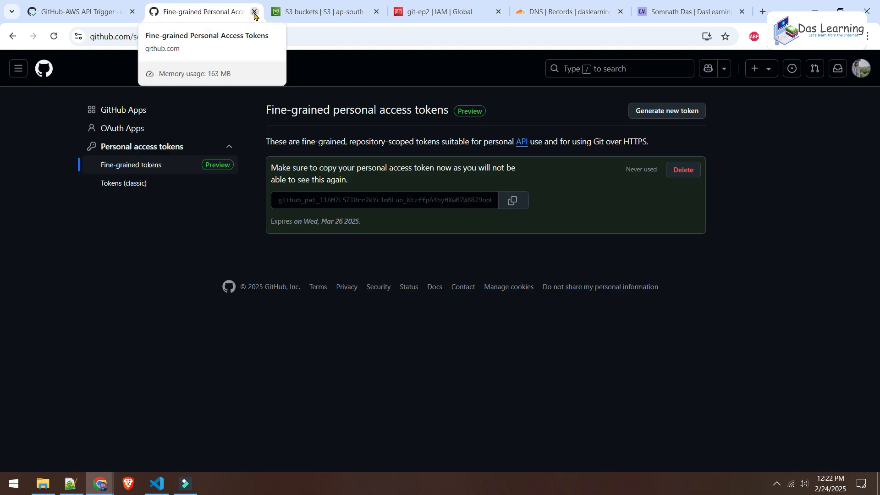
click(254, 11)
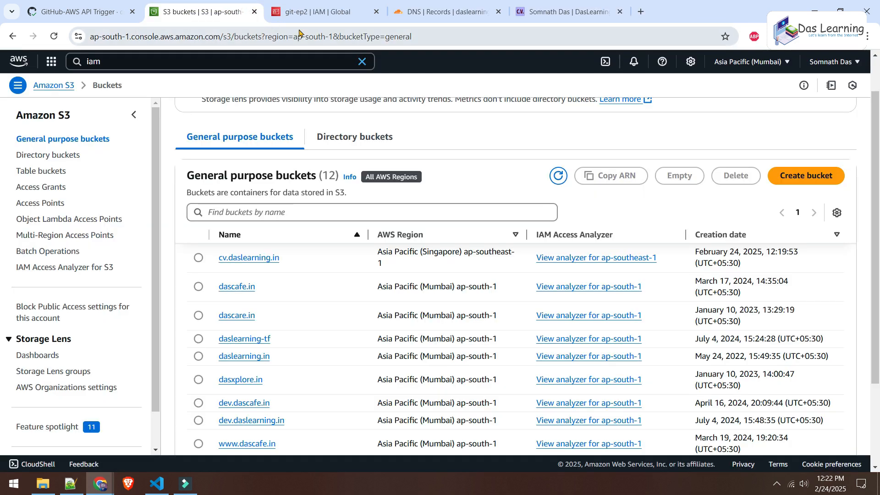
click(82, 11)
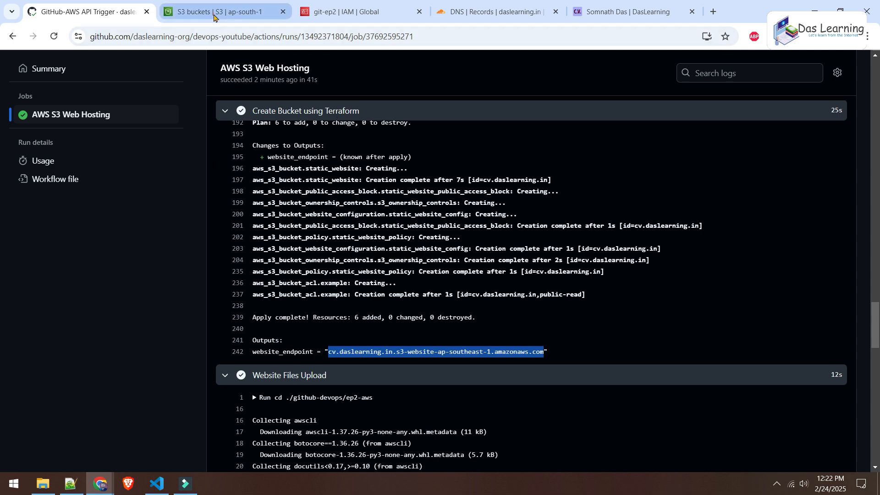
click(492, 12)
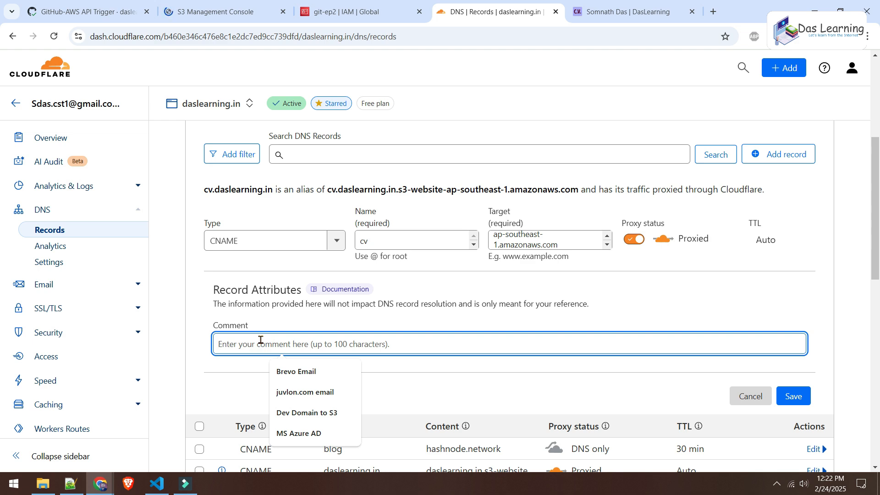
text(CV with AWS S3)
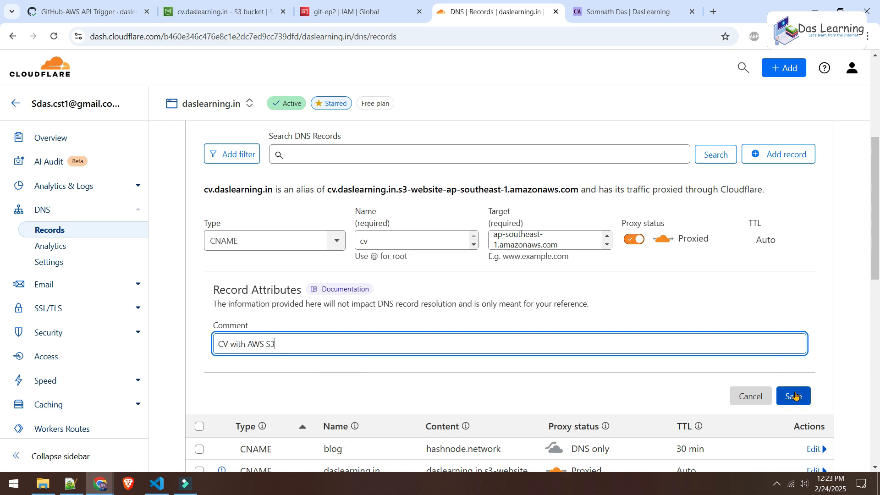
click(793, 396)
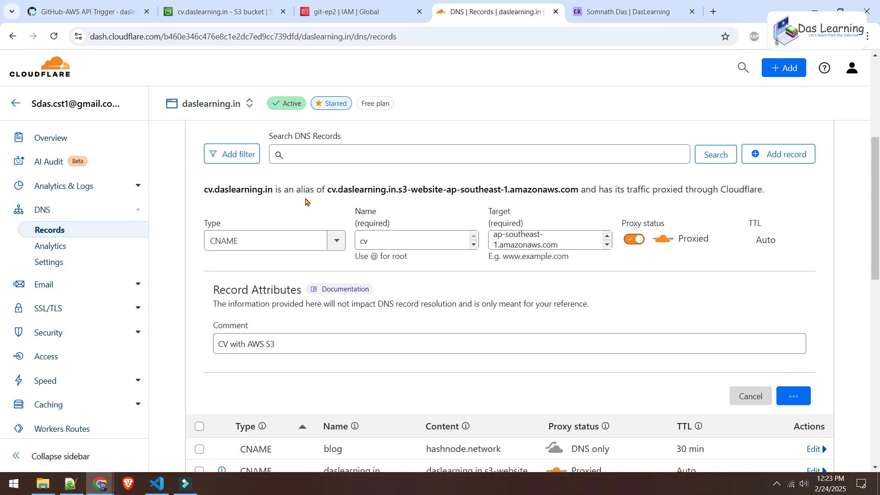
Load cv.daslearning.in in the CV site tab.
click(629, 11)
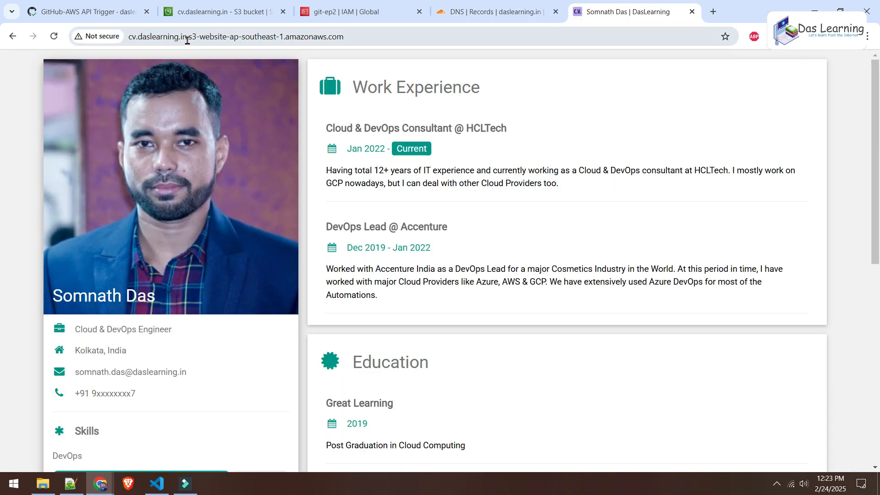
double_click(270, 37)
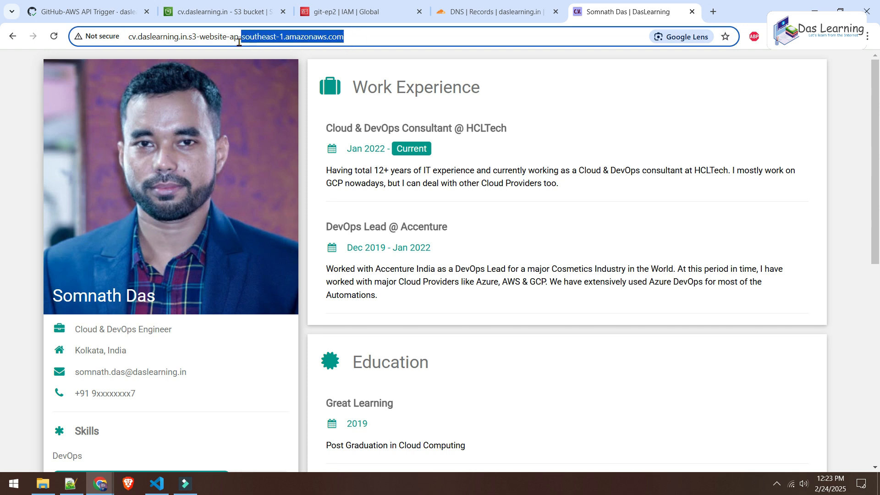
click(496, 12)
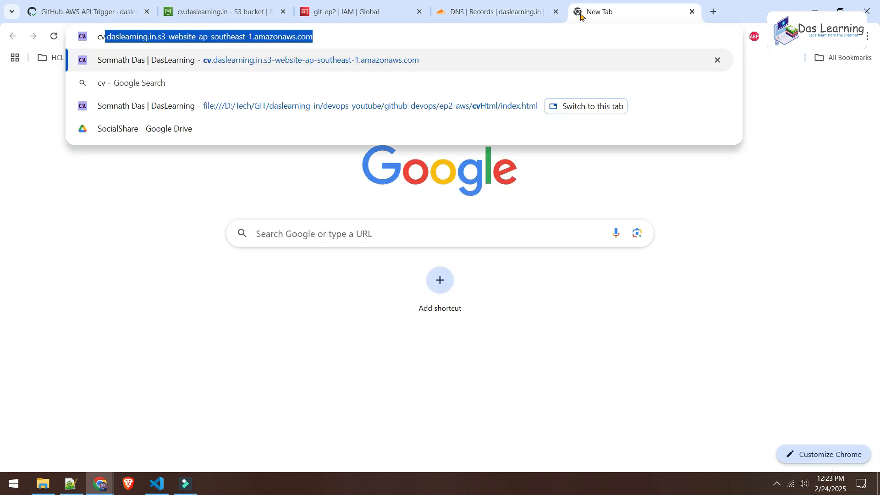
text(cv.daslearning.in)
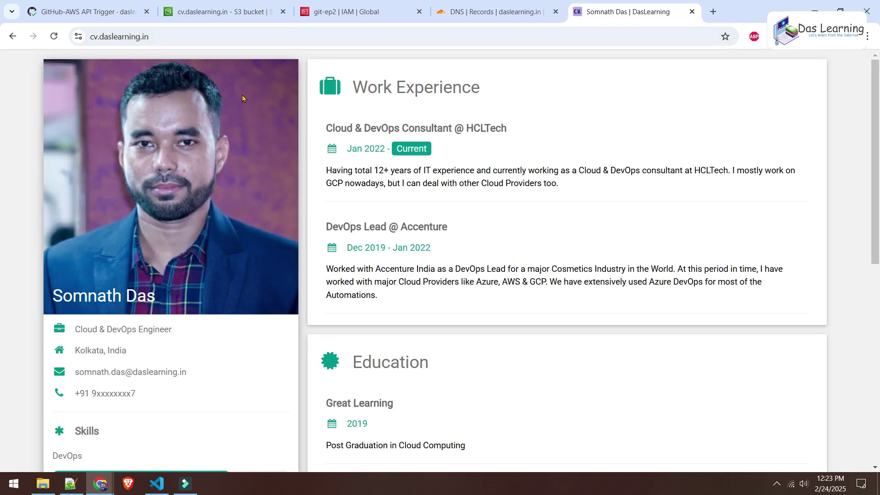
click(113, 36)
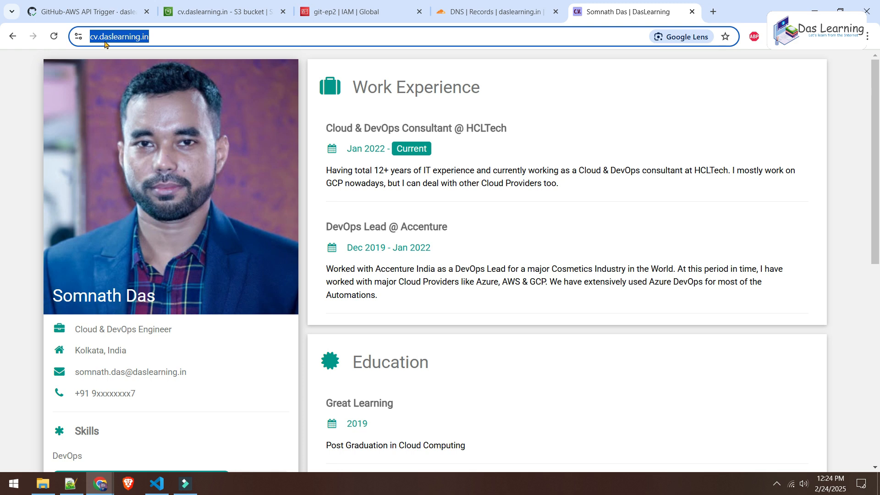
Confirm cv.daslearning.in has a secure connection with a valid certificate.
click(78, 36)
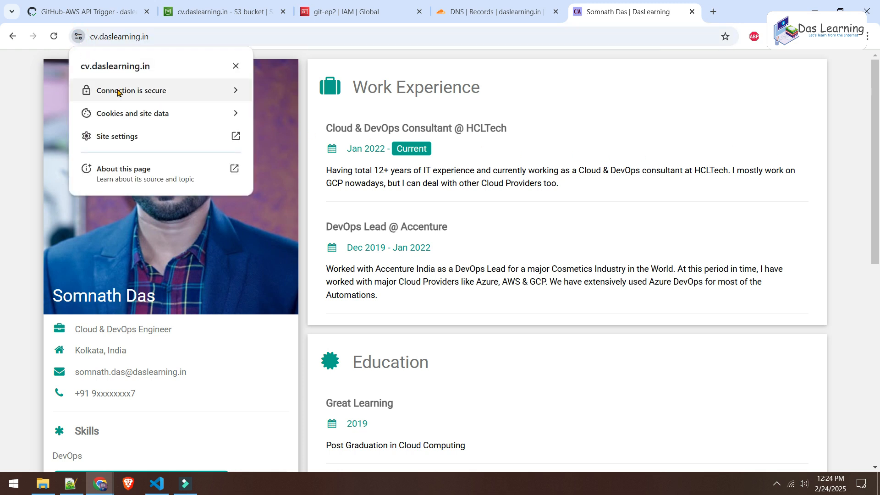
click(131, 90)
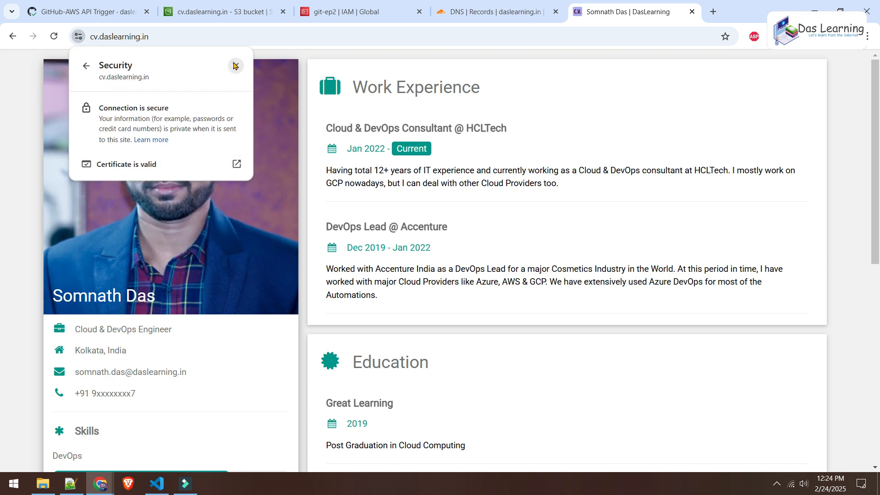
click(235, 66)
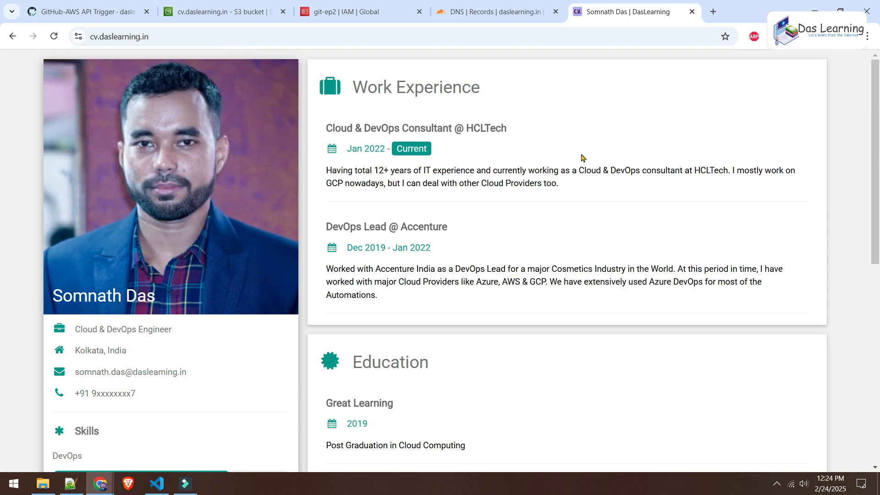
scroll(down, 3)
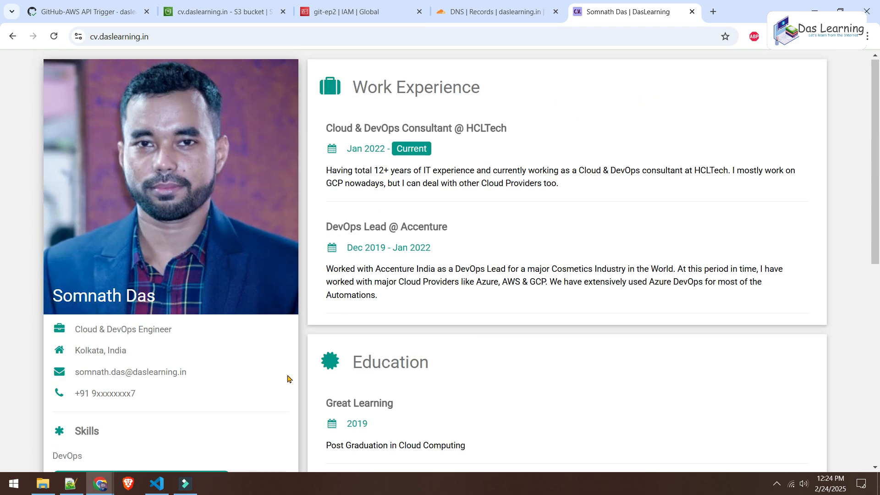
click(157, 484)
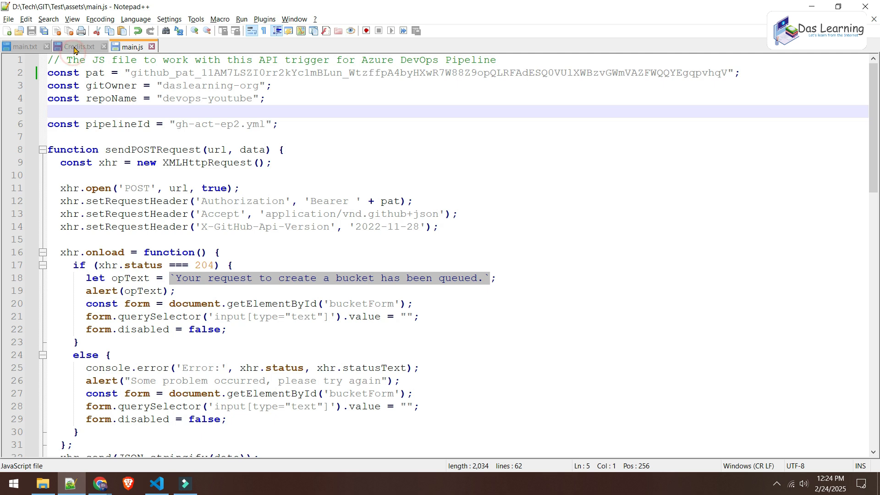
Review the curl POST method, API version header, and dispatches URL (daslearning-org, devops-youtube, workflow file).
click(71, 47)
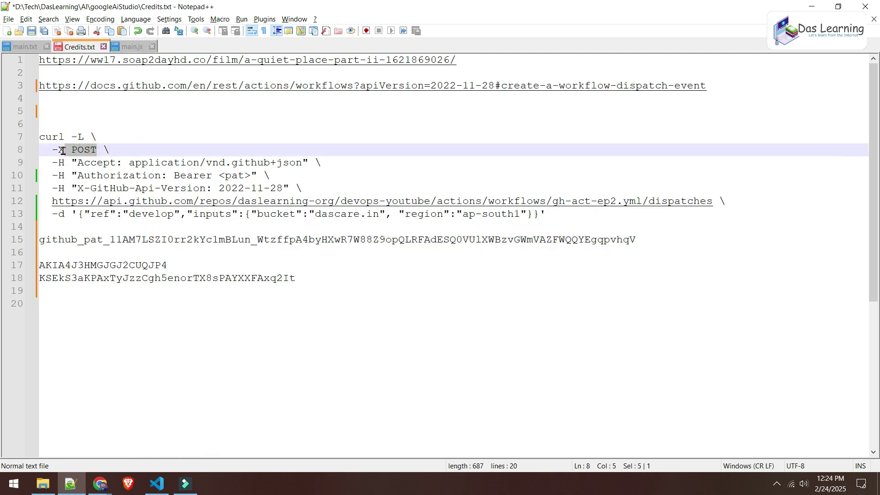
click(99, 137)
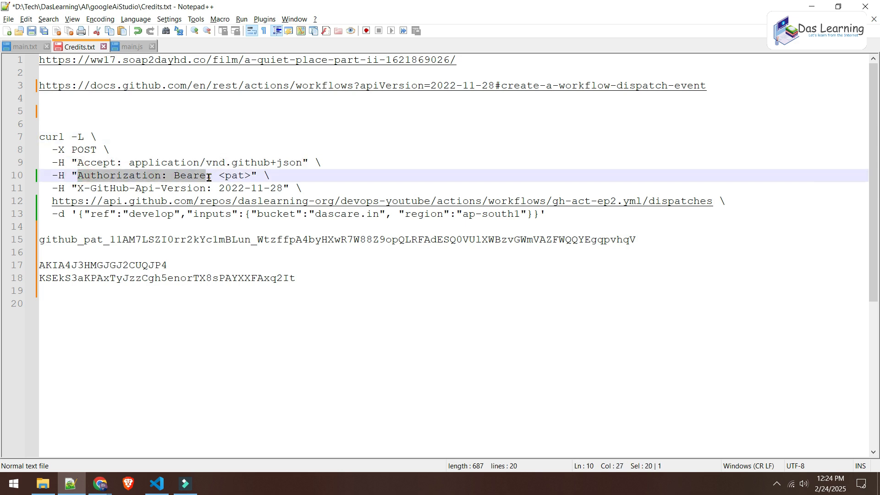
mouse_move(243, 163)
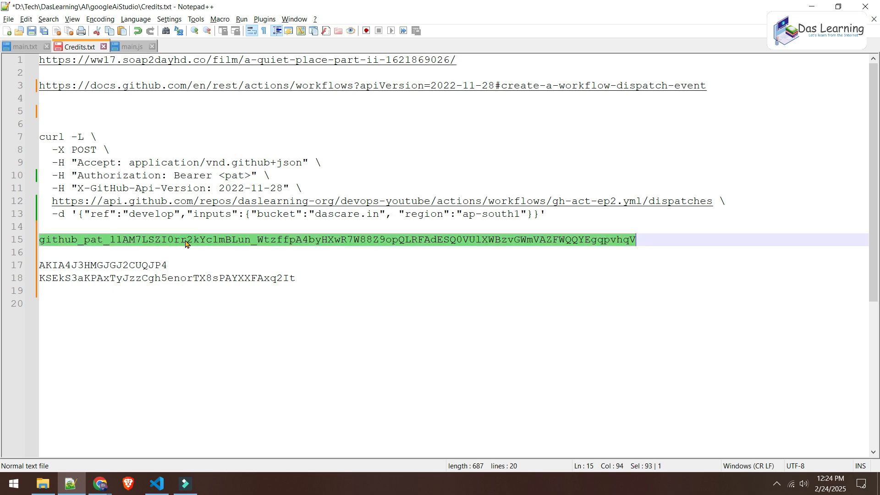
double_click(105, 188)
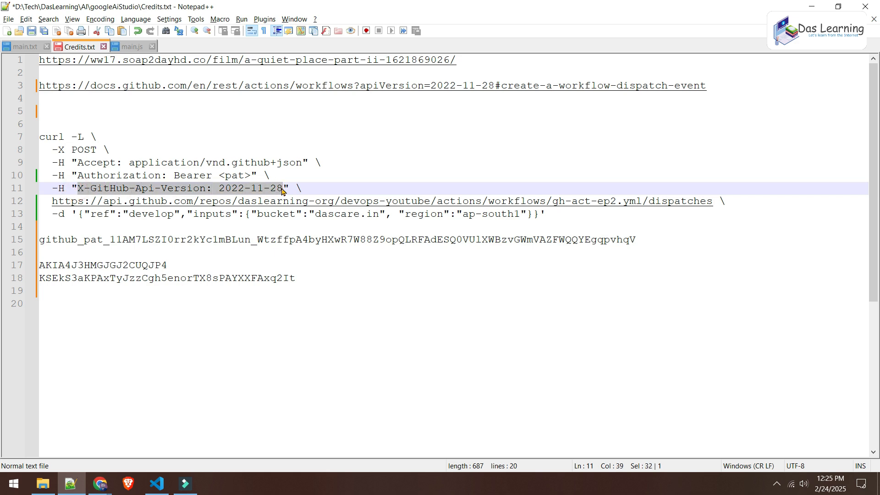
mouse_move(196, 175)
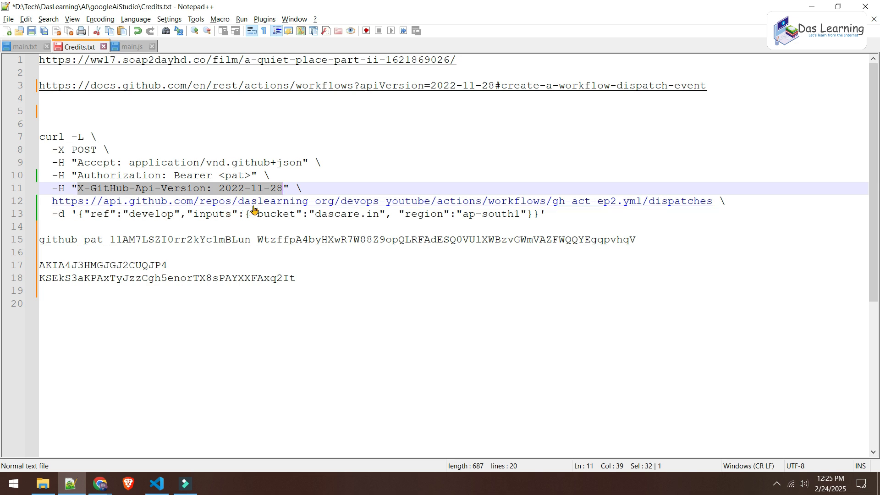
click(331, 201)
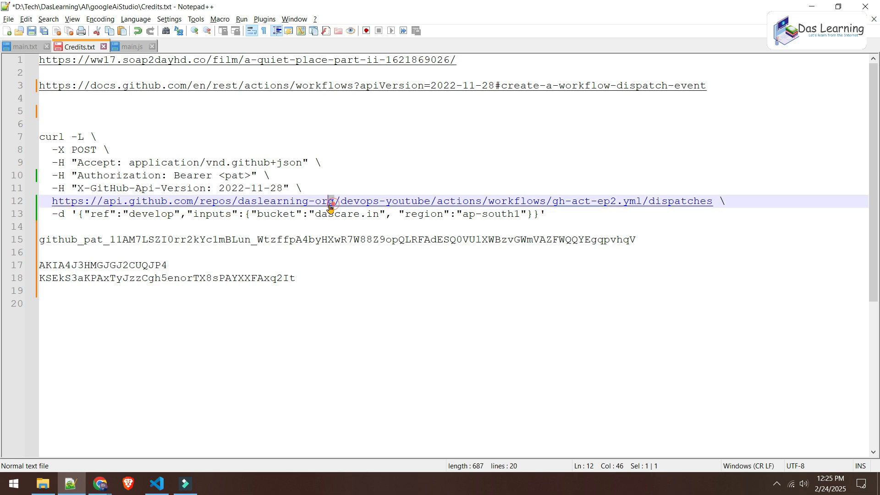
double_click(288, 201)
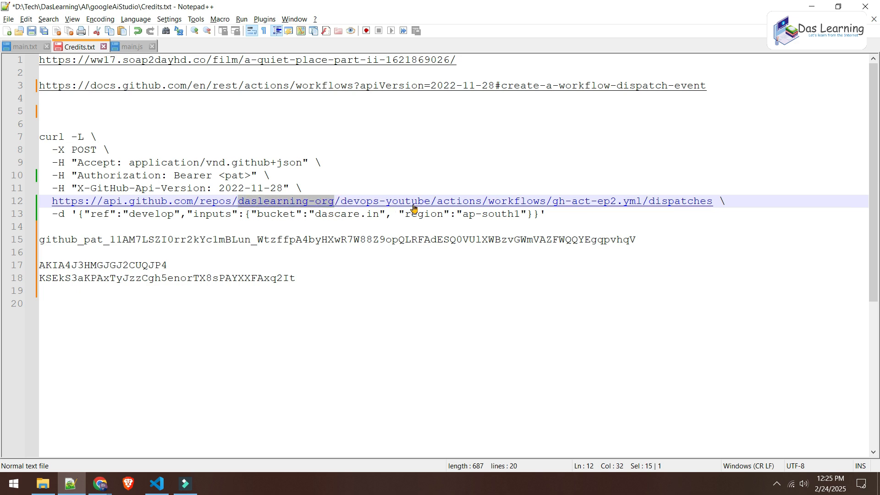
double_click(389, 201)
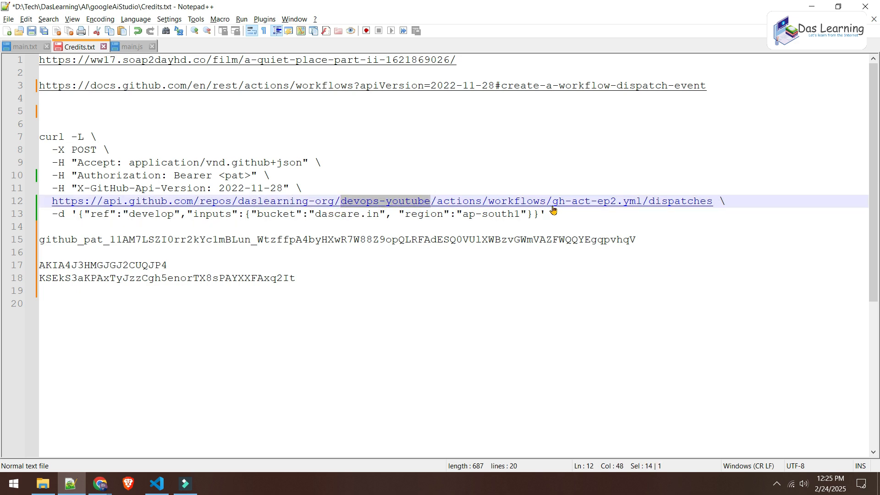
double_click(603, 200)
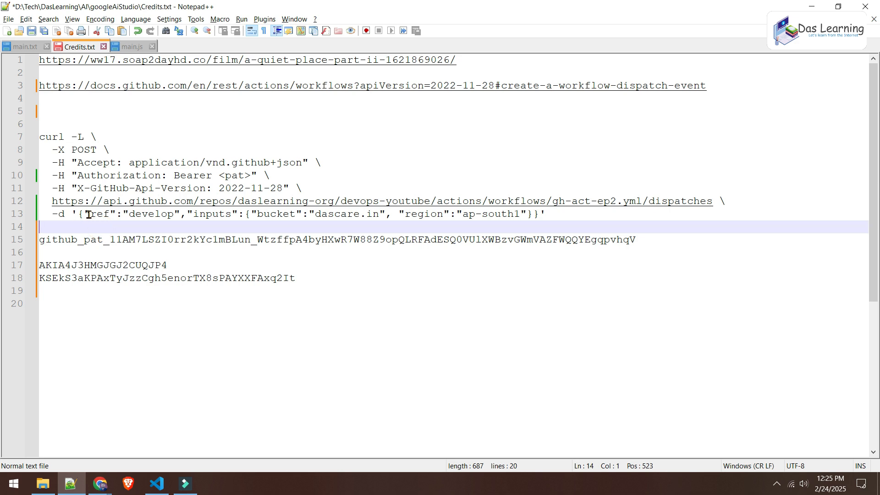
Review the request body's develop ref, bucket dascare.in and region inputs against the trigger form.
double_click(97, 213)
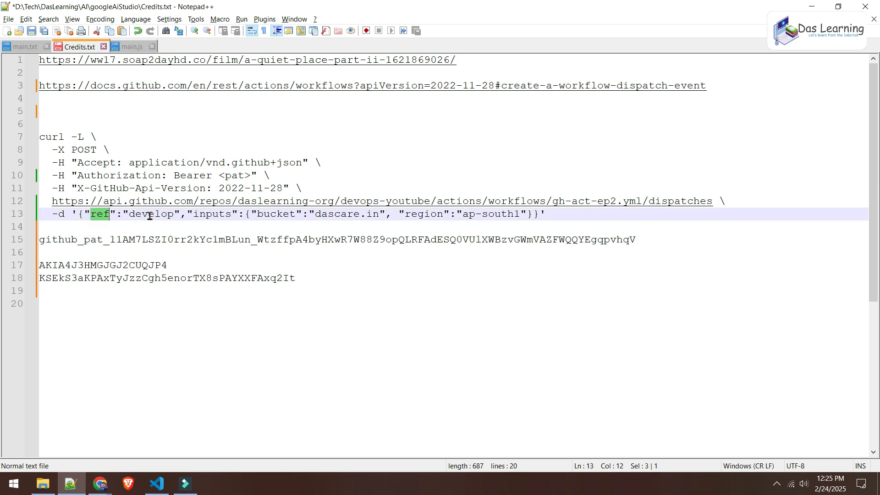
double_click(147, 213)
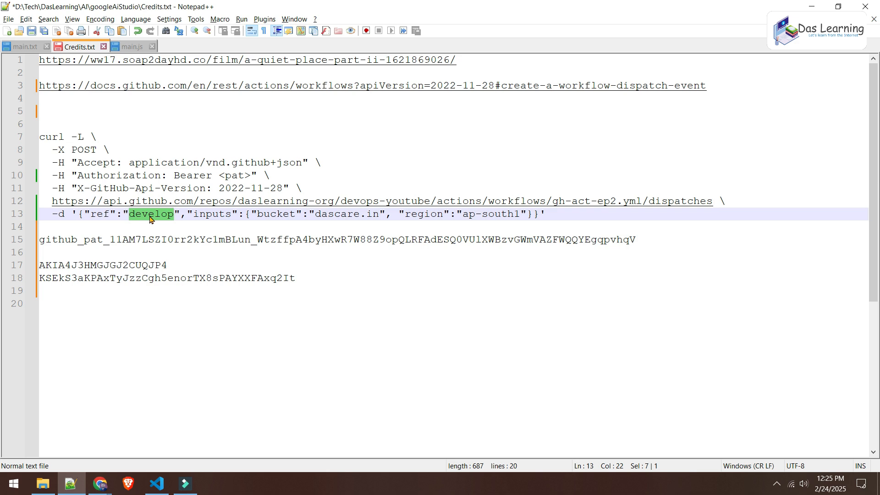
mouse_move(144, 223)
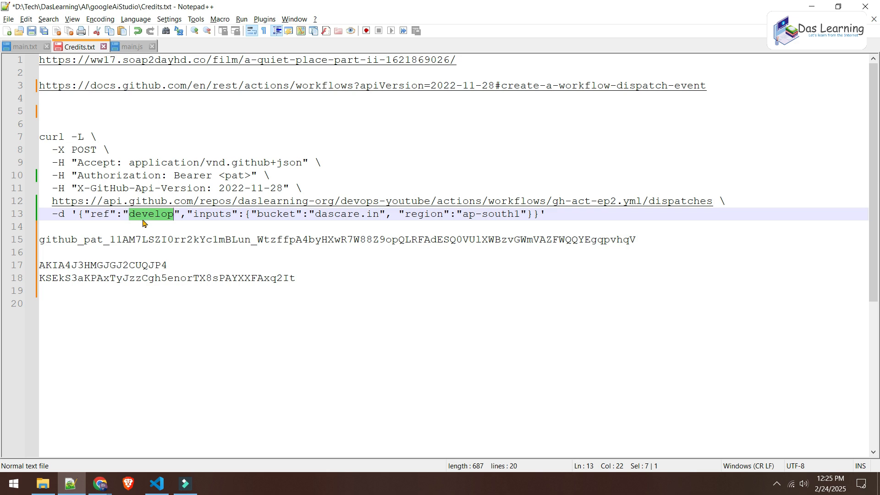
double_click(212, 214)
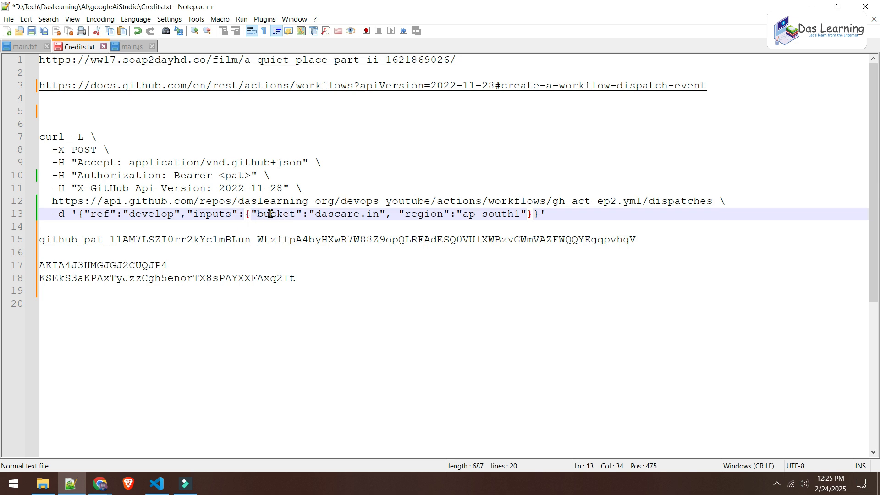
double_click(277, 213)
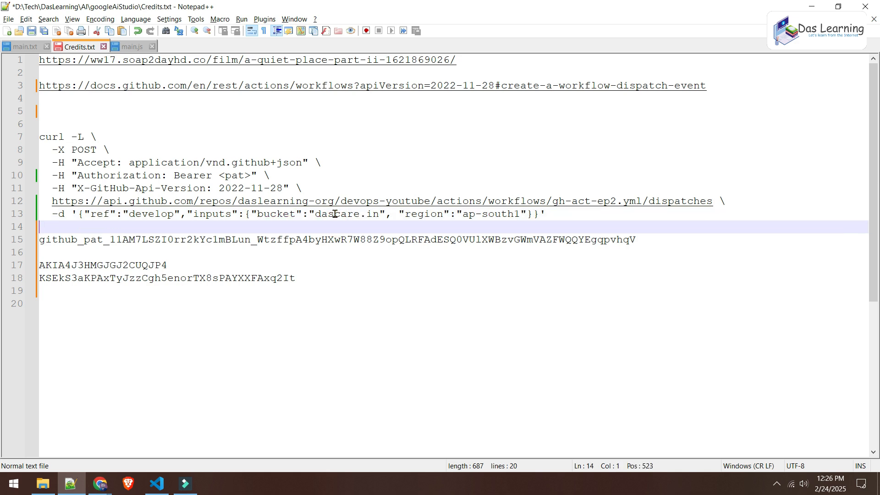
double_click(276, 213)
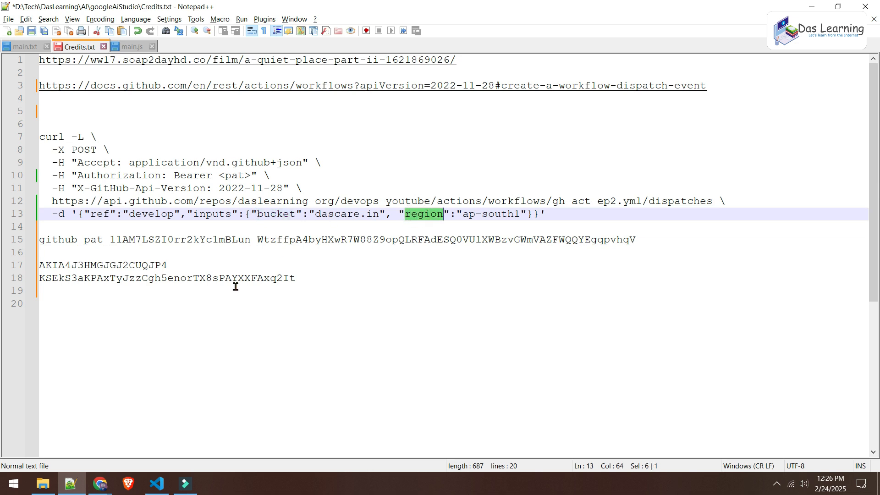
mouse_move(124, 472)
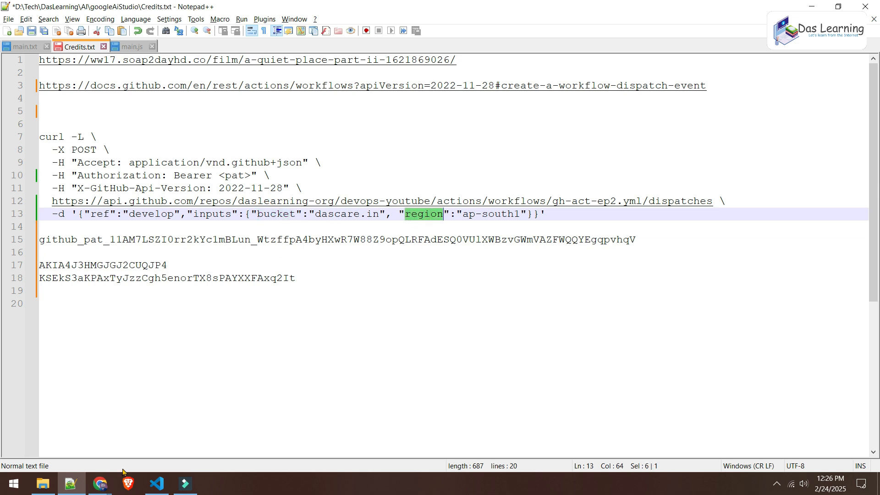
click(99, 484)
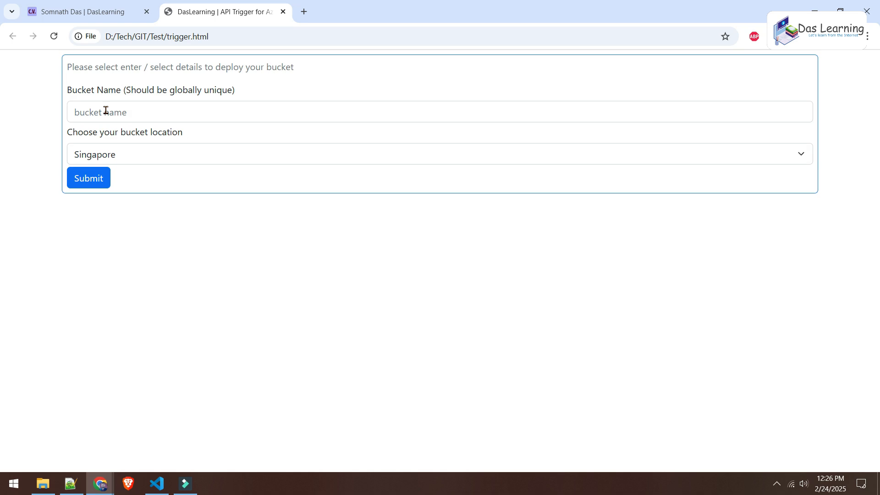
click(130, 157)
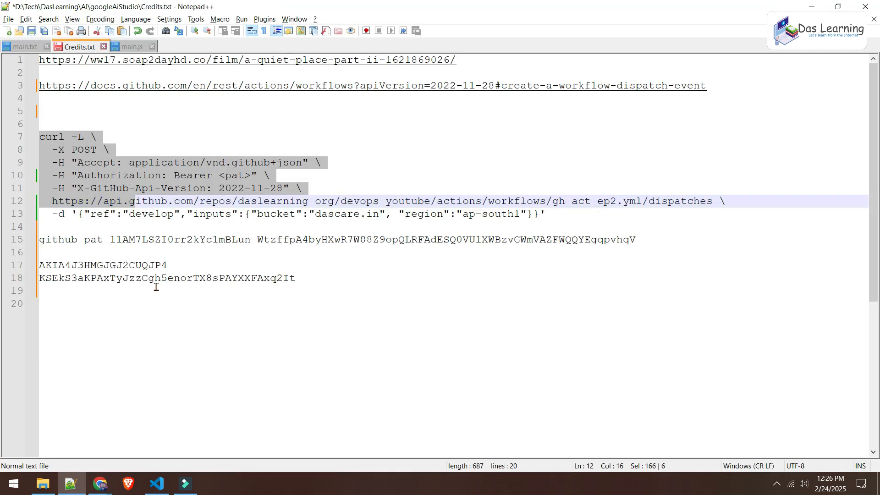
click(156, 484)
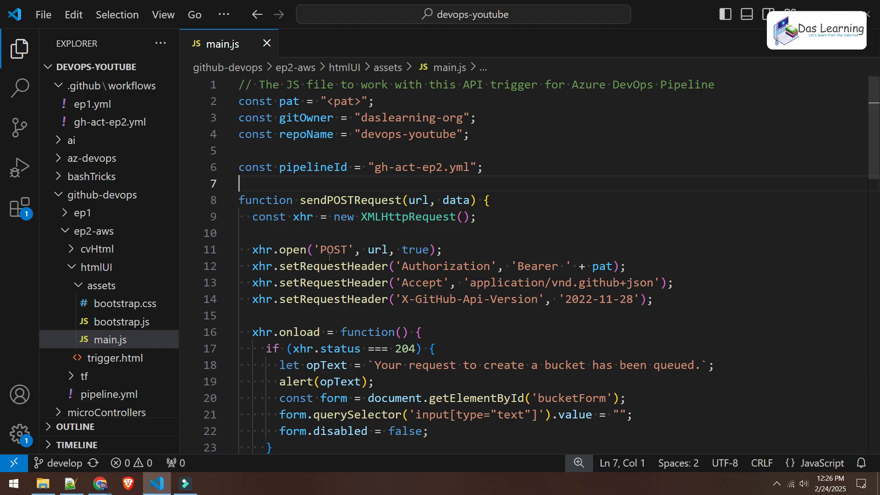
Scroll main.js down to the apiCall function and close its tab.
scroll(down, 3)
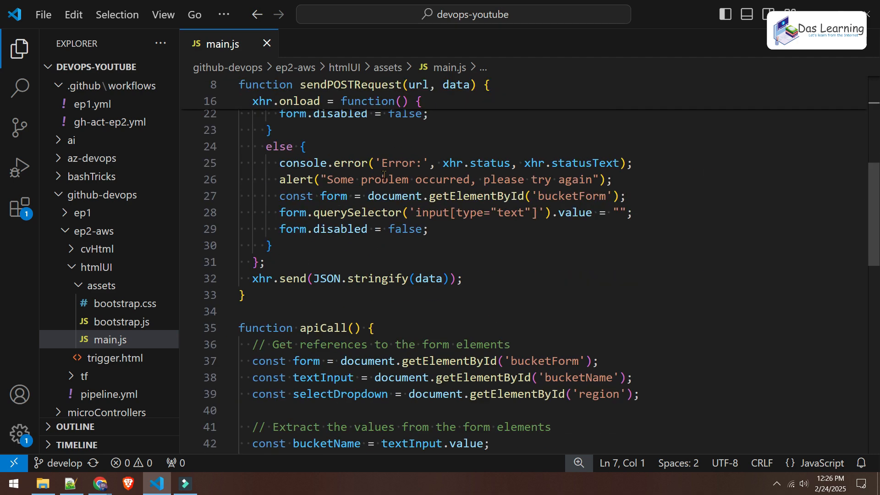
scroll(down, 3)
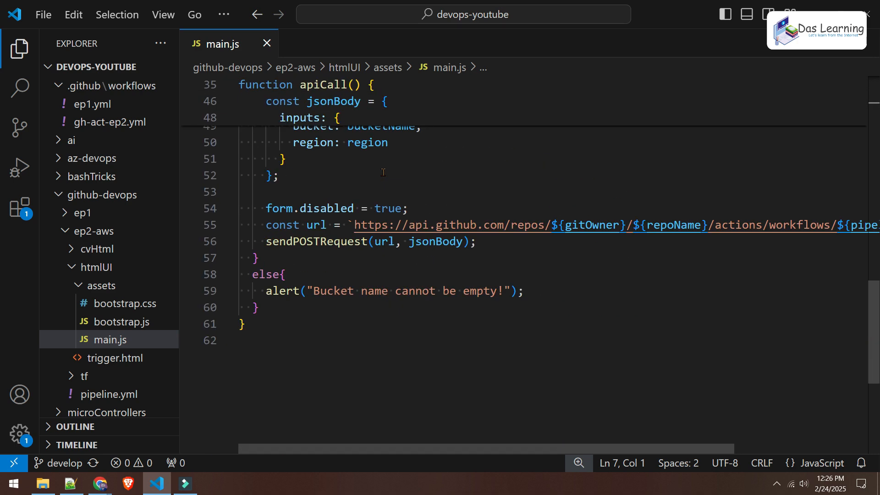
mouse_move(403, 225)
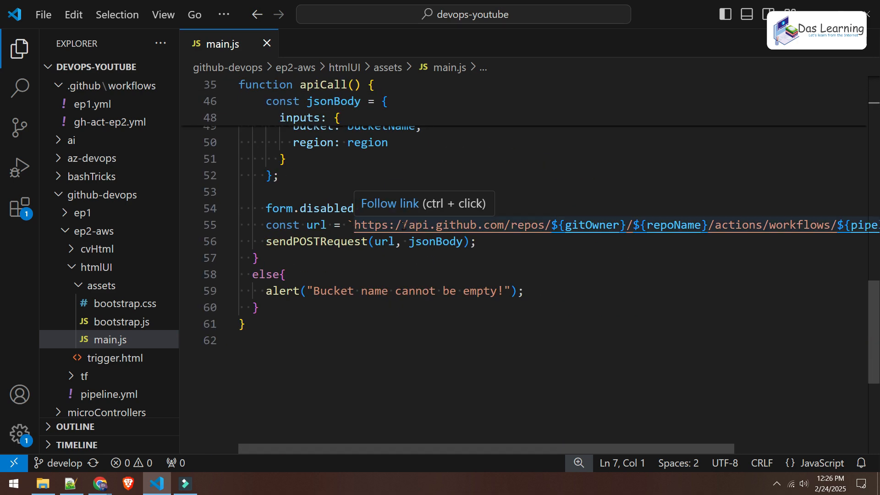
mouse_move(266, 44)
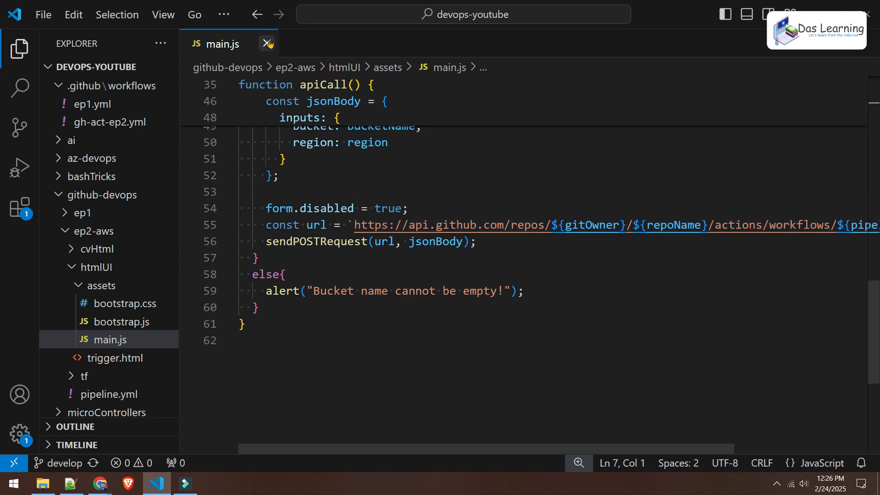
click(266, 44)
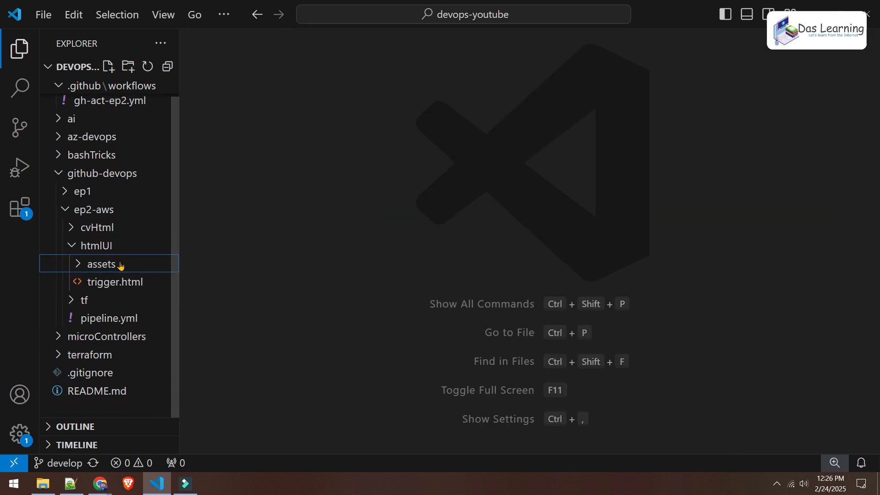
Open pipeline.yml and highlight its on, workflow_dispatch and inputs keys.
double_click(109, 318)
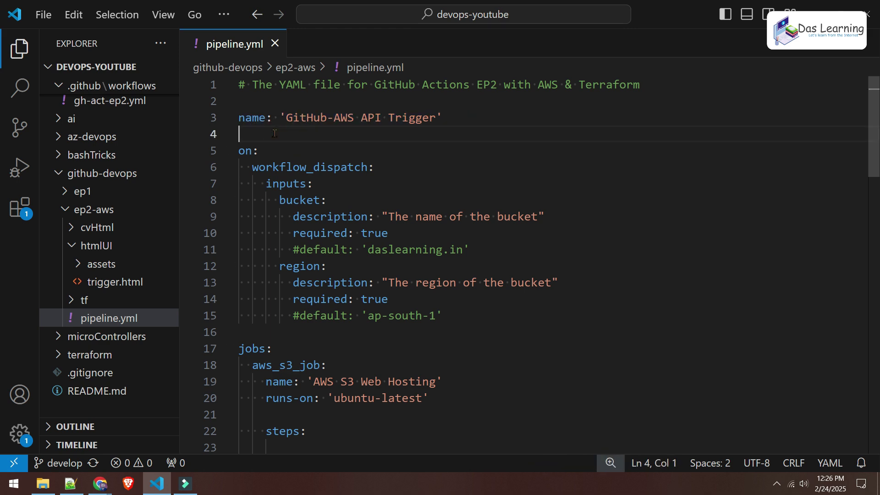
double_click(245, 150)
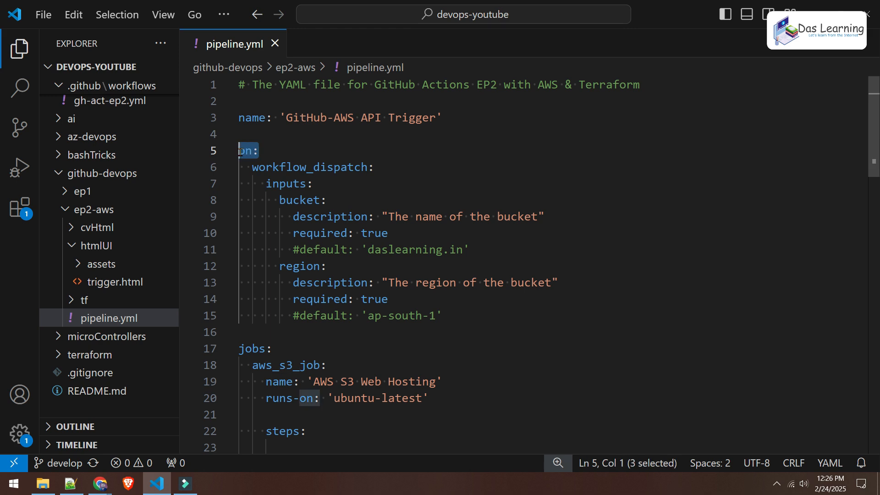
click(263, 150)
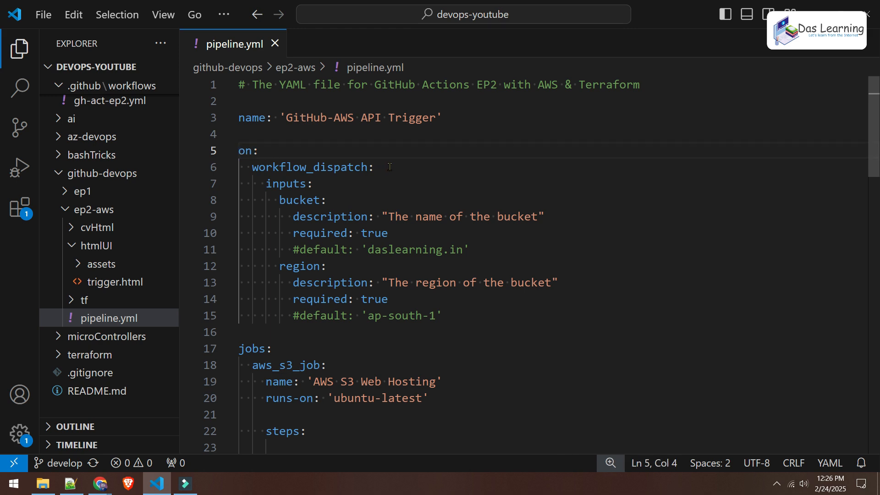
double_click(309, 167)
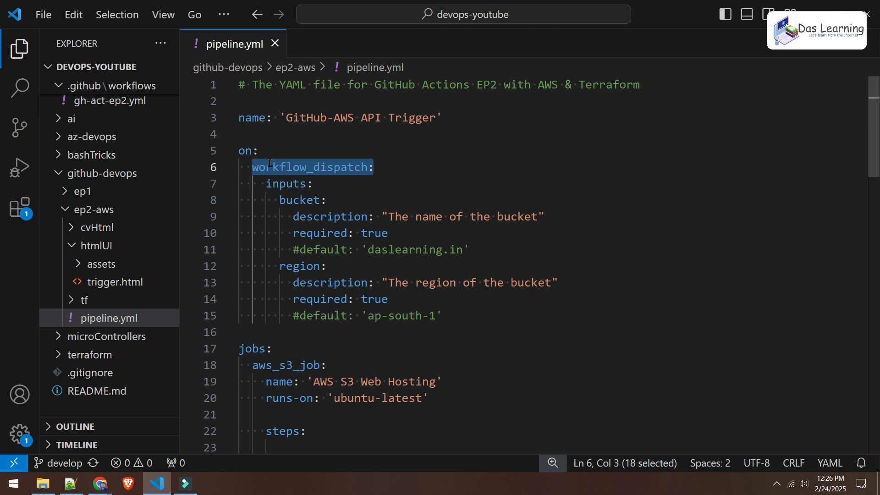
mouse_move(307, 168)
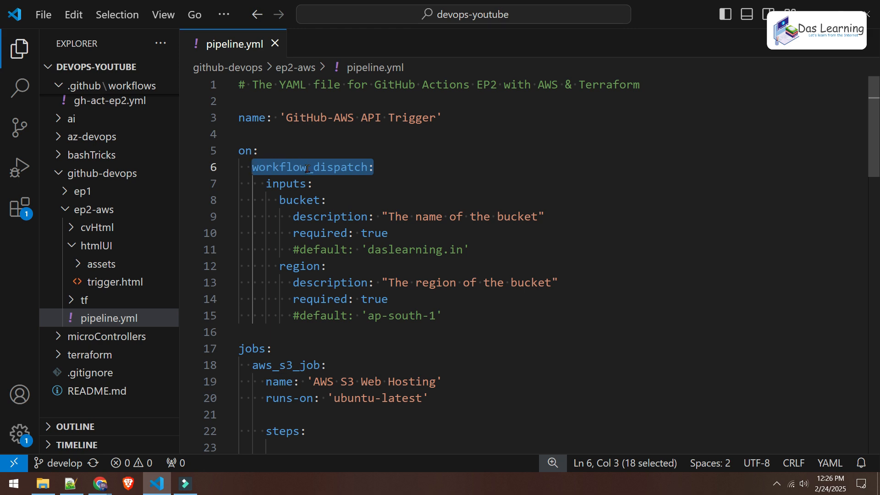
click(319, 183)
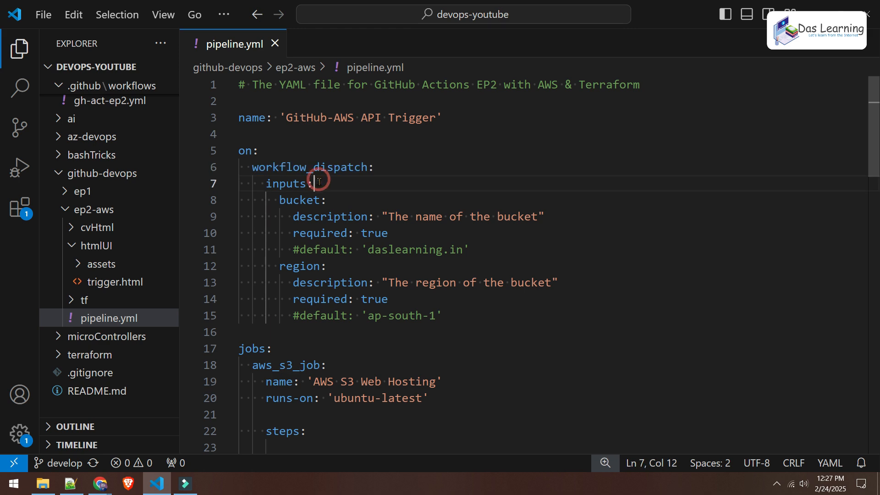
double_click(286, 184)
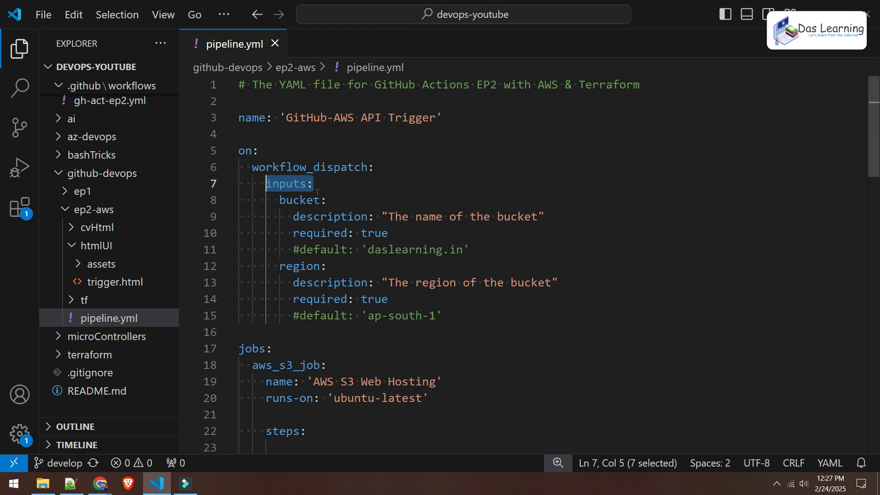
Review the required bucket input and its commented-out default line.
double_click(298, 199)
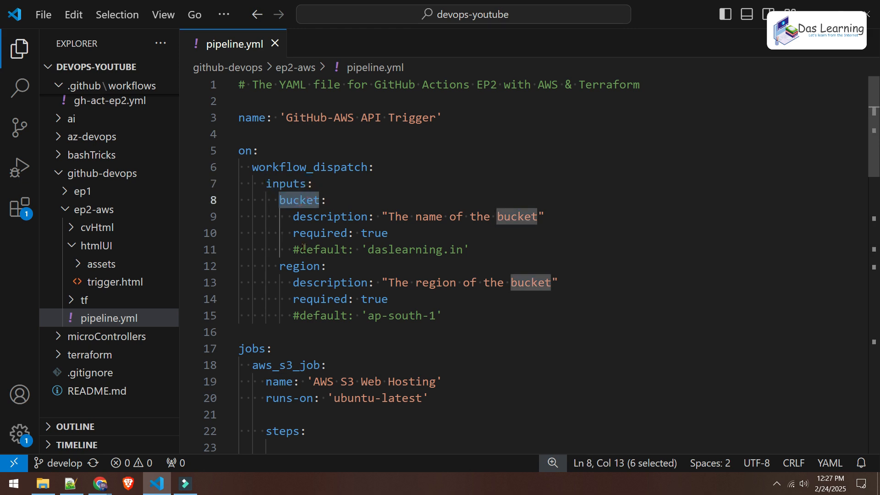
double_click(299, 266)
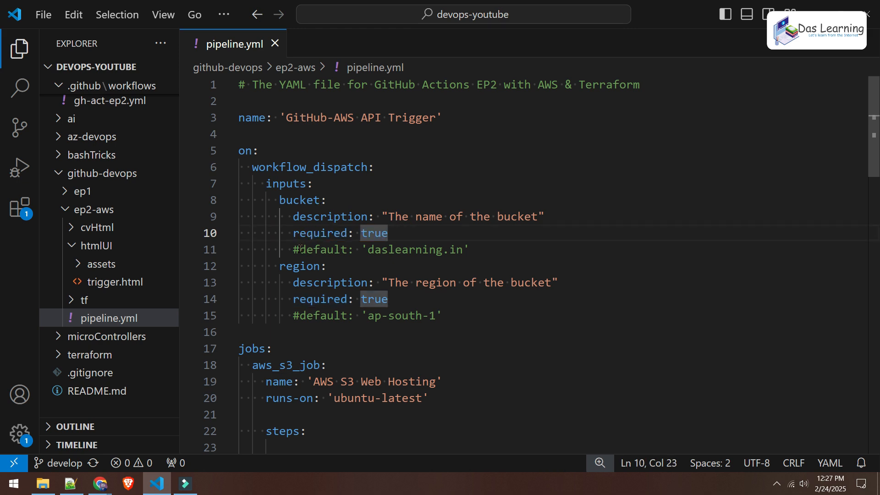
drag(292, 250, 470, 250)
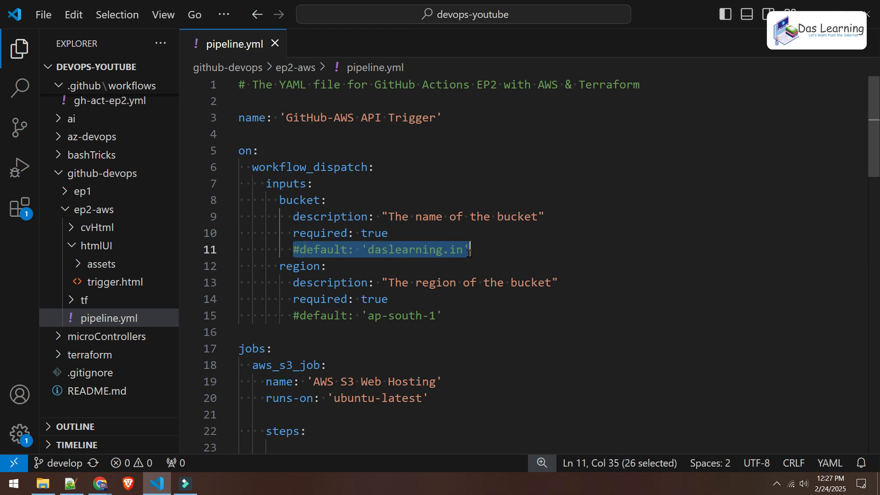
scroll(down, 3)
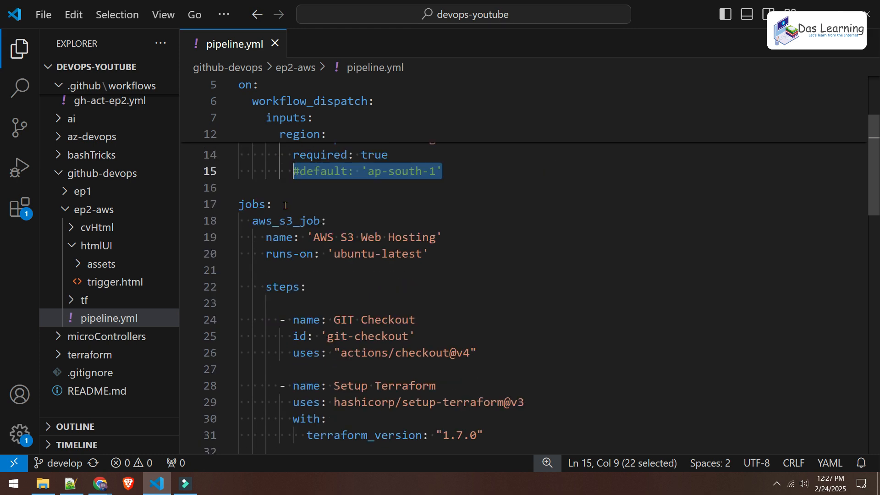
Highlight pipeline.yml's GIT Checkout step, then bring up the Notepad++ curl dispatch notes.
click(346, 218)
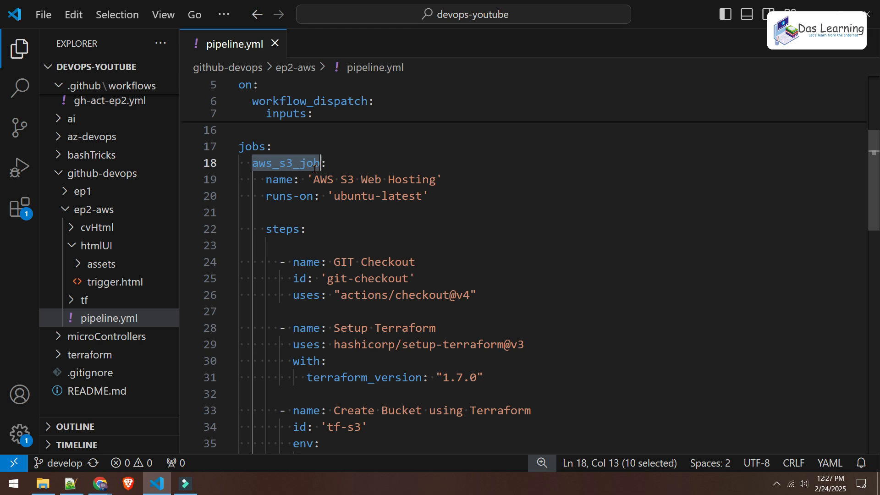
mouse_move(458, 181)
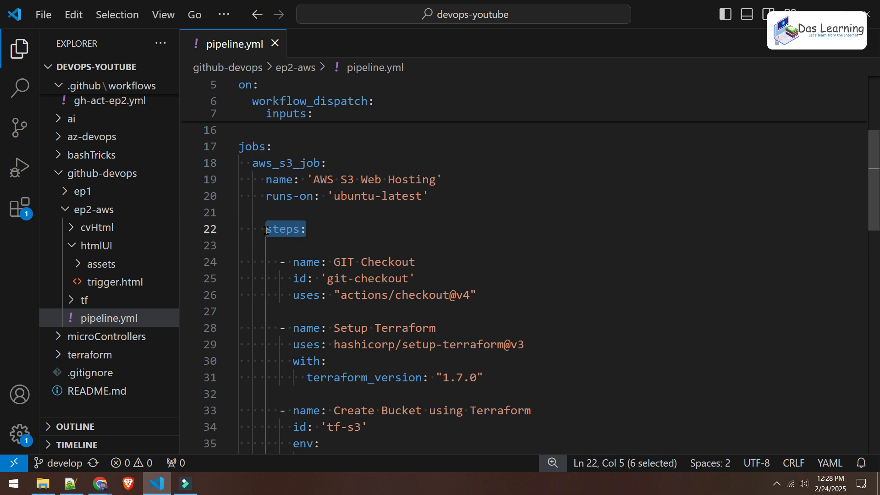
scroll(down, 3)
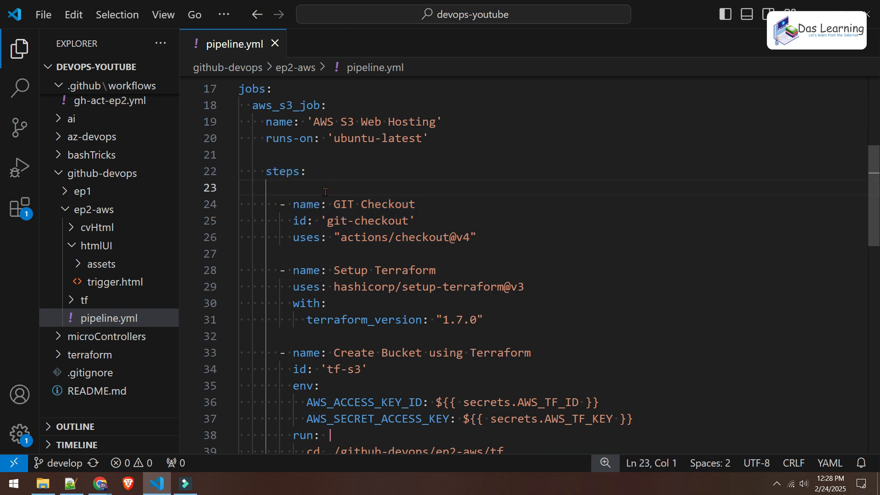
mouse_move(295, 204)
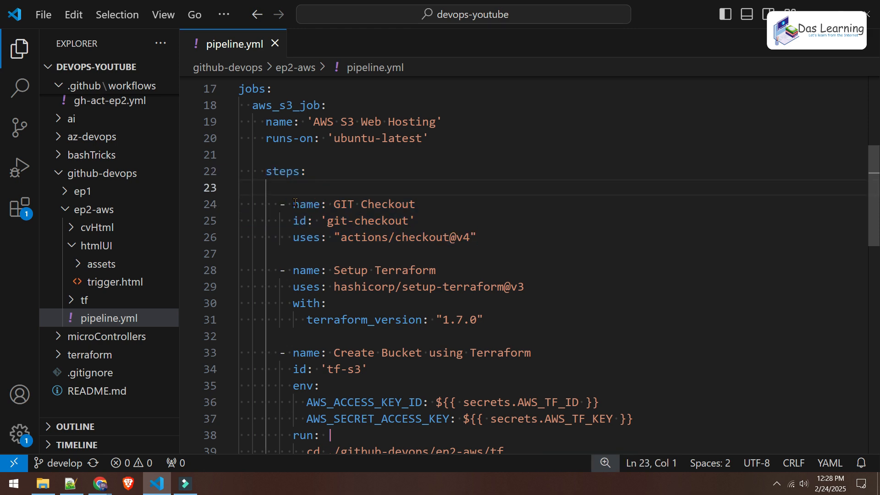
click(478, 237)
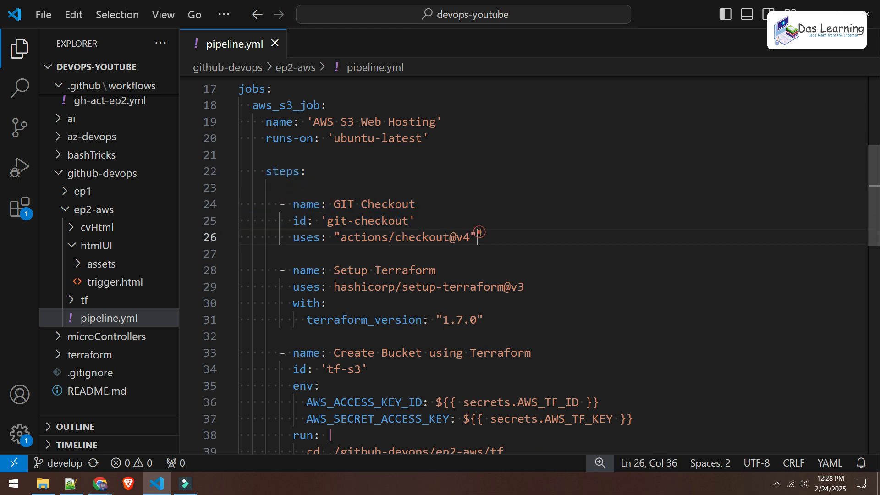
drag(477, 237, 286, 203)
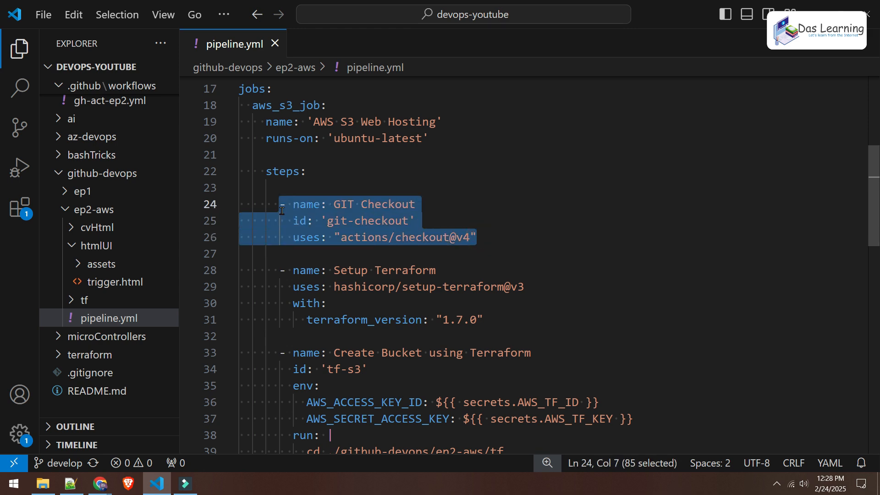
mouse_move(68, 352)
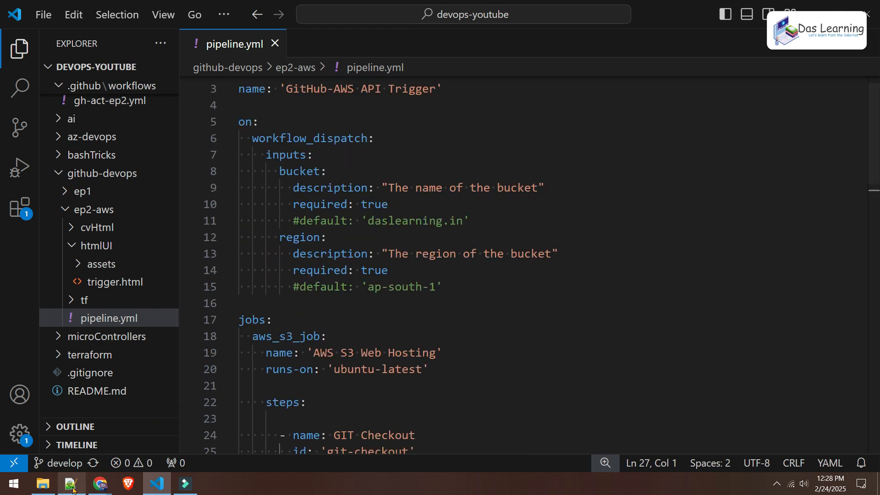
click(71, 483)
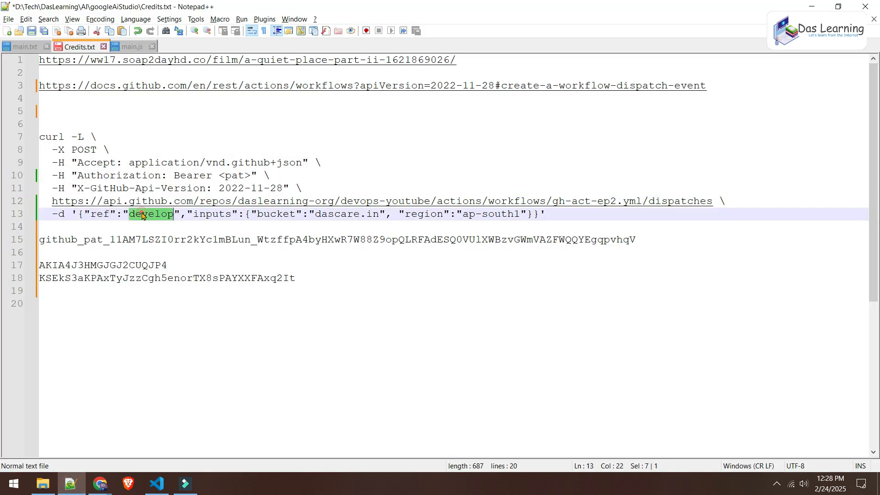
Switch from Notepad++ back to pipeline.yml in VS Code.
click(156, 483)
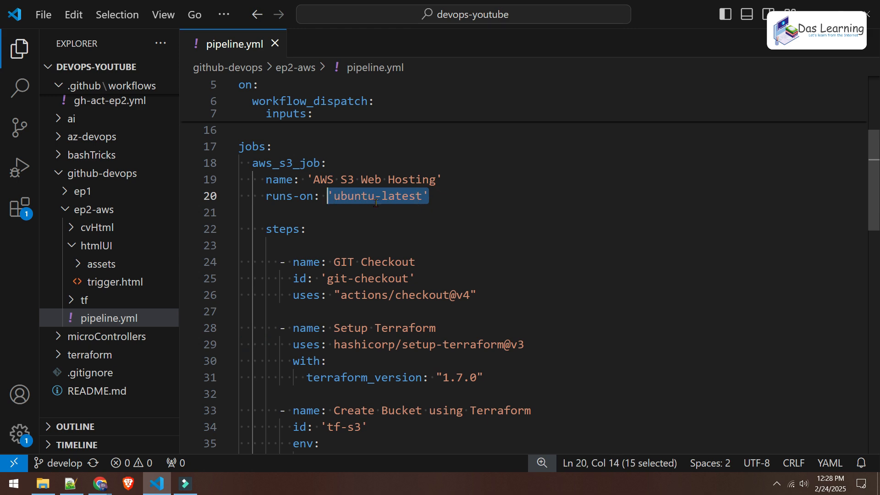
mouse_move(402, 214)
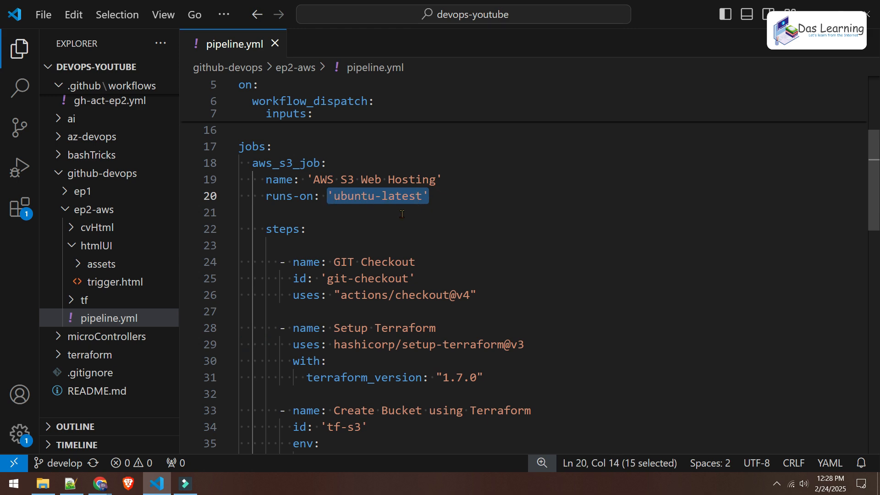
scroll(down, 3)
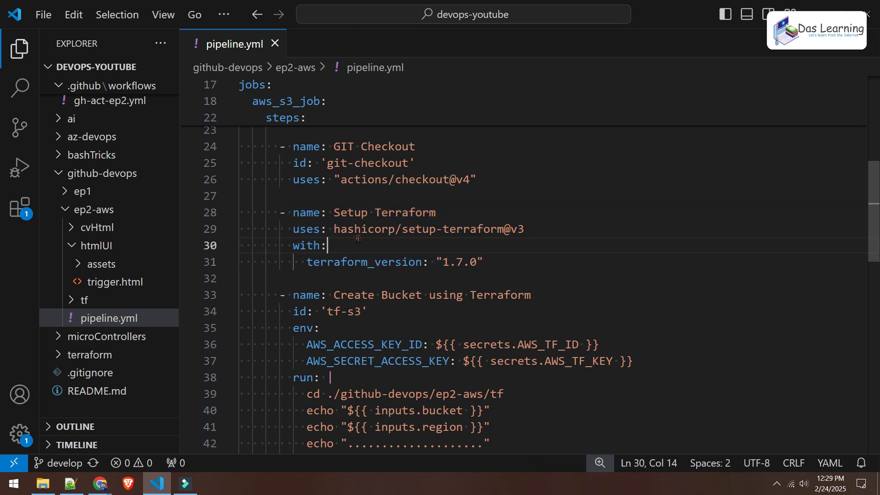
double_click(458, 262)
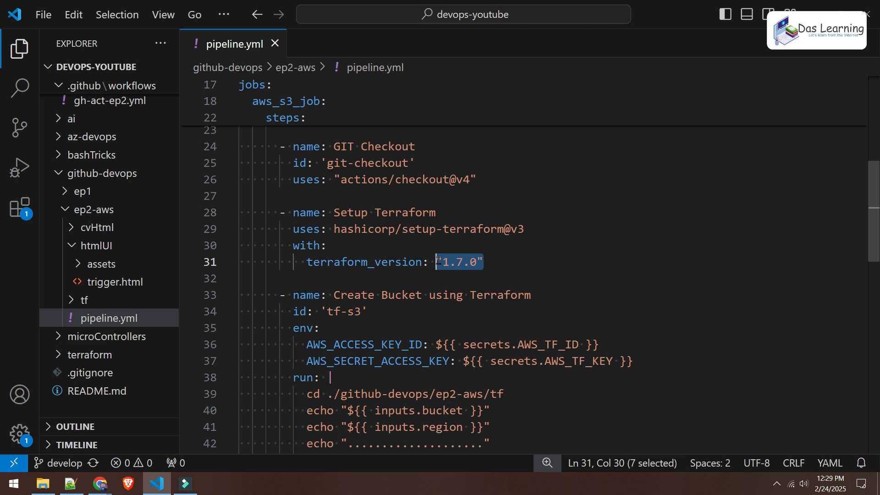
click(486, 262)
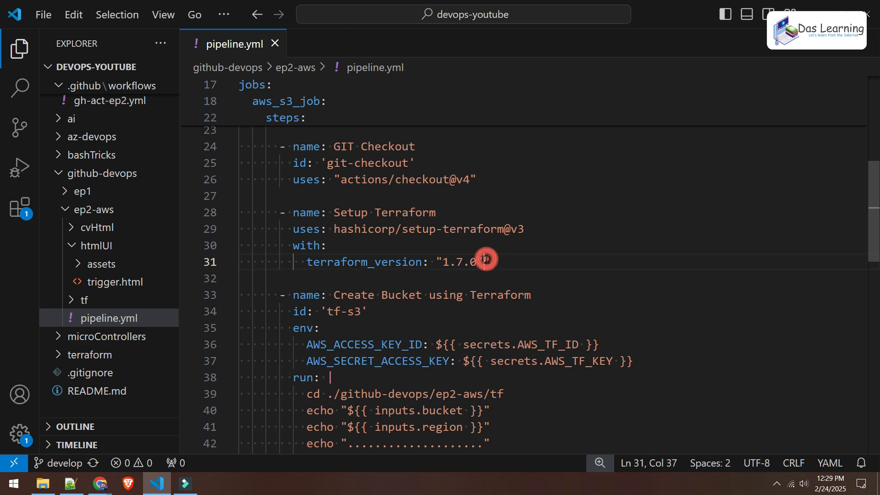
click(484, 261)
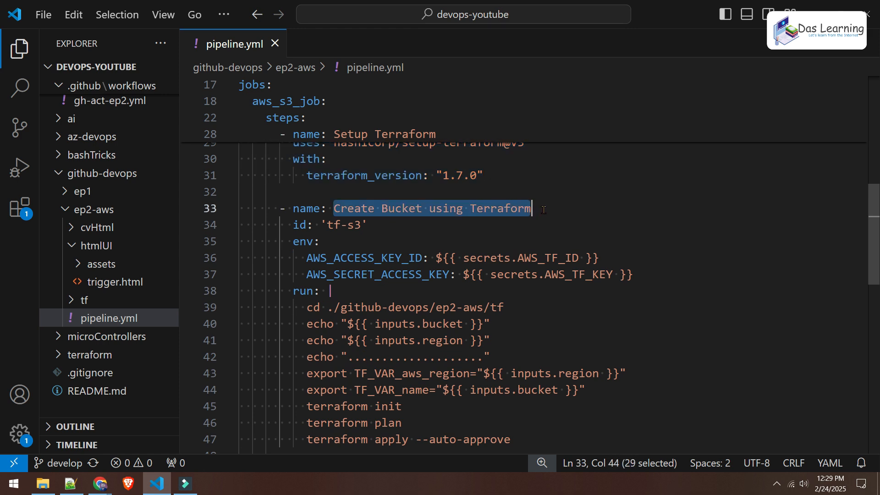
Highlight the AWS_ACCESS_KEY_ID and AWS_SECRET_ACCESS_KEY secrets, then expand ep2-aws and collapse htmlUI.
click(373, 225)
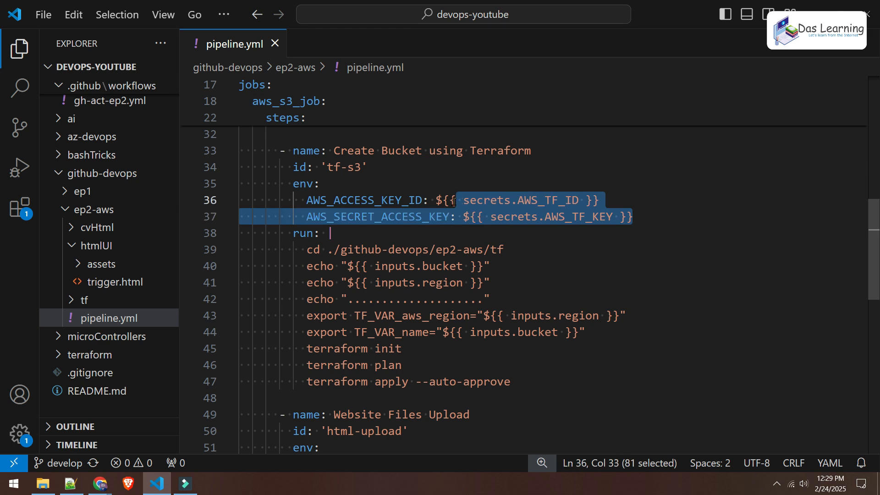
click(534, 200)
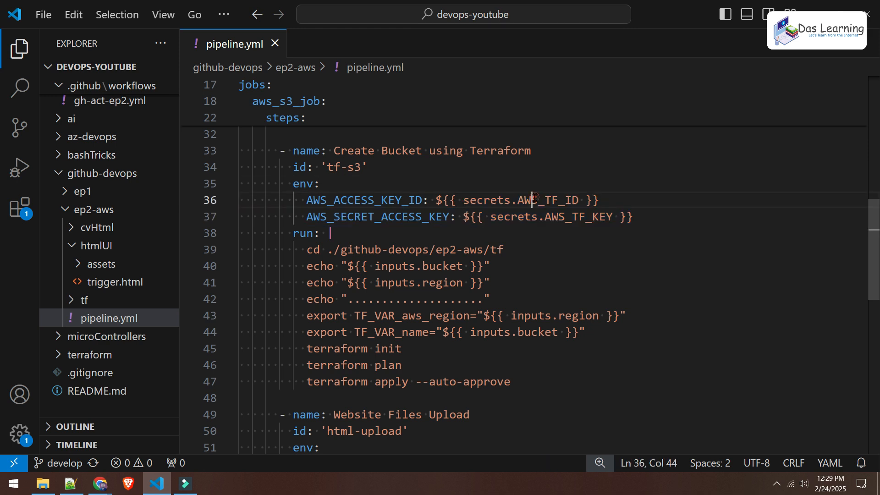
double_click(579, 216)
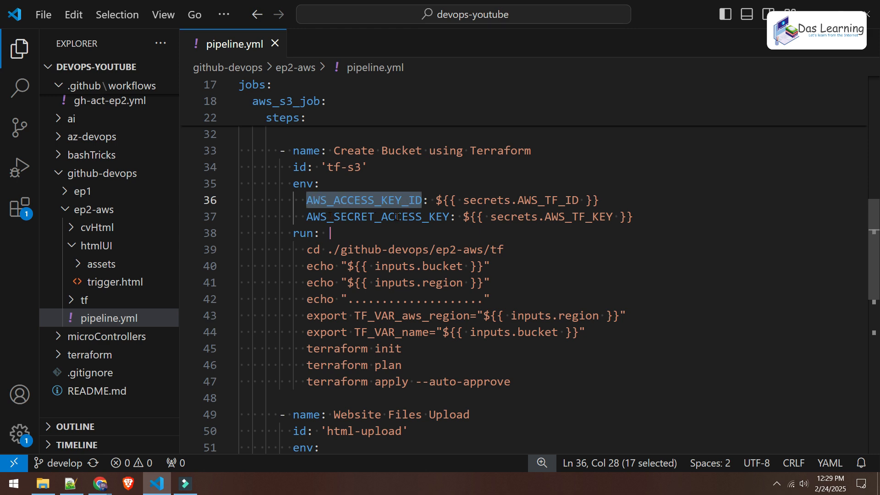
double_click(367, 217)
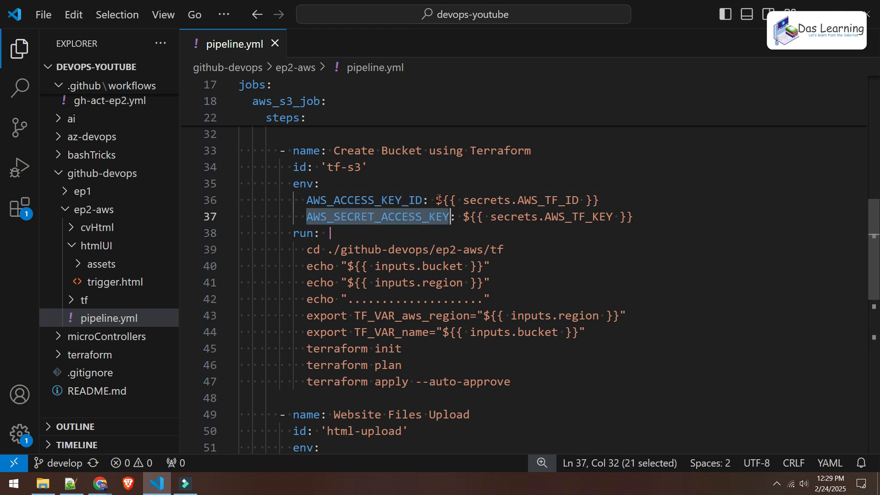
mouse_move(358, 289)
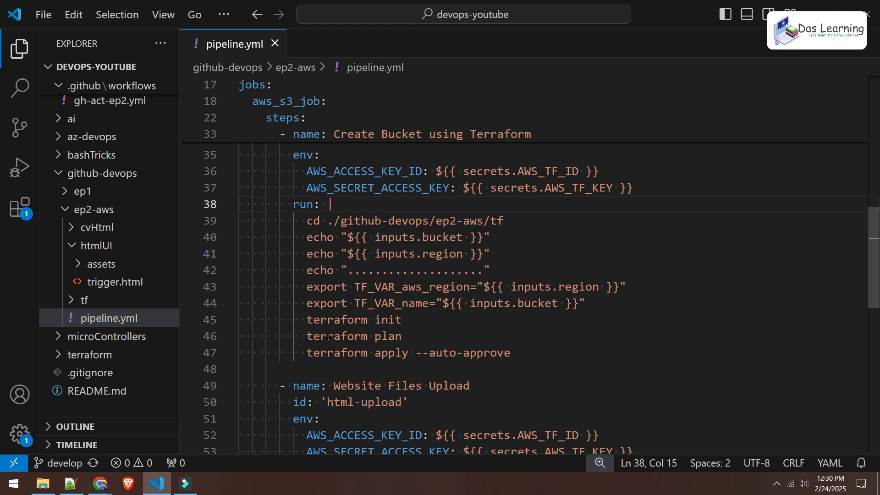
drag(344, 221, 503, 221)
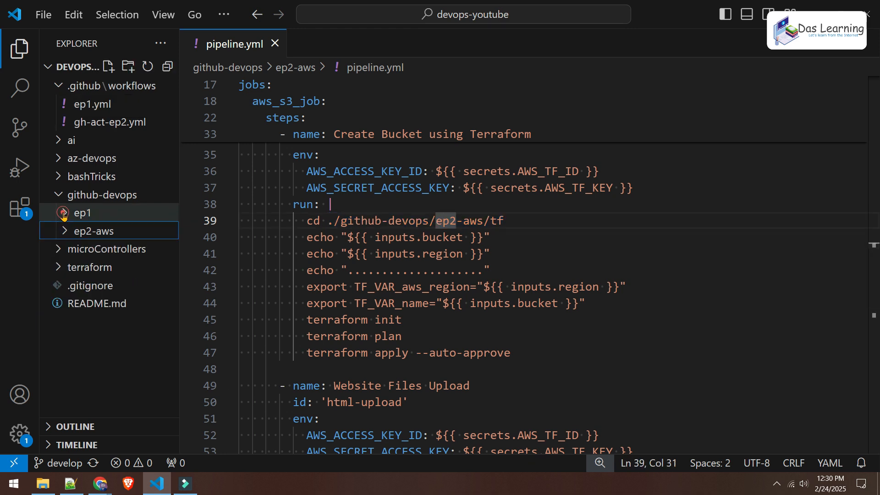
click(93, 231)
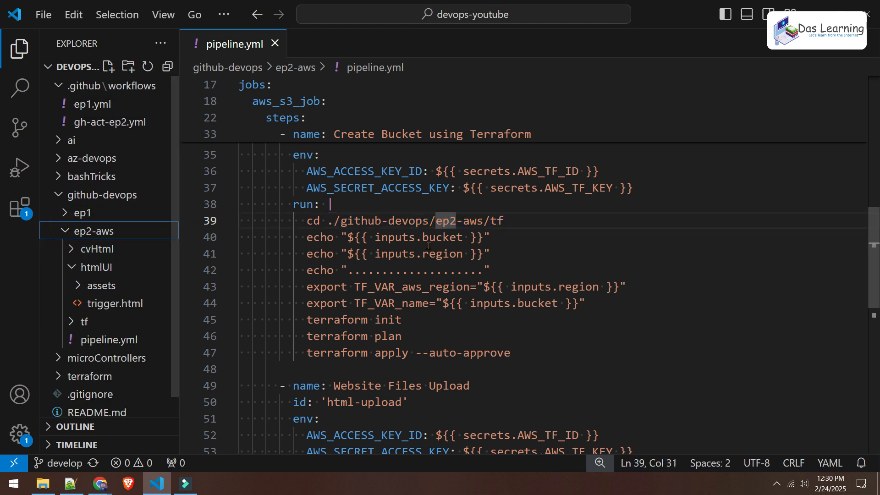
click(96, 267)
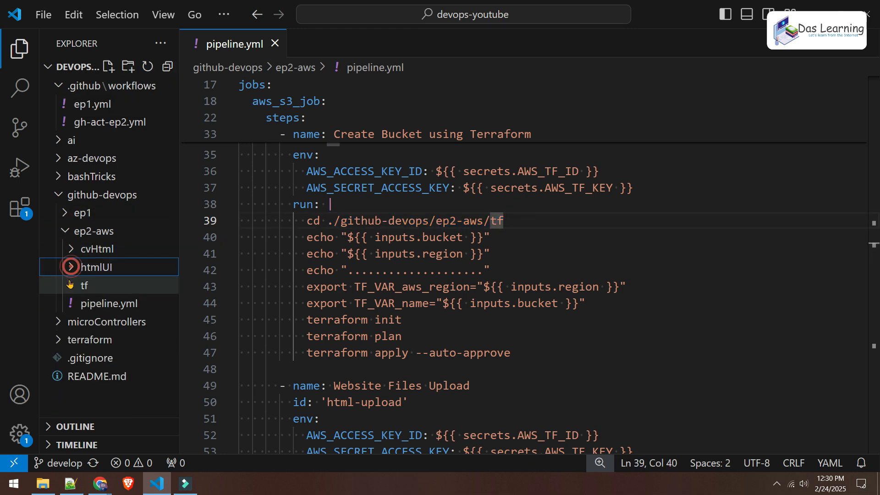
Open tf/aws-s3.tf, trace var.aws_region into variables.tf, then close variables.tf.
click(84, 285)
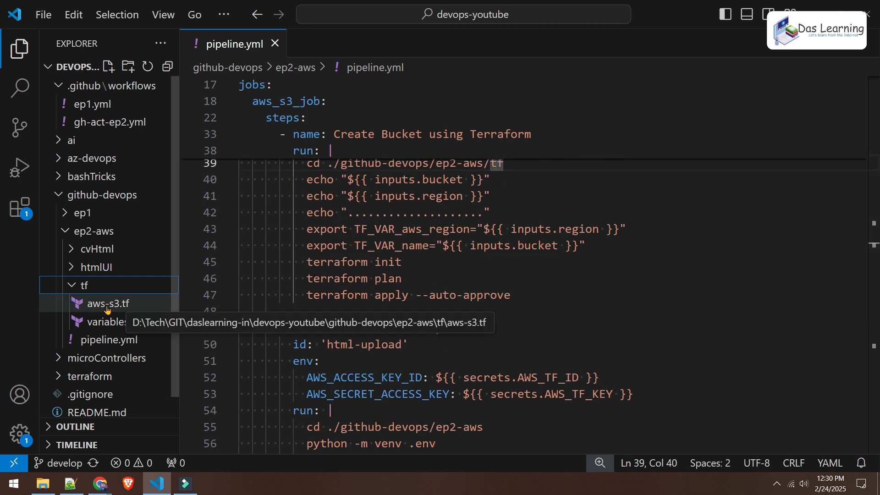
click(108, 303)
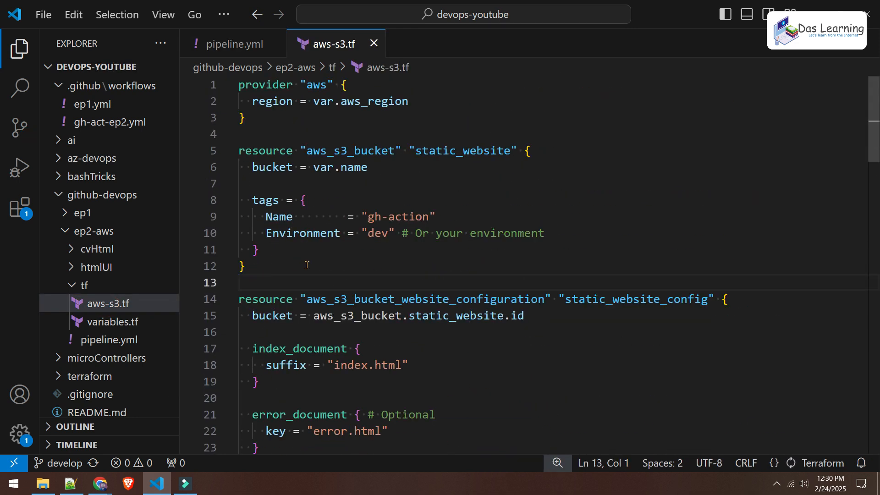
double_click(424, 298)
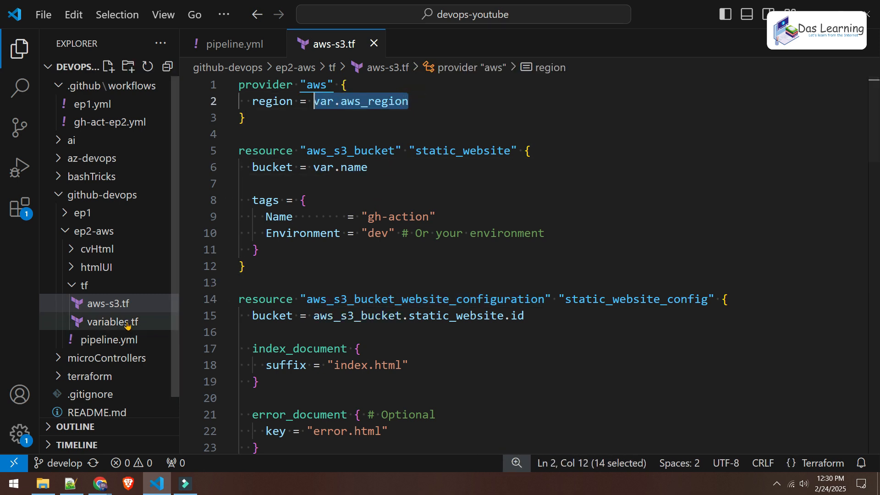
click(112, 322)
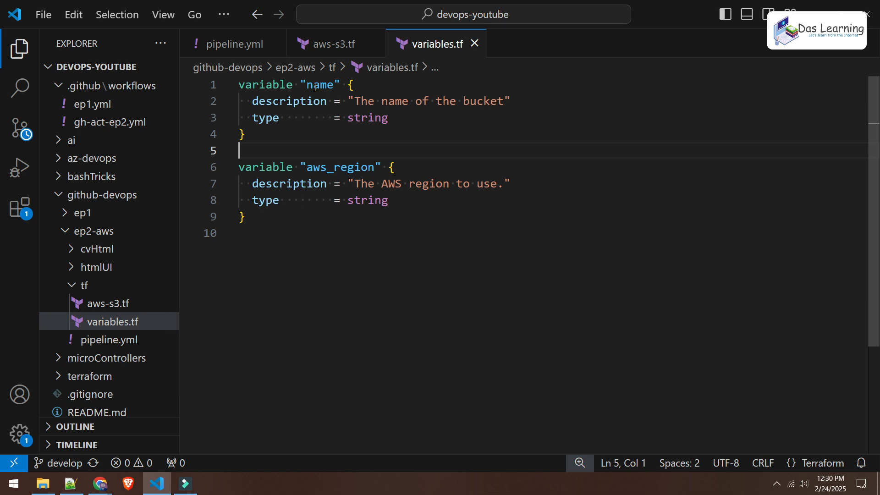
mouse_move(329, 129)
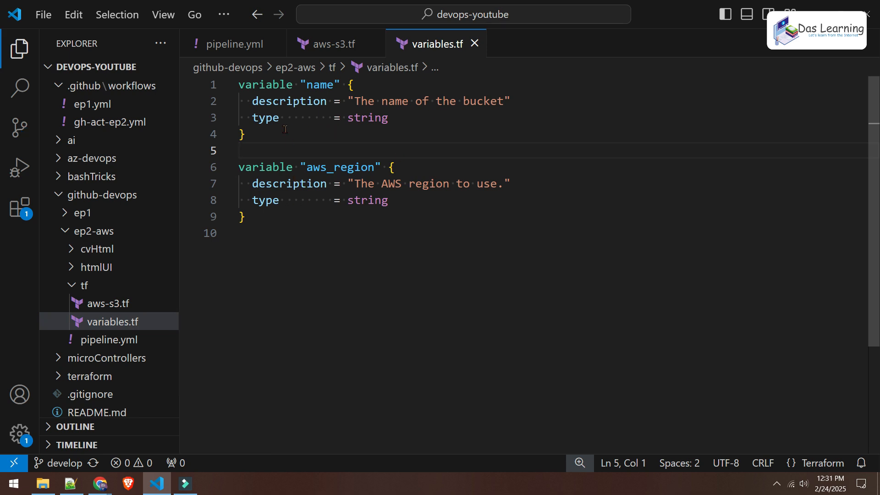
mouse_move(127, 310)
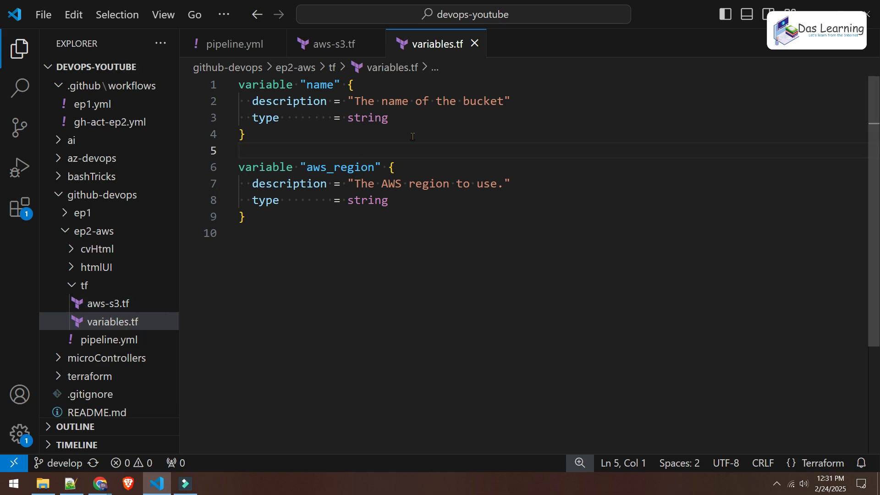
click(336, 43)
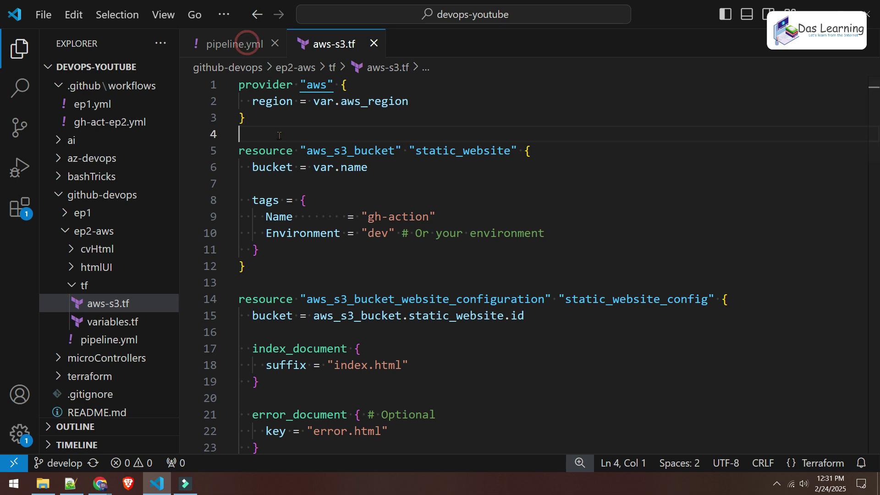
Review aws-s3.tf's index.html index document and bucket policy, then return to pipeline.yml.
click(234, 43)
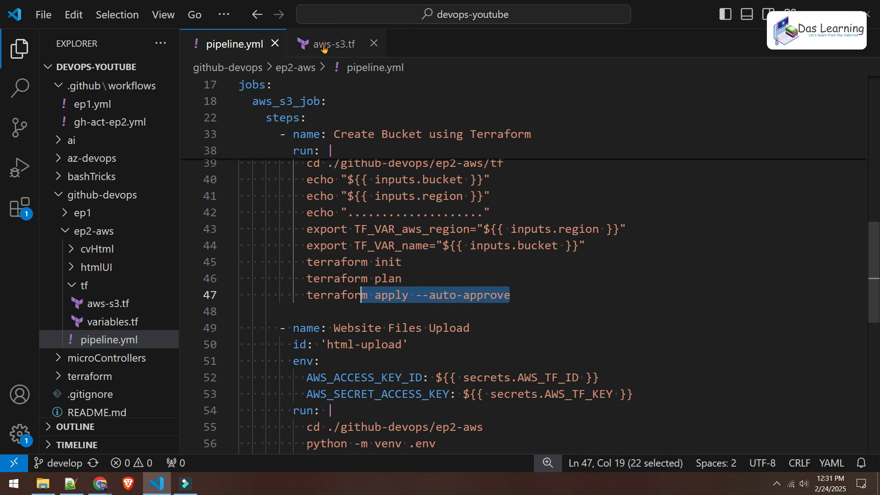
click(333, 43)
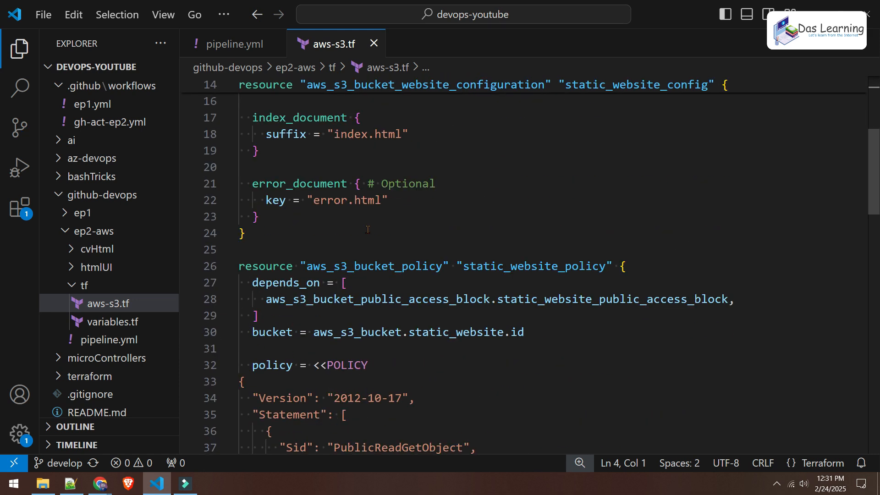
drag(330, 134, 408, 134)
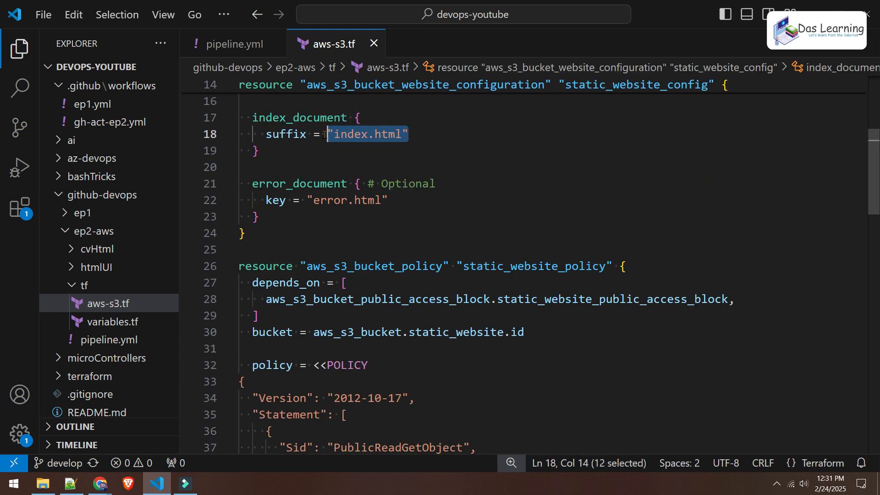
mouse_move(346, 227)
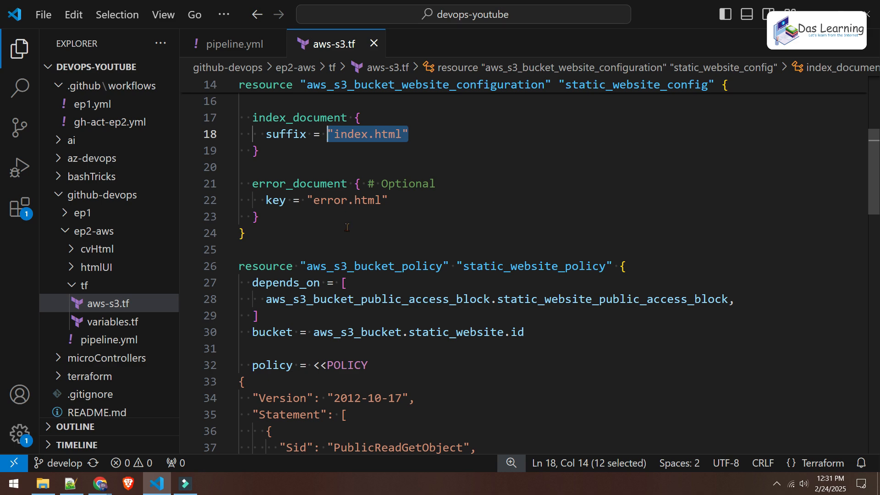
scroll(down, 3)
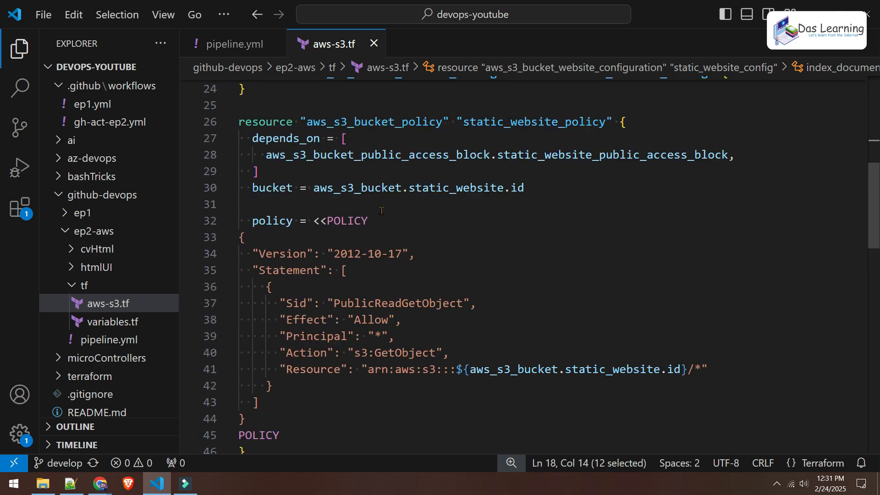
click(225, 44)
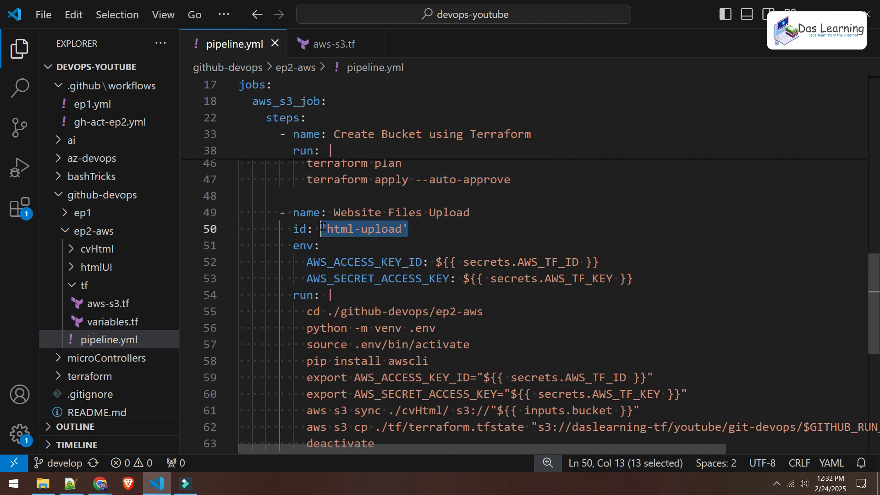
mouse_move(400, 241)
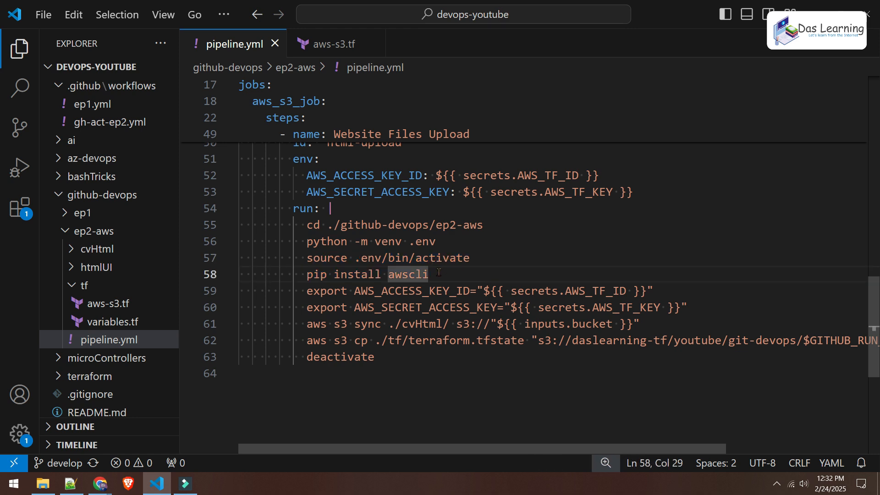
mouse_move(389, 285)
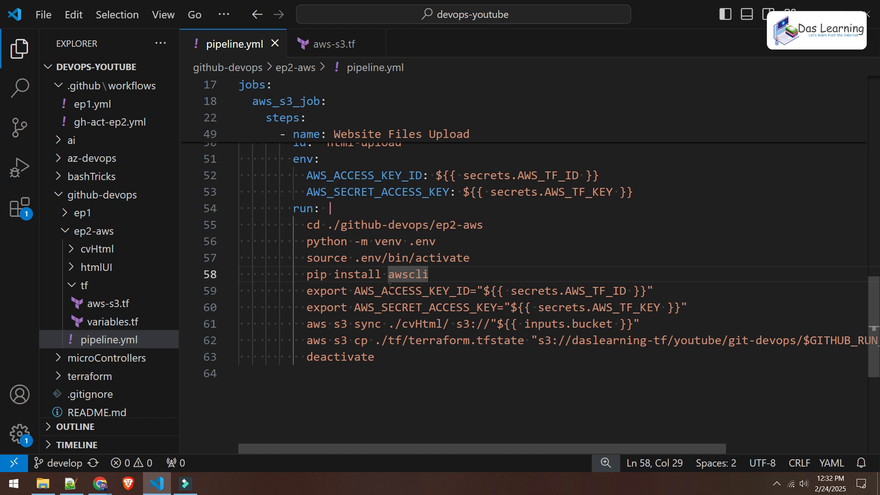
click(397, 291)
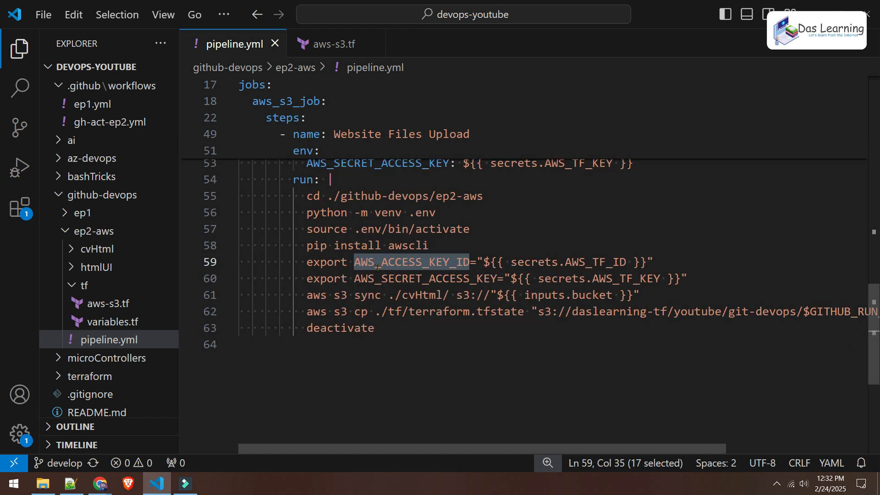
double_click(425, 279)
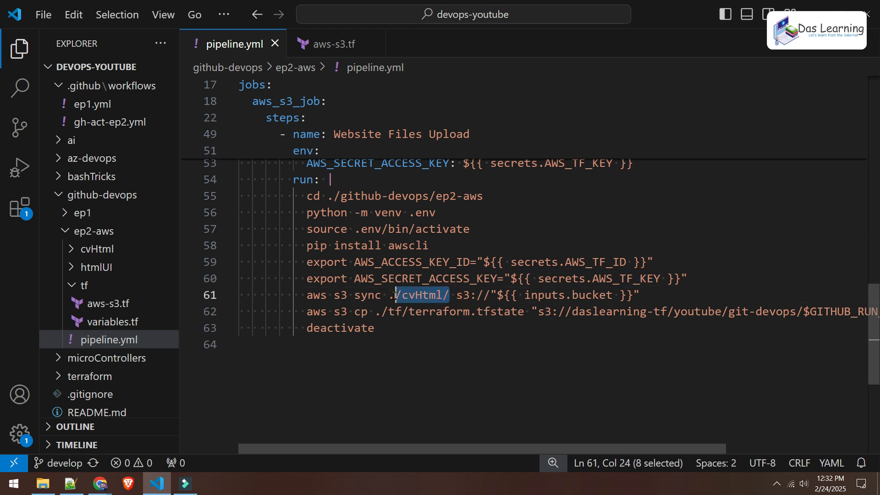
click(97, 249)
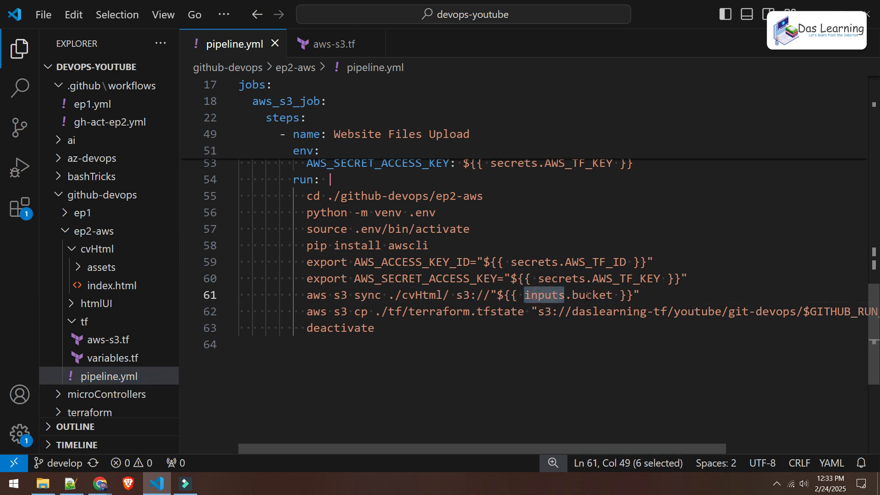
double_click(592, 295)
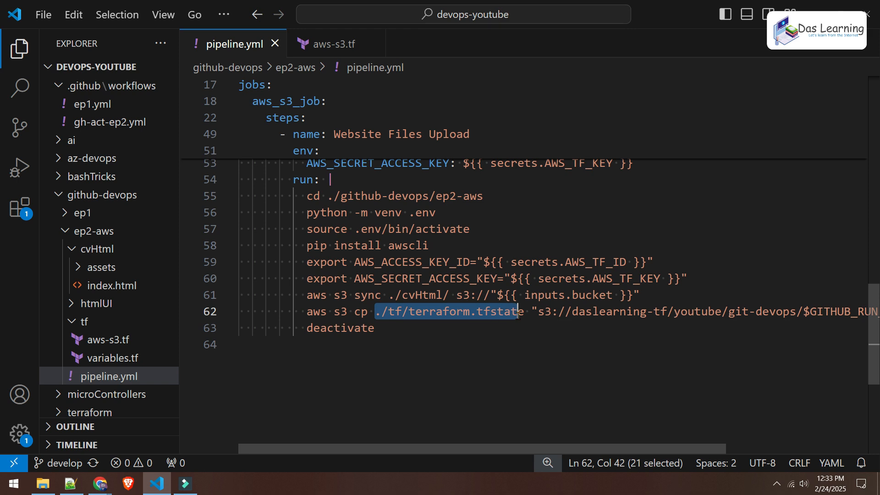
key(shift+right)
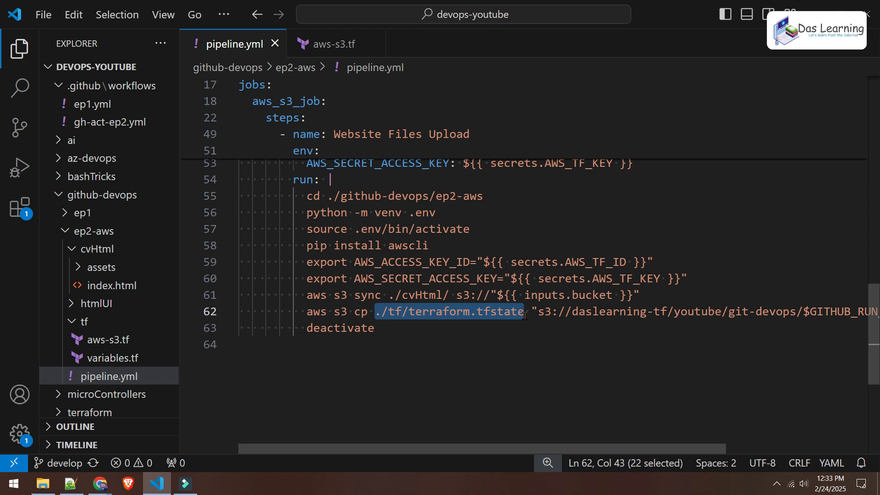
scroll(right, 3)
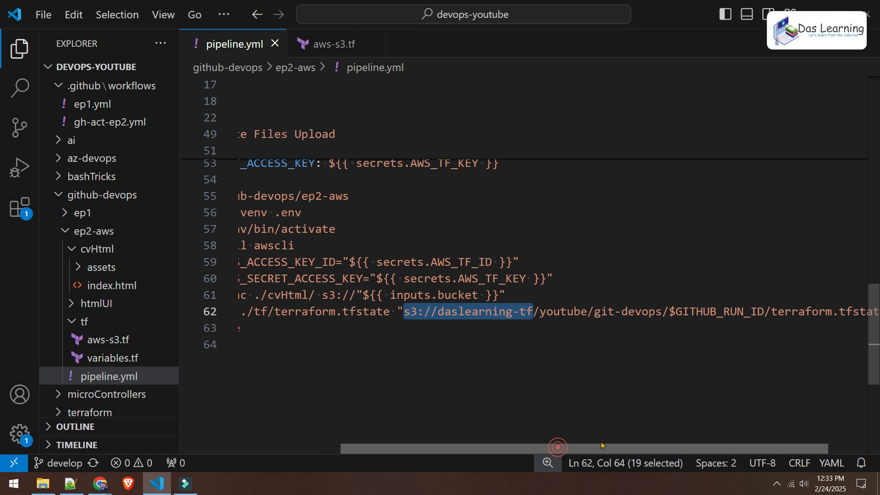
scroll(right, 3)
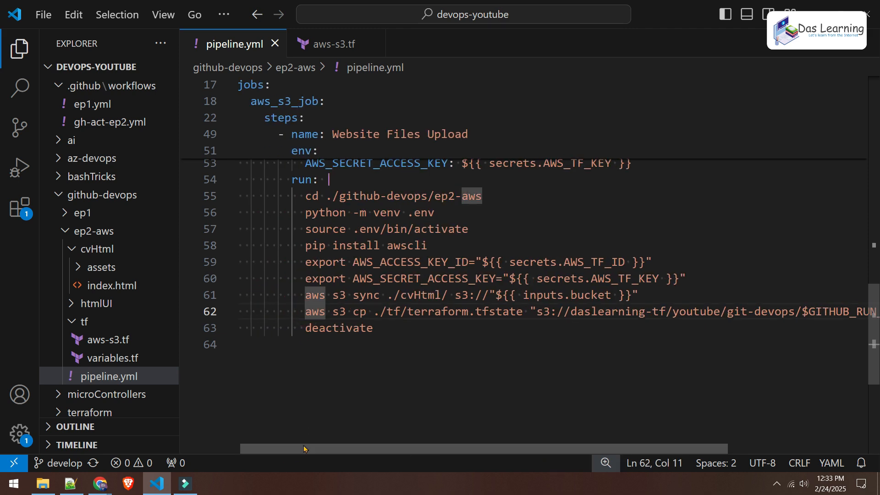
double_click(339, 328)
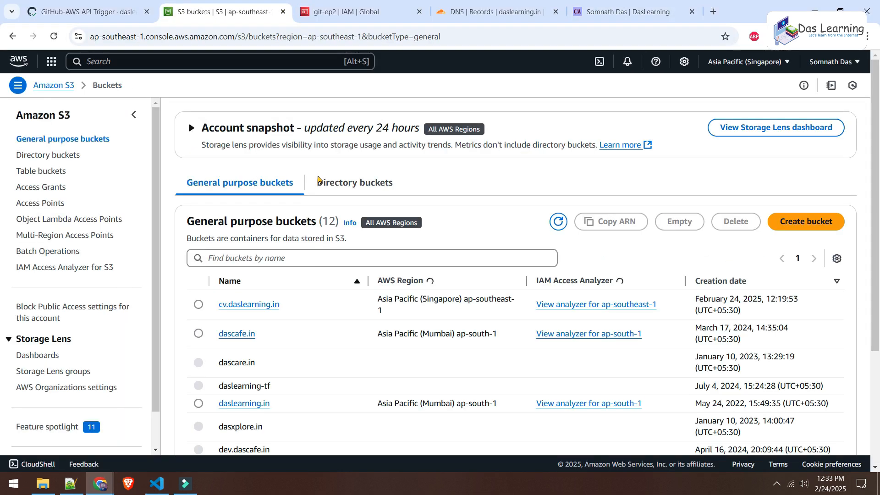
Open the daslearning-tf bucket and look up the workflow run ID on GitHub.
scroll(down, 3)
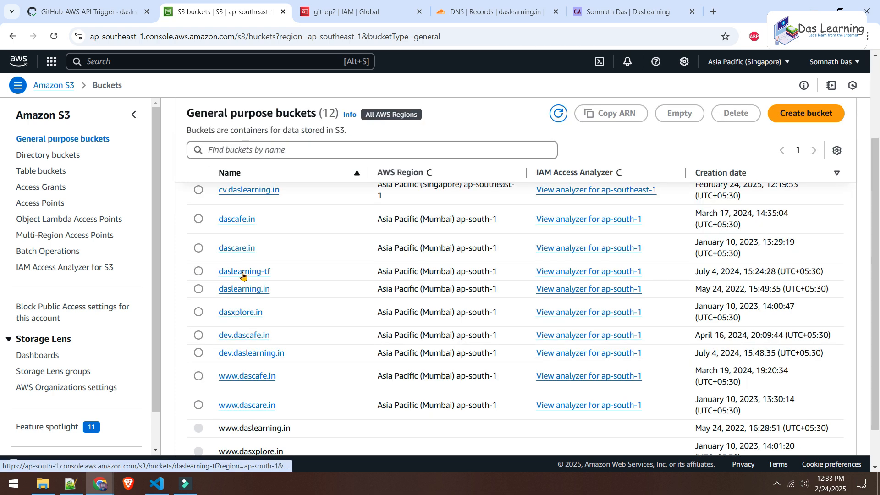
click(244, 271)
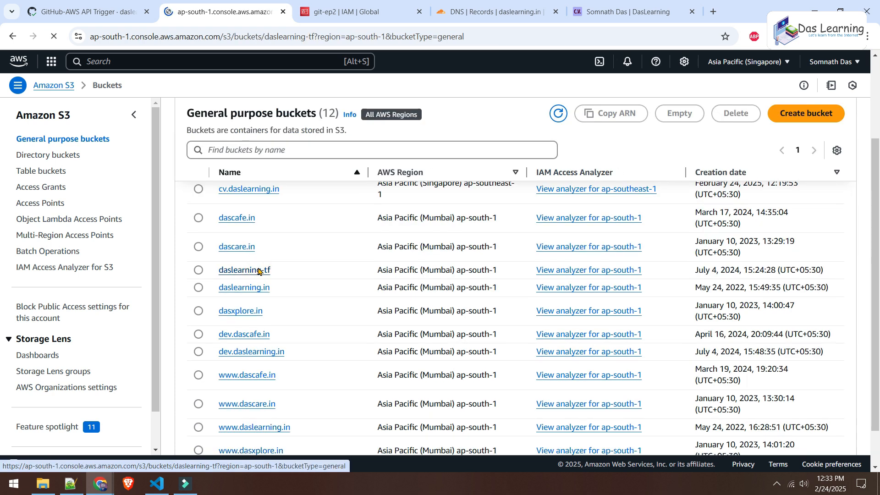
click(92, 11)
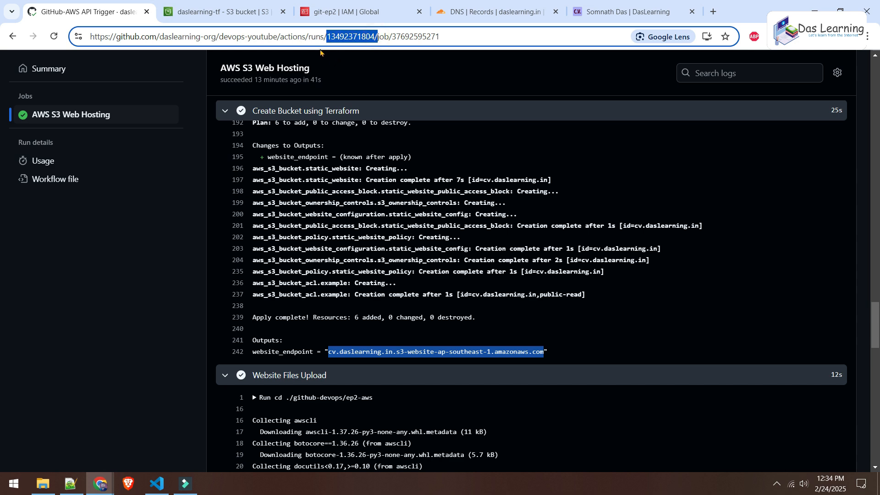
mouse_move(315, 22)
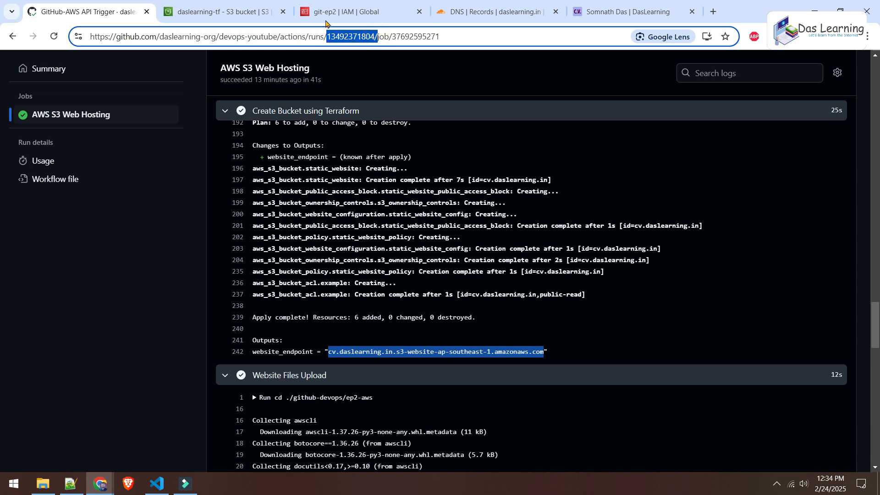
click(223, 11)
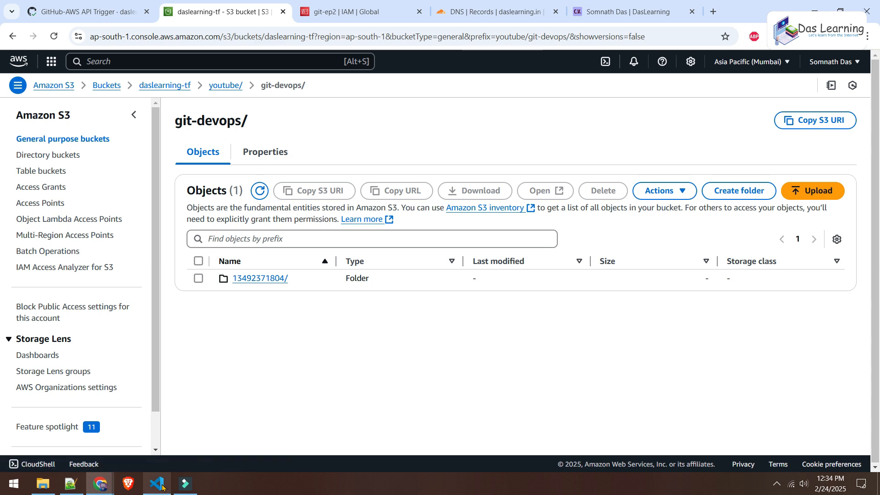
click(156, 483)
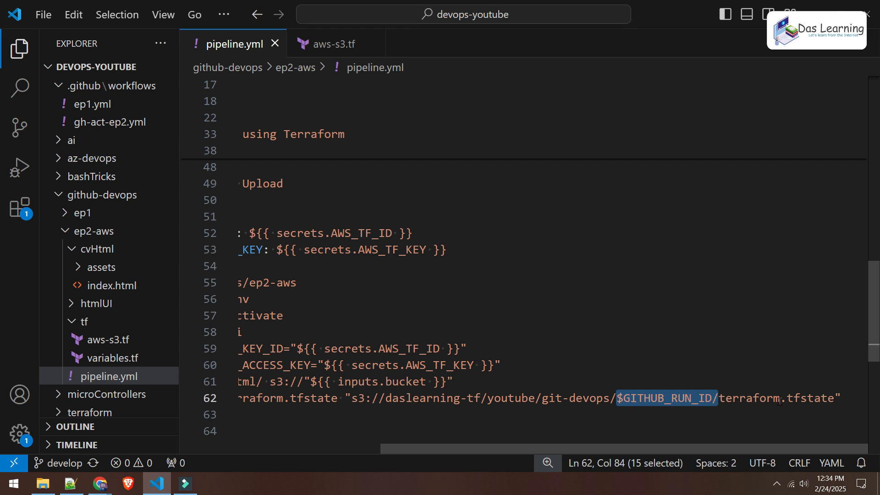
mouse_move(100, 486)
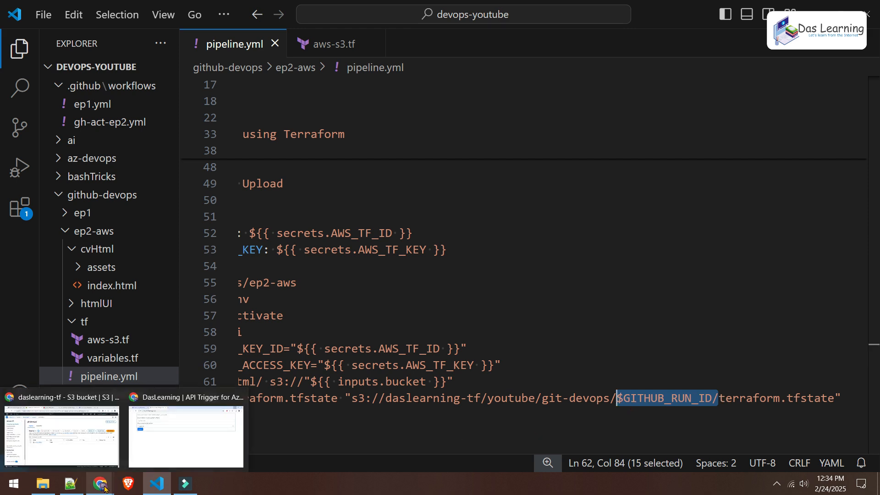
click(62, 428)
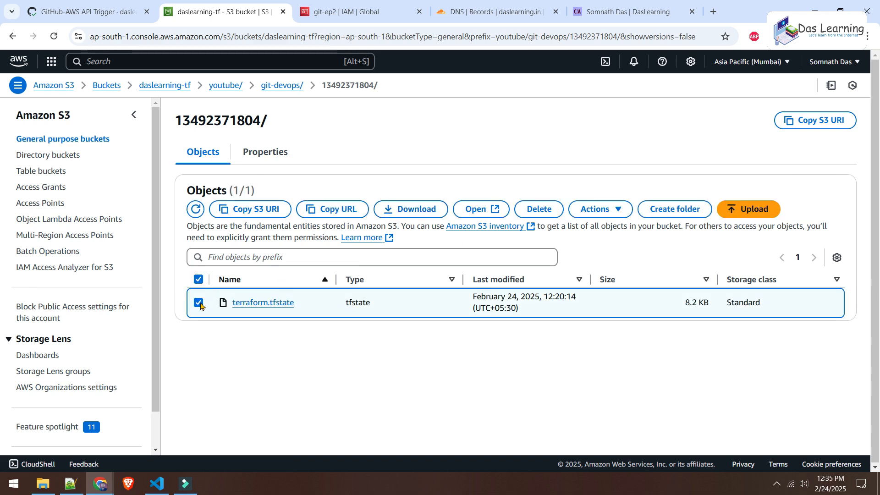
click(198, 303)
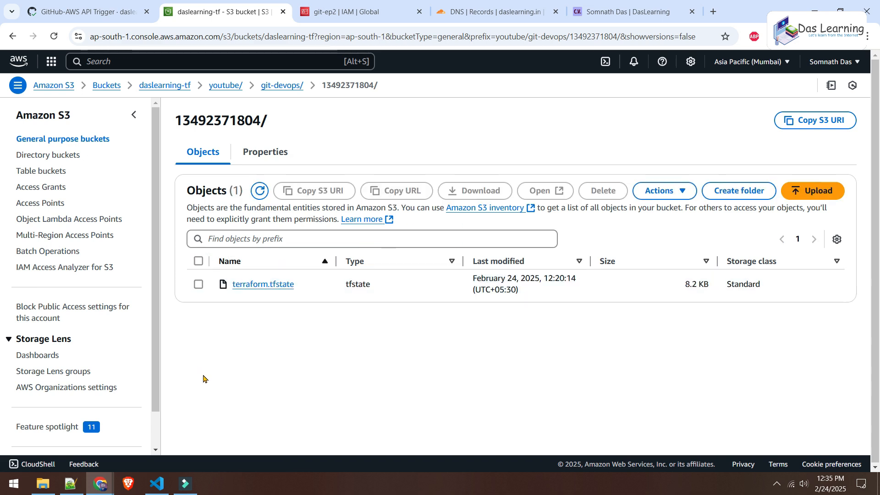
click(156, 484)
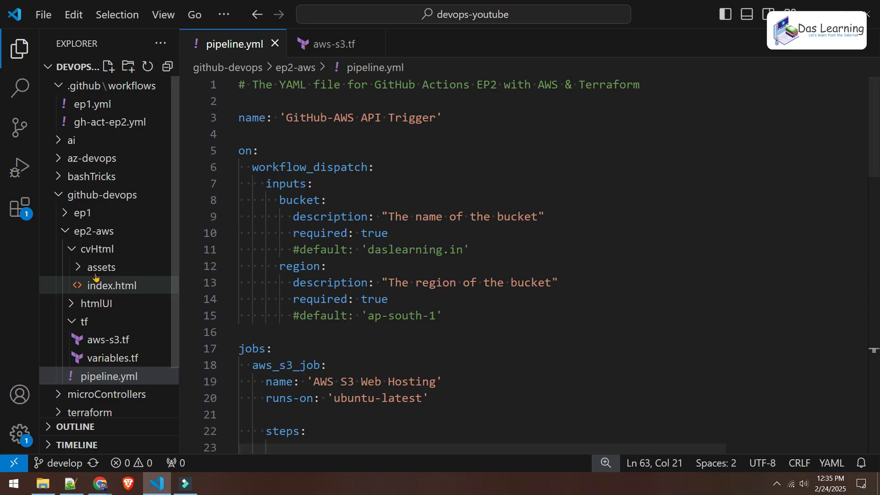
mouse_move(77, 286)
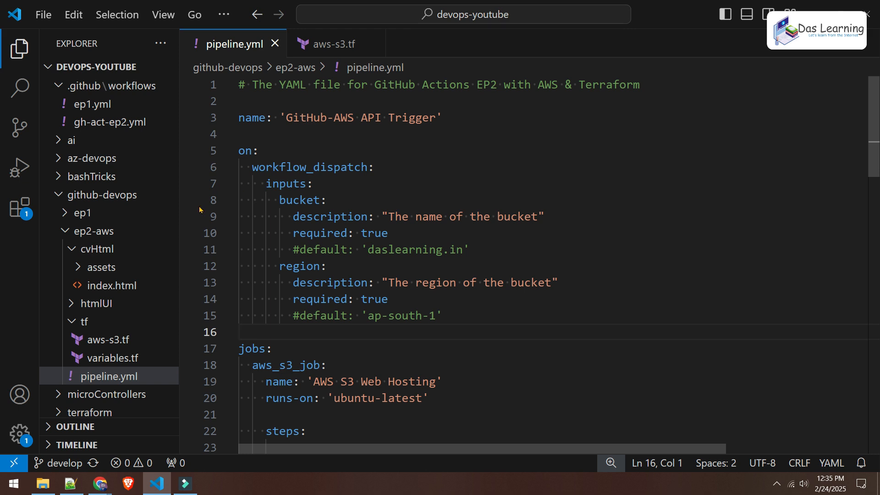
mouse_move(91, 270)
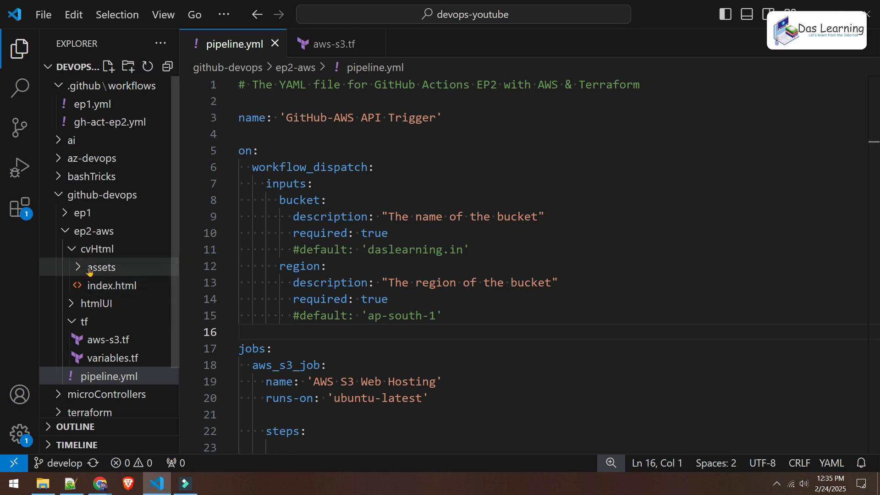
mouse_move(101, 267)
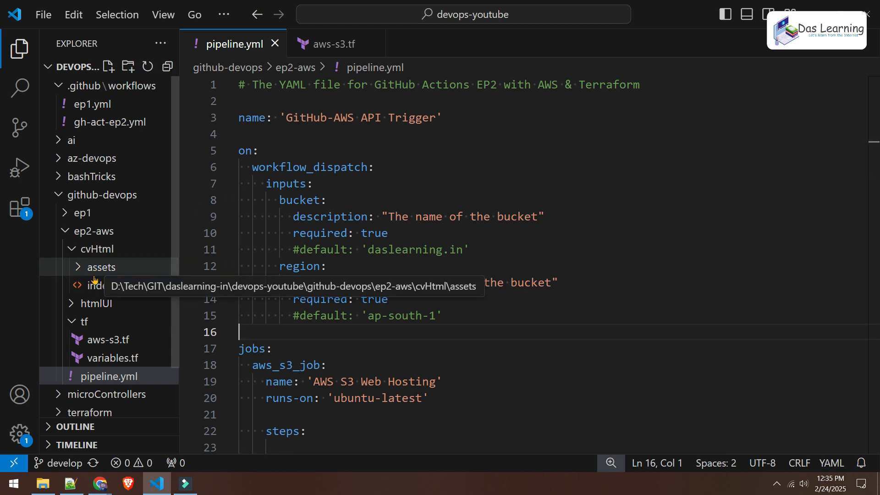
mouse_move(96, 286)
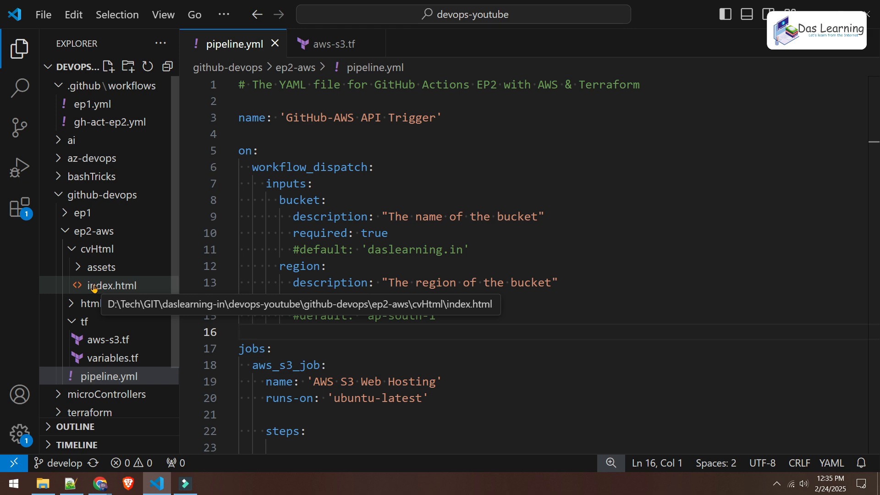
mouse_move(135, 288)
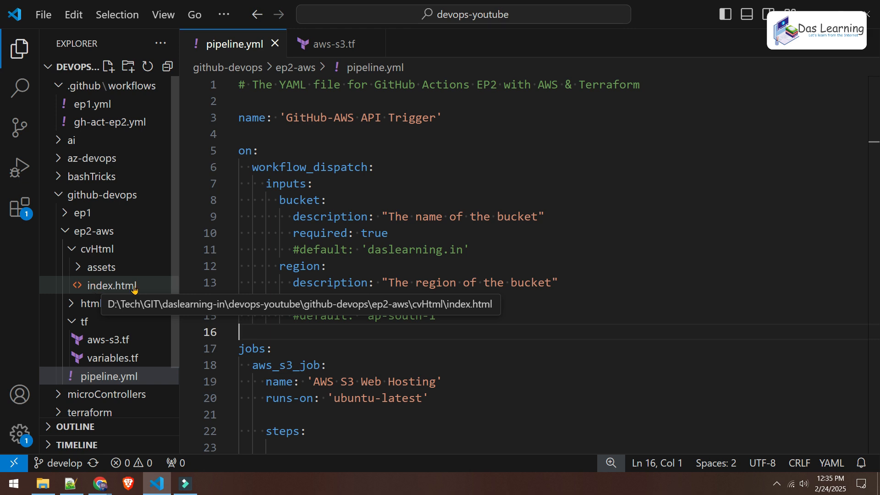